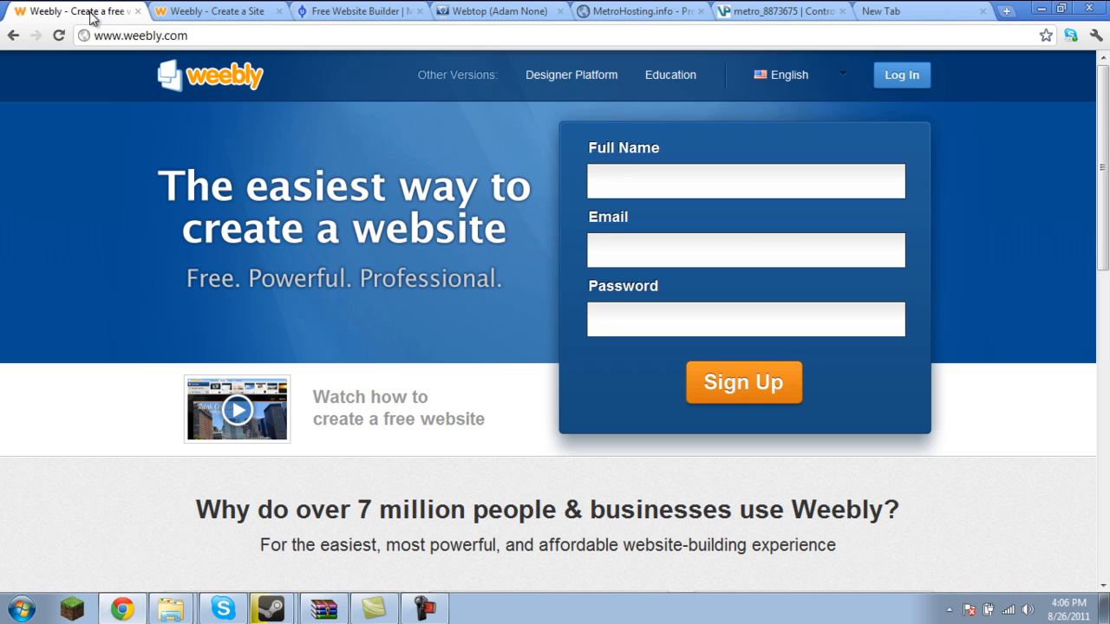
pyautogui.moveTo(153, 45)
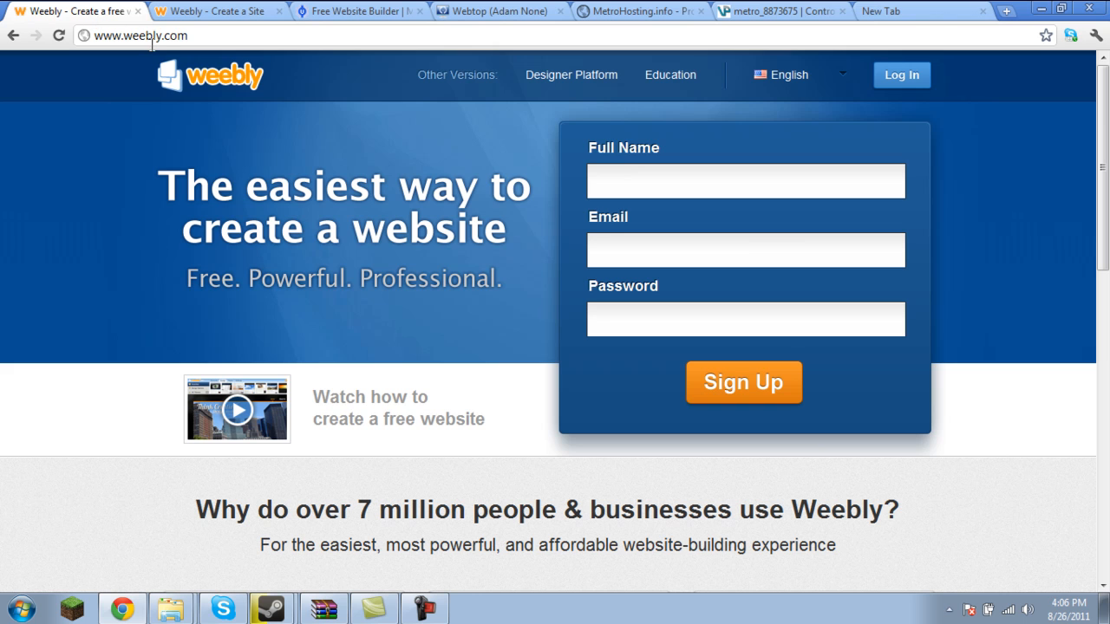
# - Start Weebly's sign-up to begin creating a new website
pyautogui.click(139, 34)
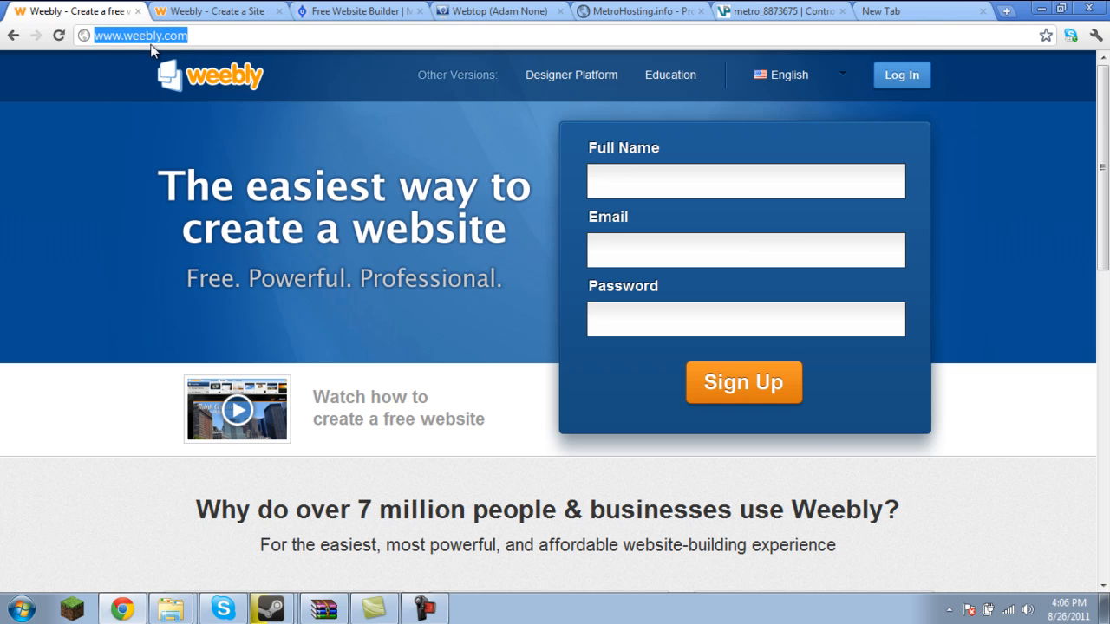
pyautogui.moveTo(95, 152)
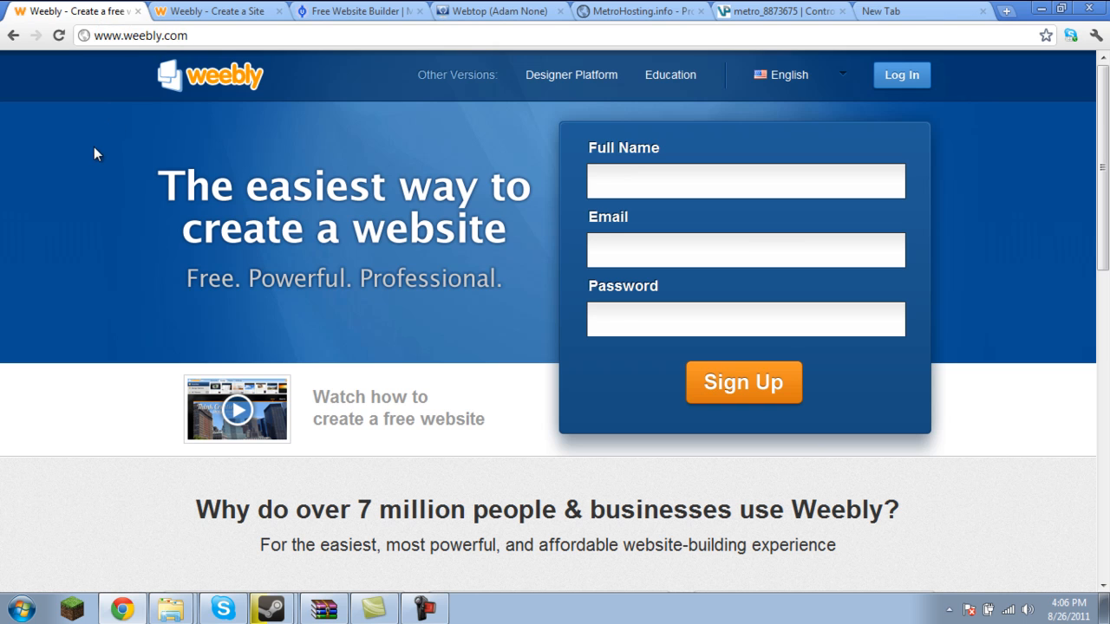
pyautogui.moveTo(510, 355)
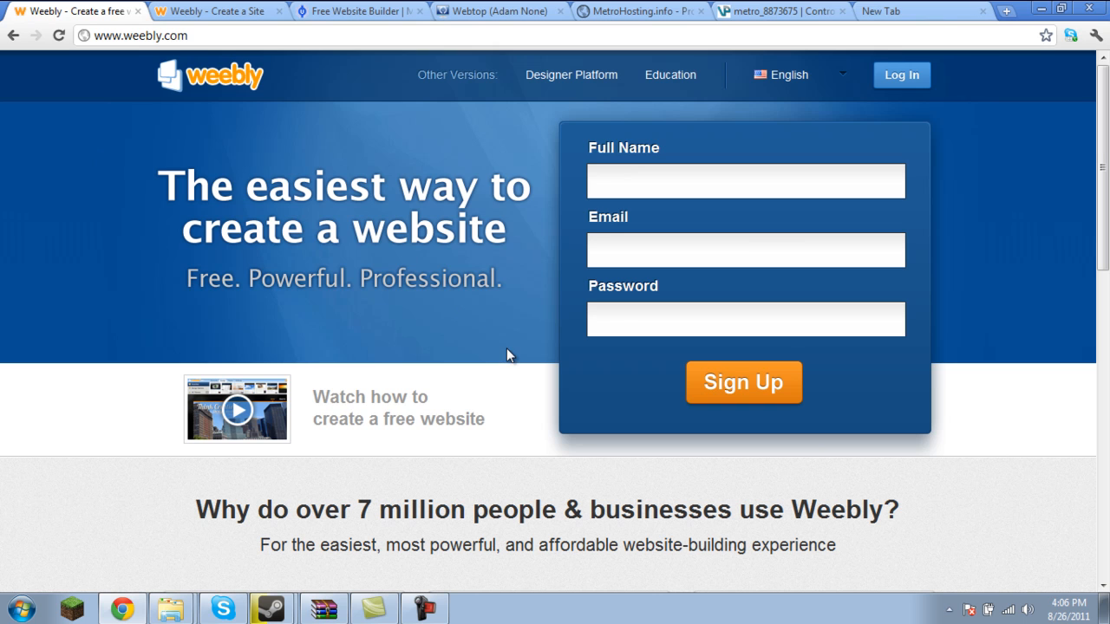
pyautogui.moveTo(1019, 257)
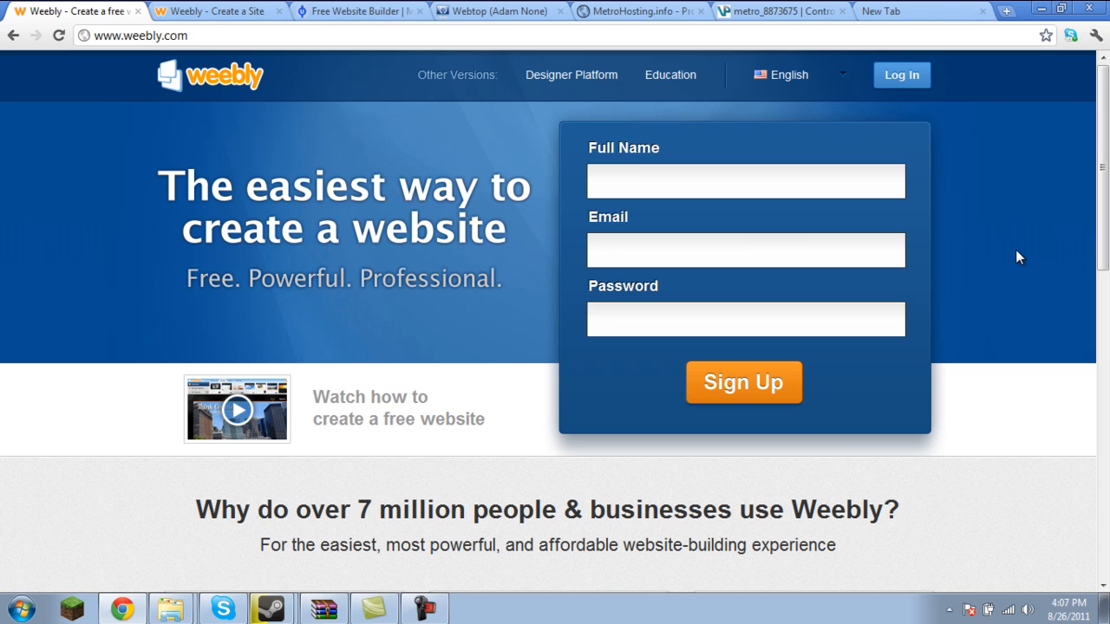
pyautogui.scroll(-3)
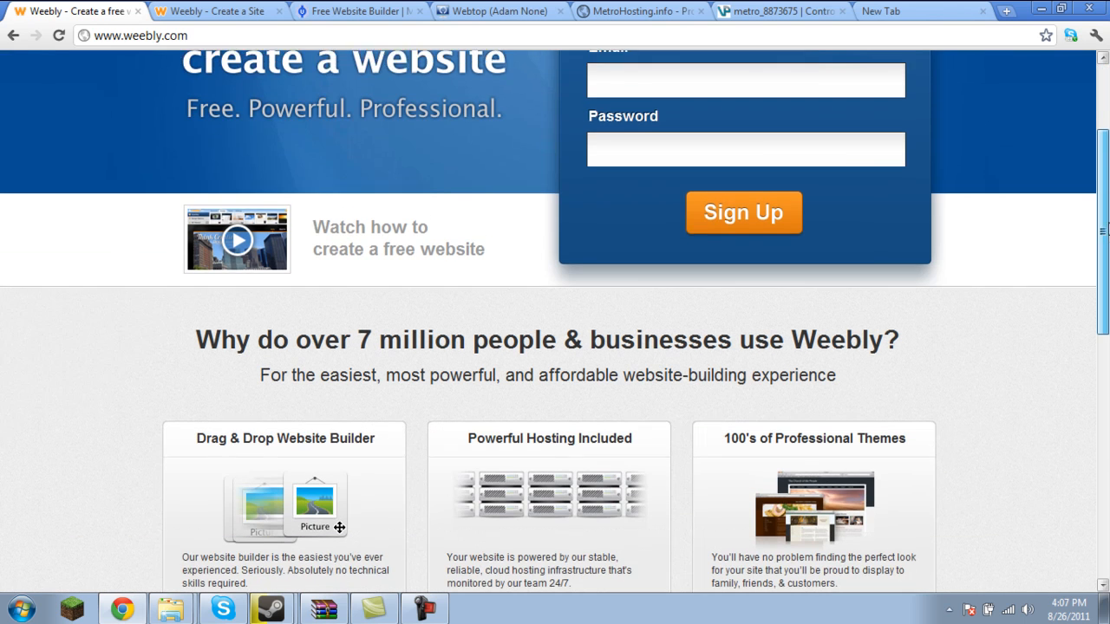
pyautogui.scroll(3)
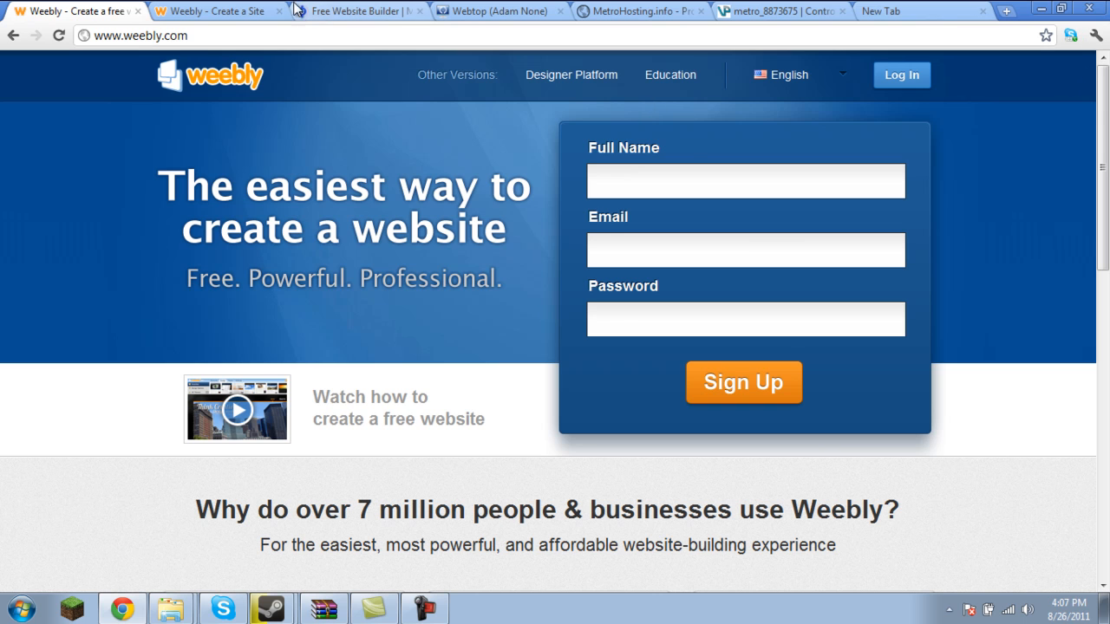
pyautogui.moveTo(442, 195)
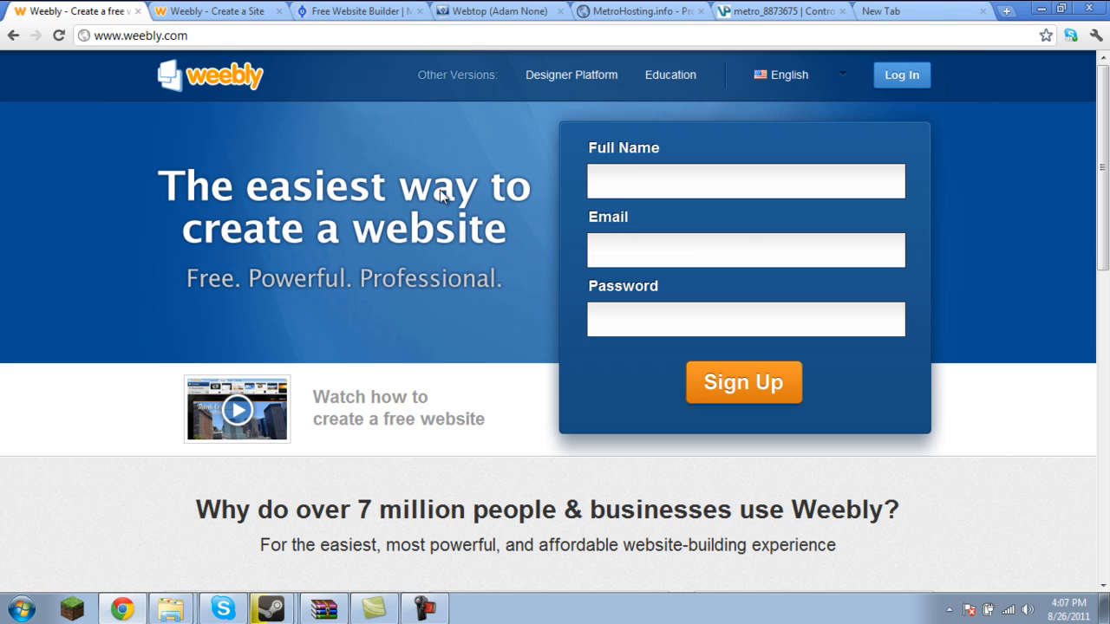
pyautogui.click(743, 383)
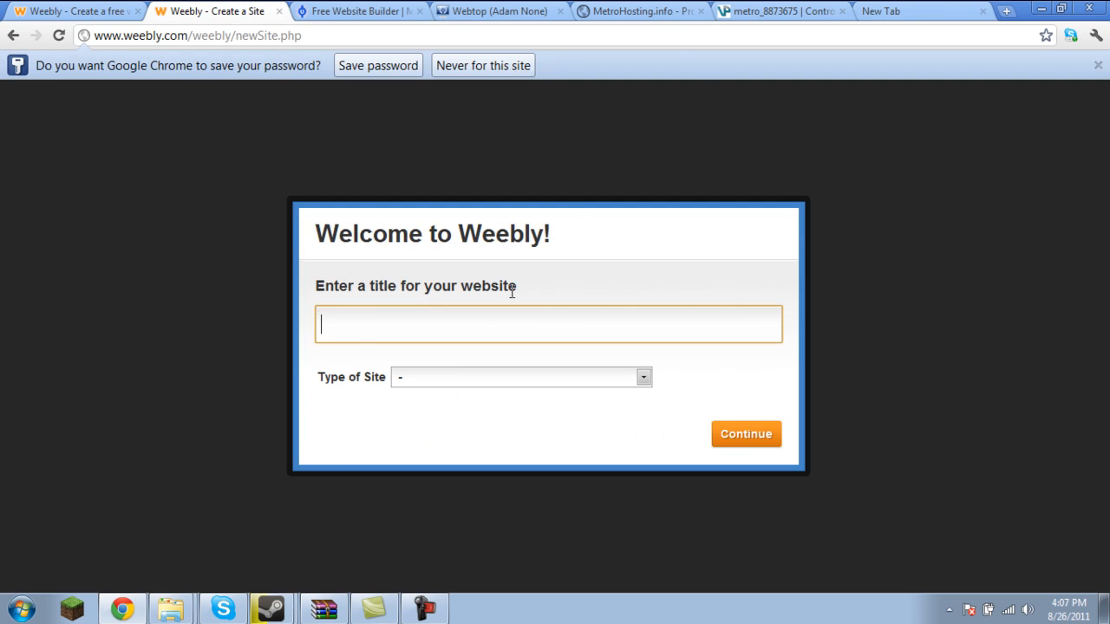
# - Enter the website title Derp and bring up the site-type list
pyautogui.click(1097, 66)
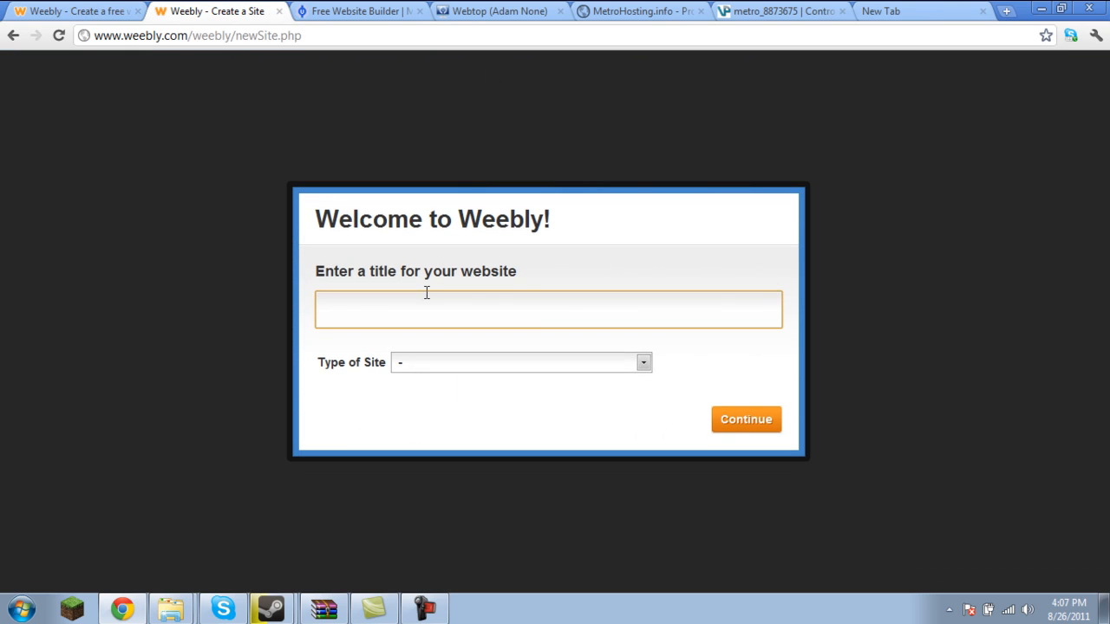
pyautogui.moveTo(425, 309)
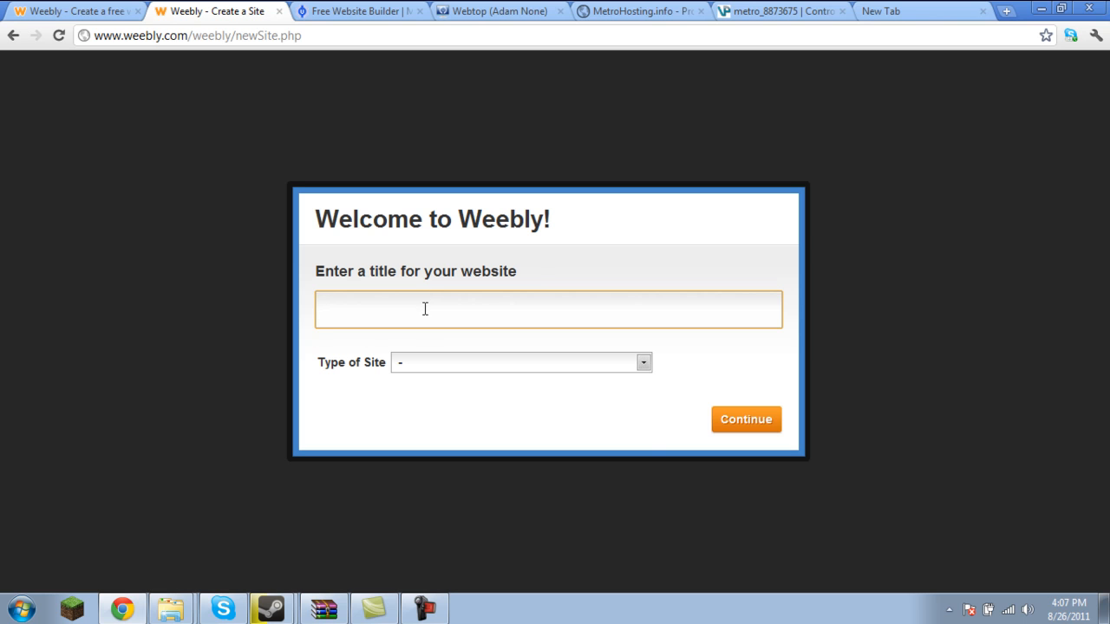
pyautogui.write('Derp')
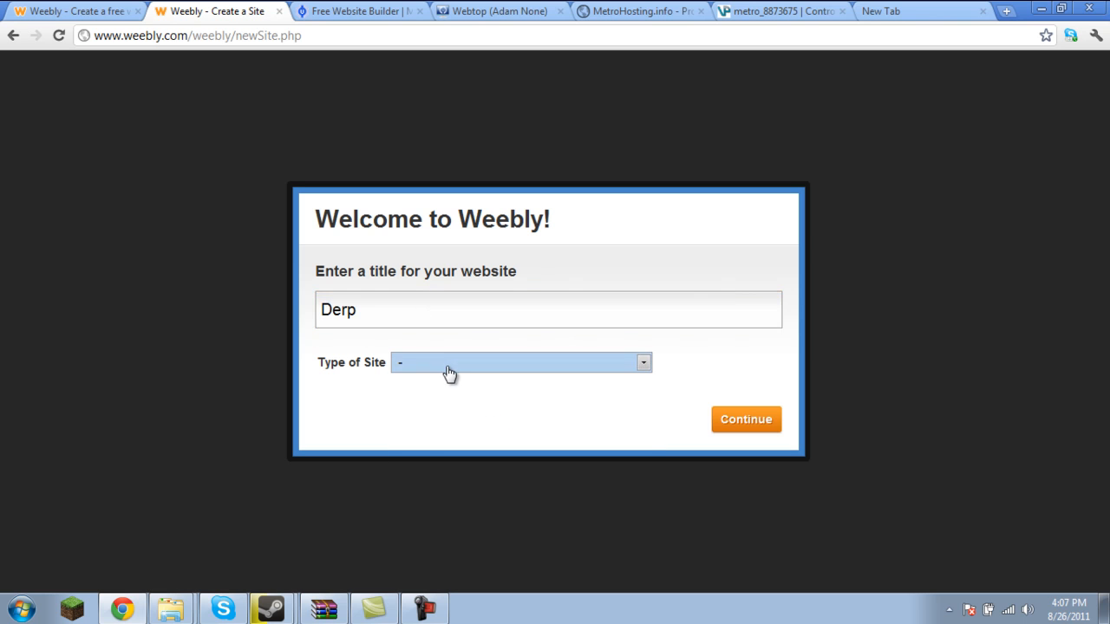
pyautogui.click(521, 363)
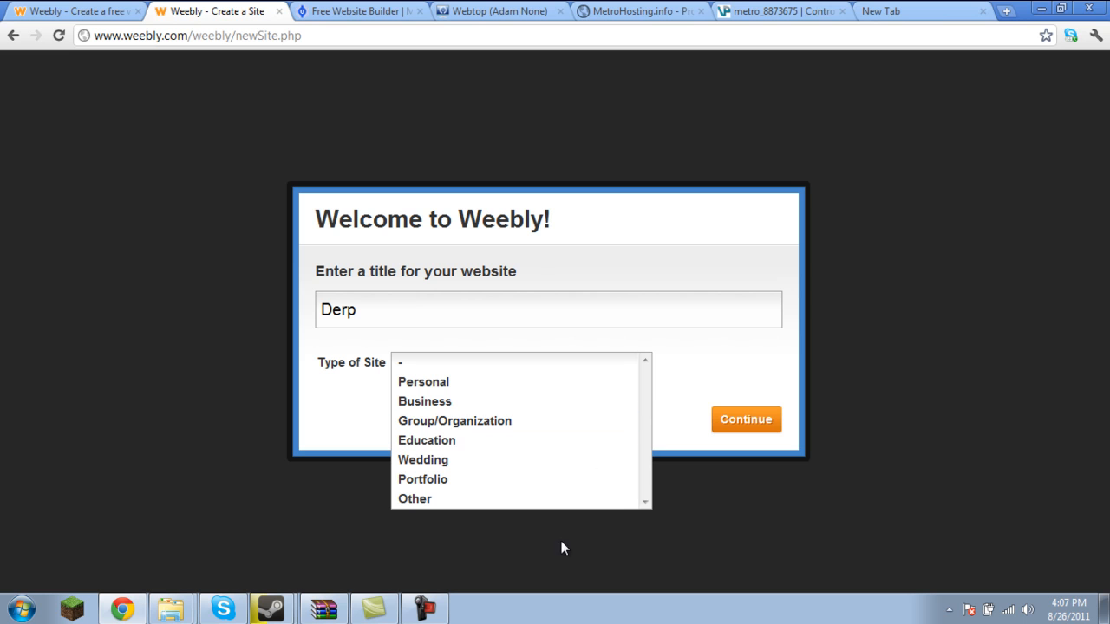
# - Reserve the free Weebly subdomain derpderp1 after derpderp shows Taken, and continue
pyautogui.click(746, 418)
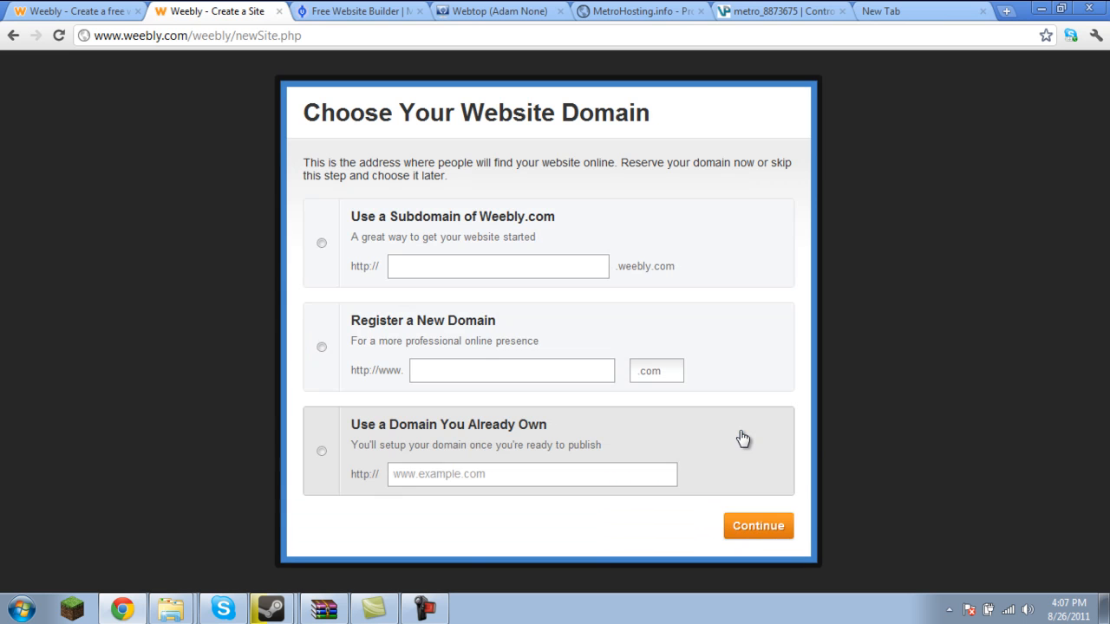
pyautogui.click(322, 243)
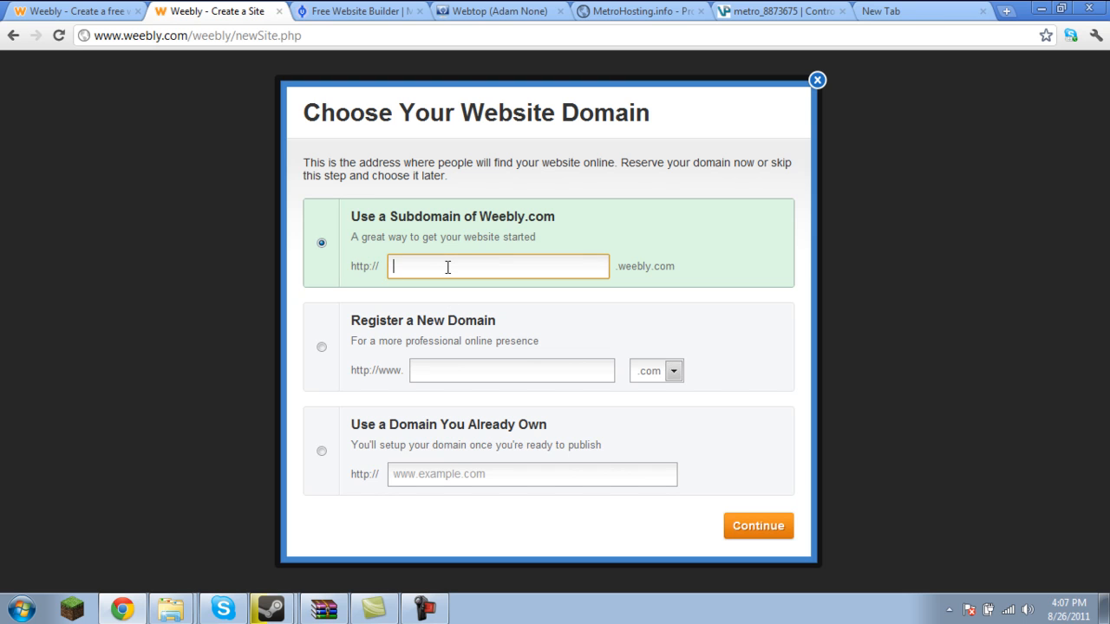
pyautogui.moveTo(489, 316)
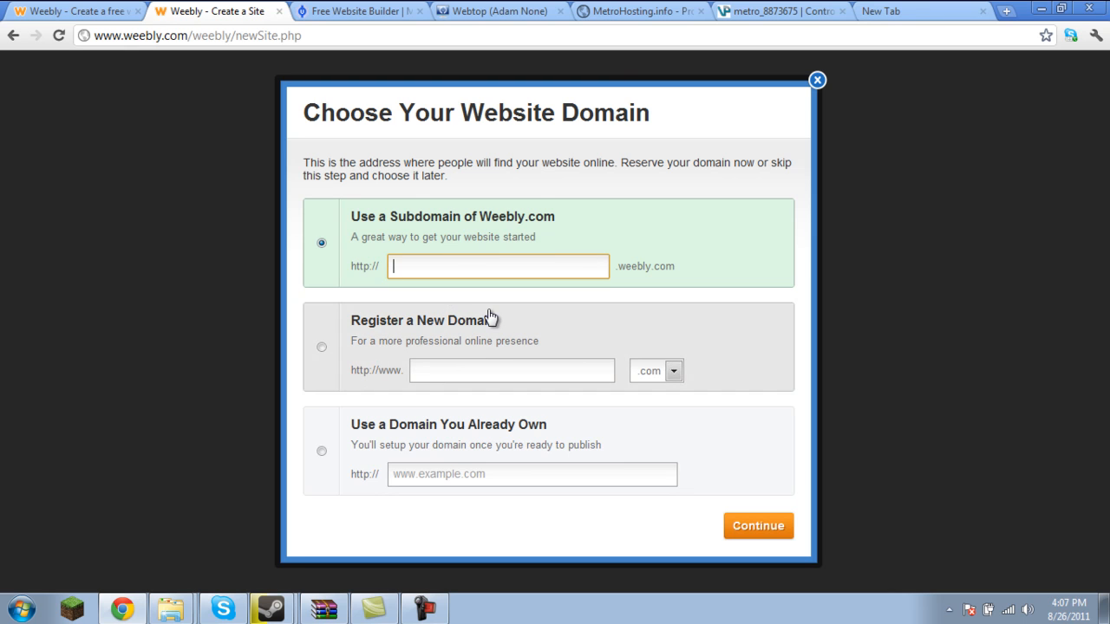
pyautogui.write('d')
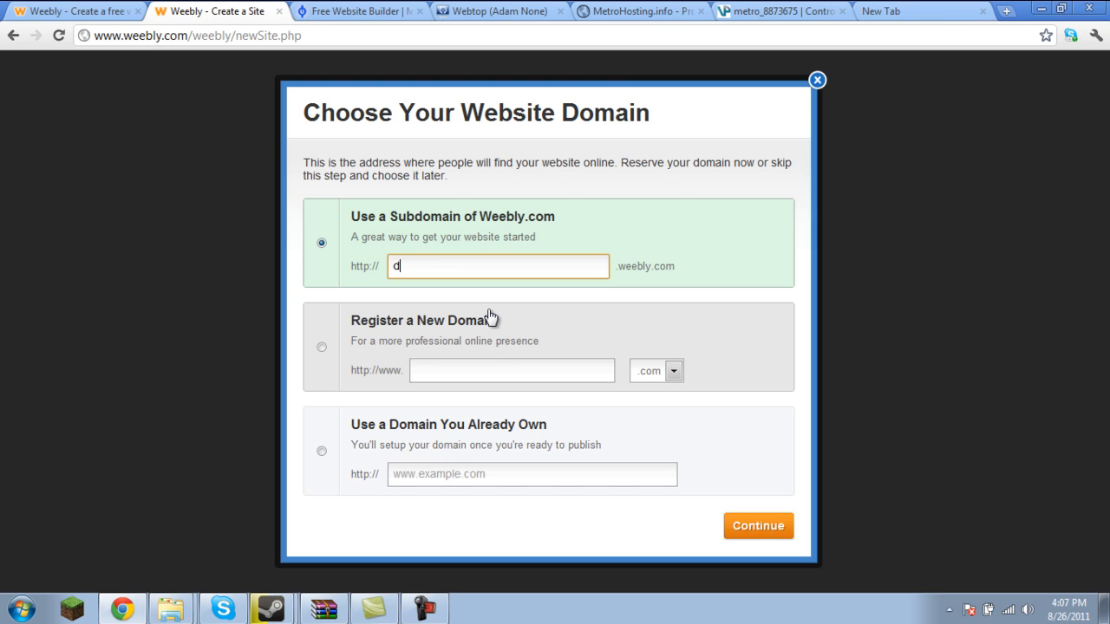
pyautogui.write('erpderp')
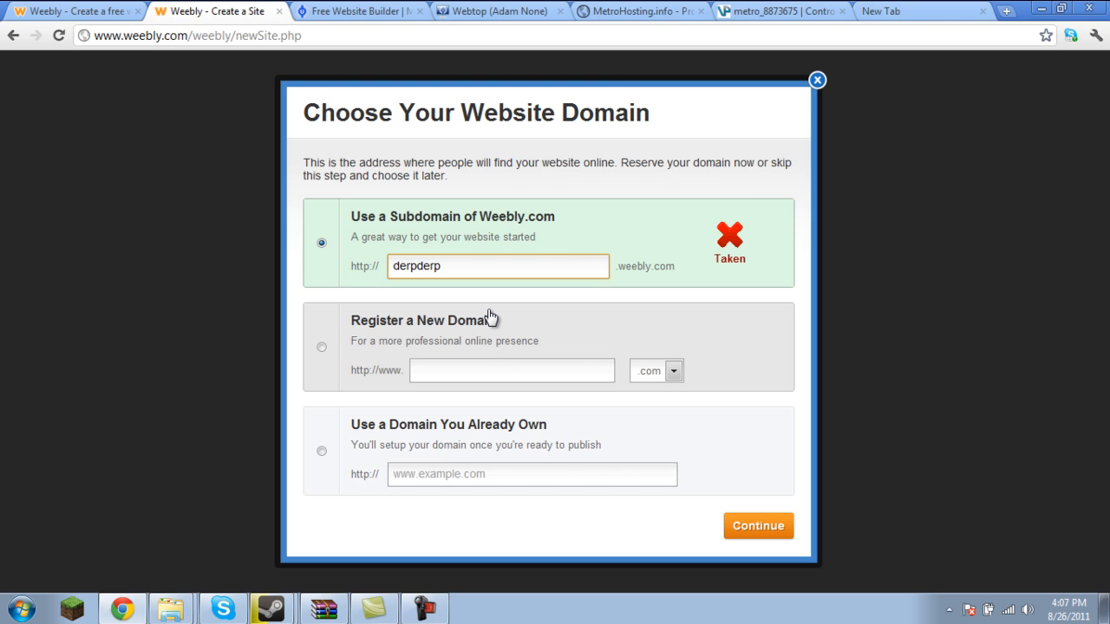
pyautogui.write('1')
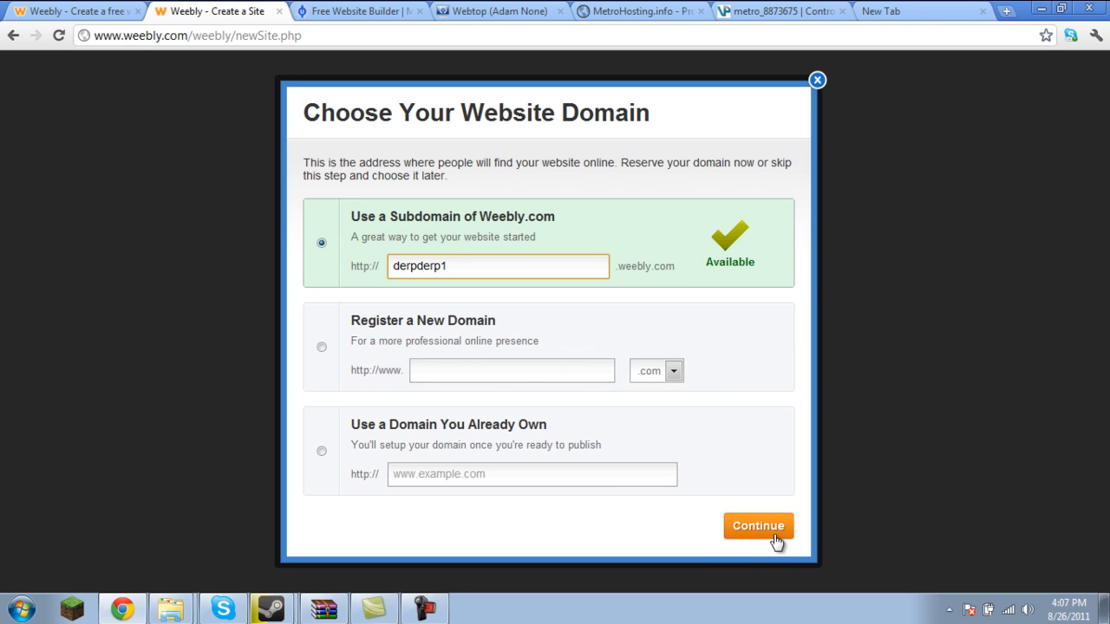
pyautogui.click(756, 525)
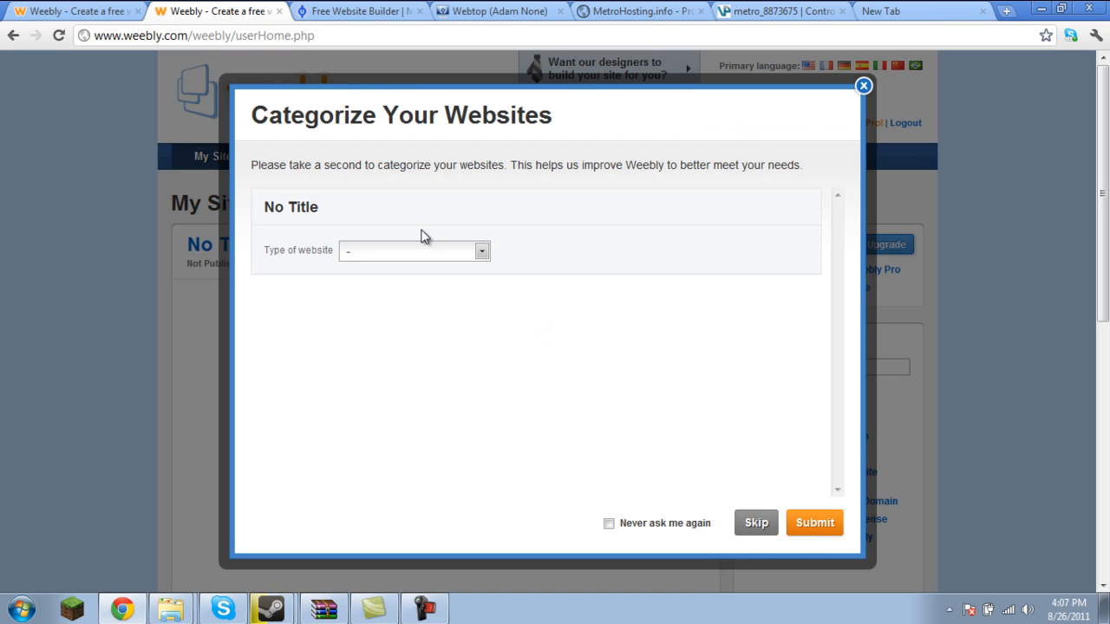
# - Categorize the site as a Wedding website, submit, and open it in the editor
pyautogui.click(482, 250)
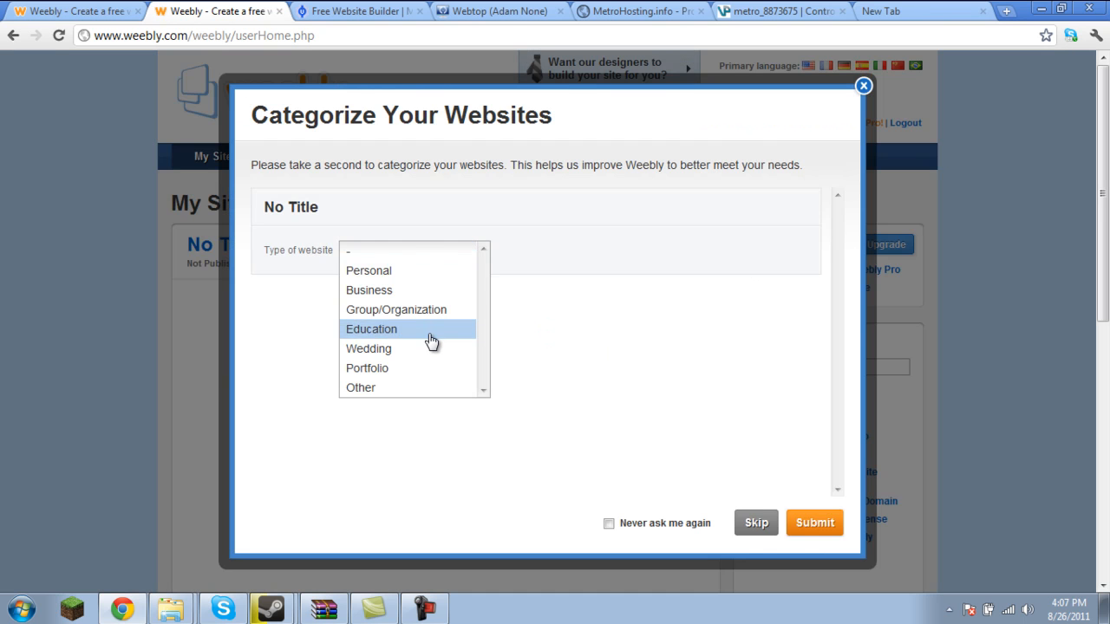
pyautogui.click(368, 346)
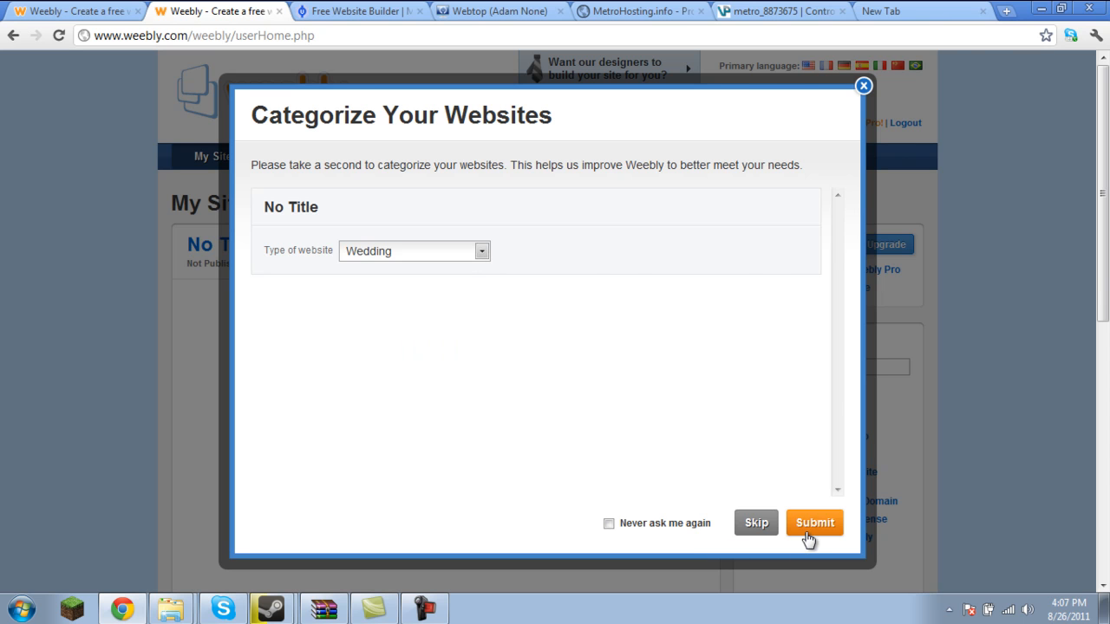
pyautogui.click(814, 522)
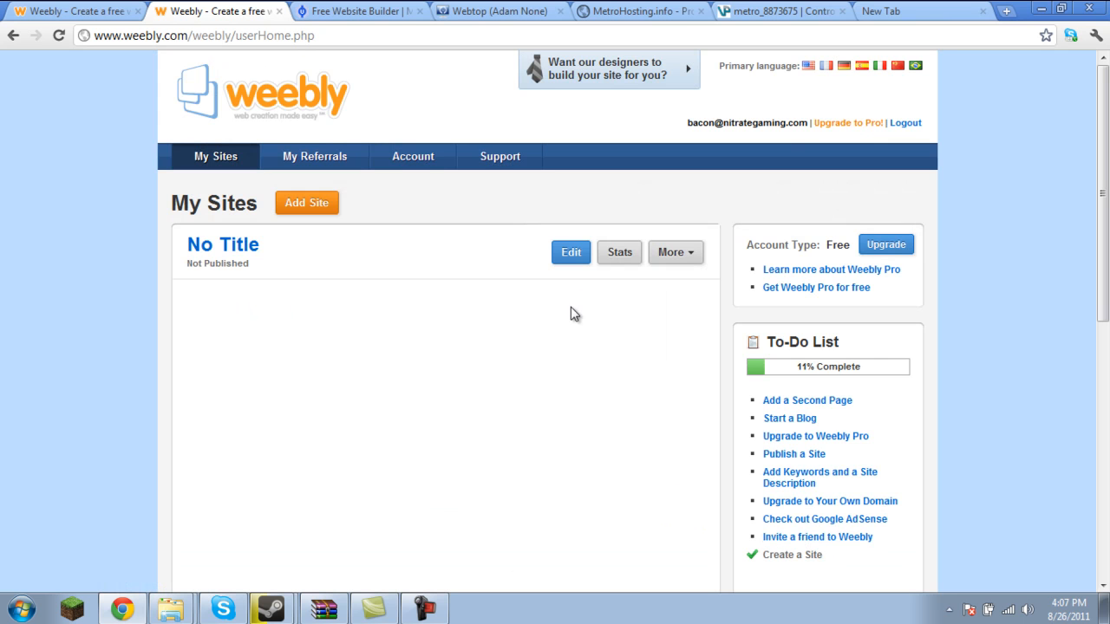
pyautogui.click(570, 253)
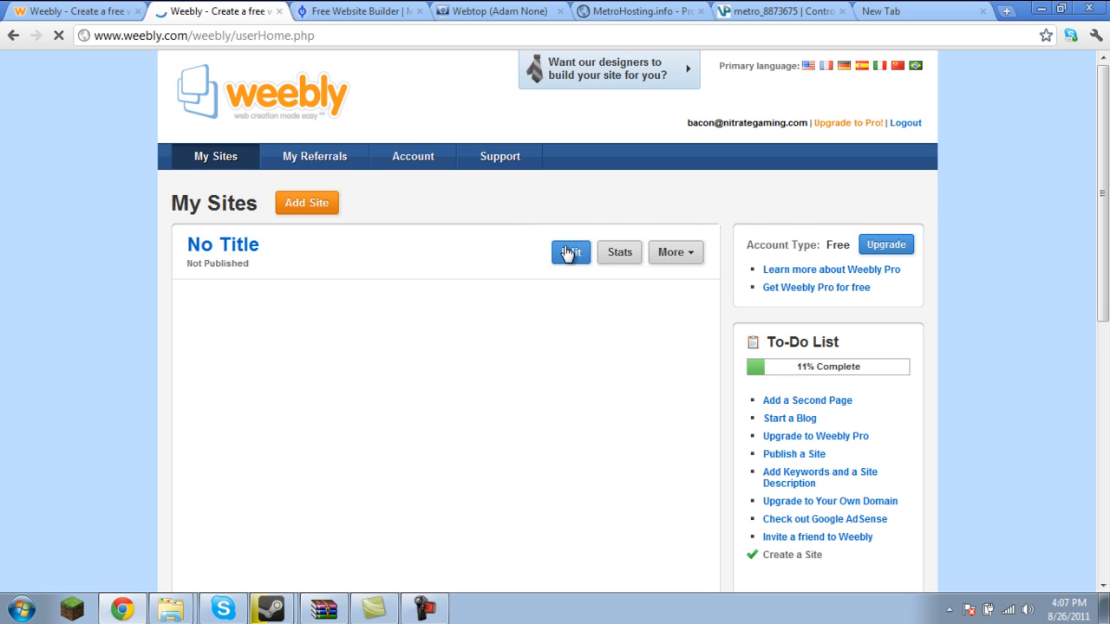
pyautogui.click(569, 252)
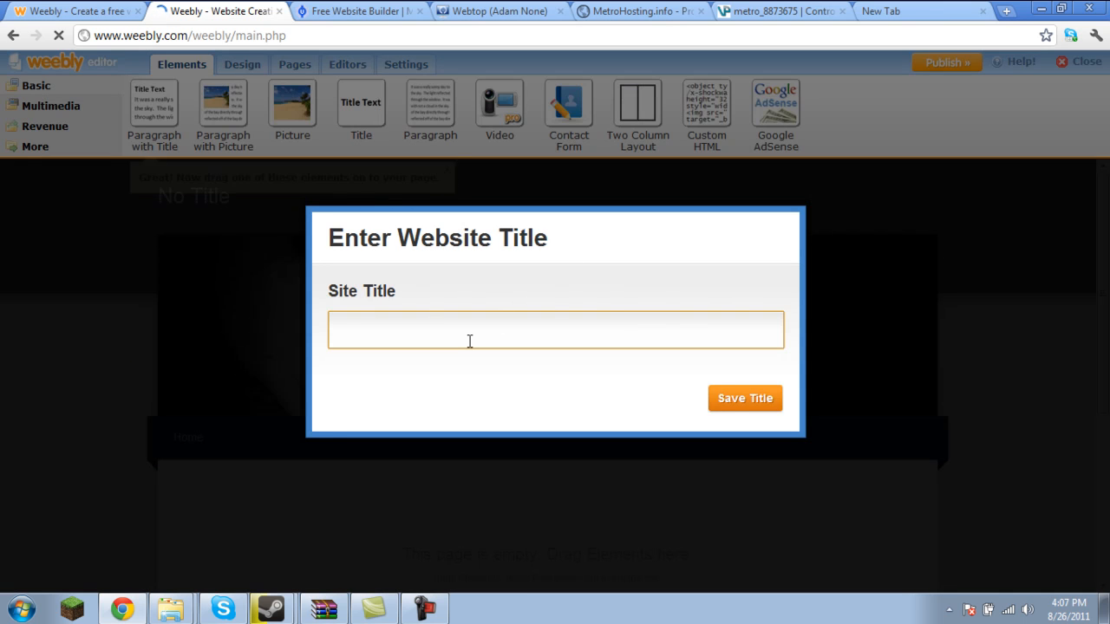
# - Save Derp as the site title and claim derpderp1.weebly.com as its address
pyautogui.write('Derp')
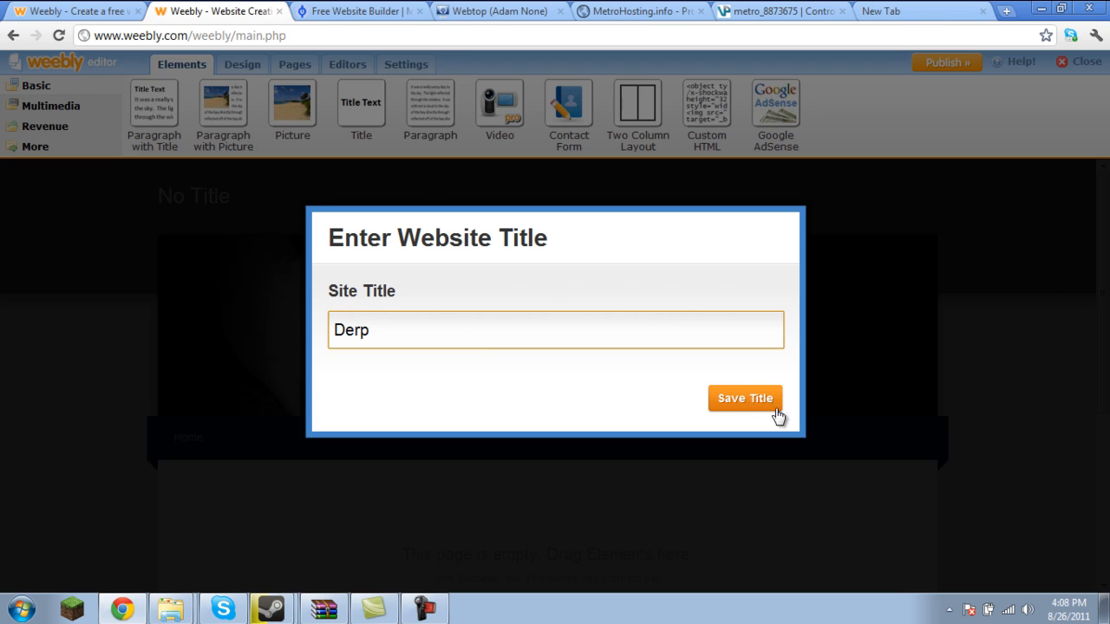
pyautogui.click(746, 397)
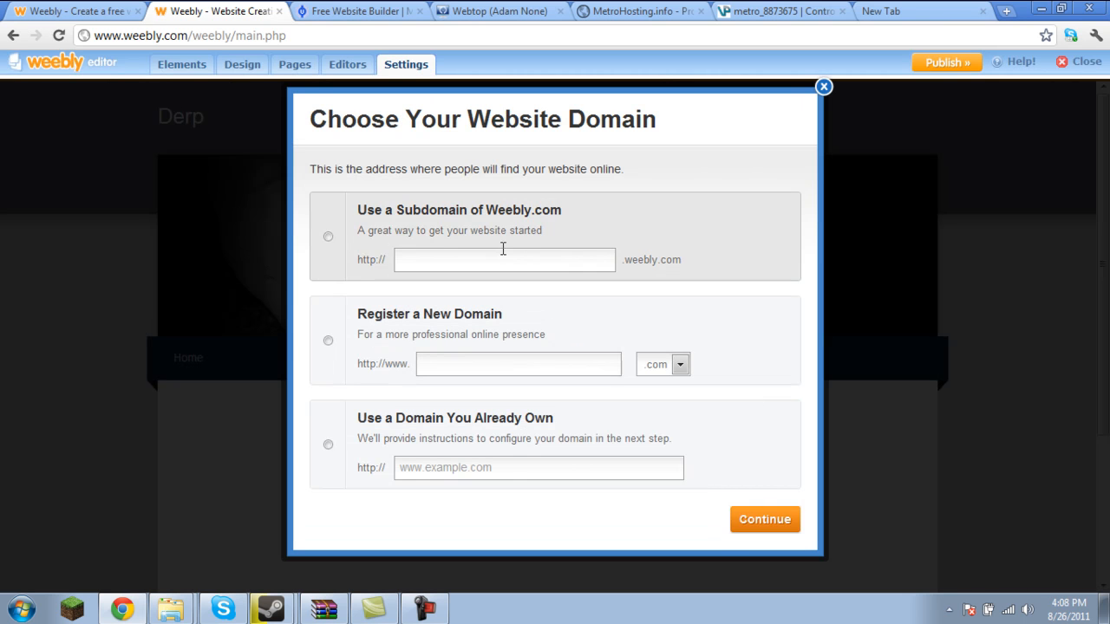
pyautogui.write('d')
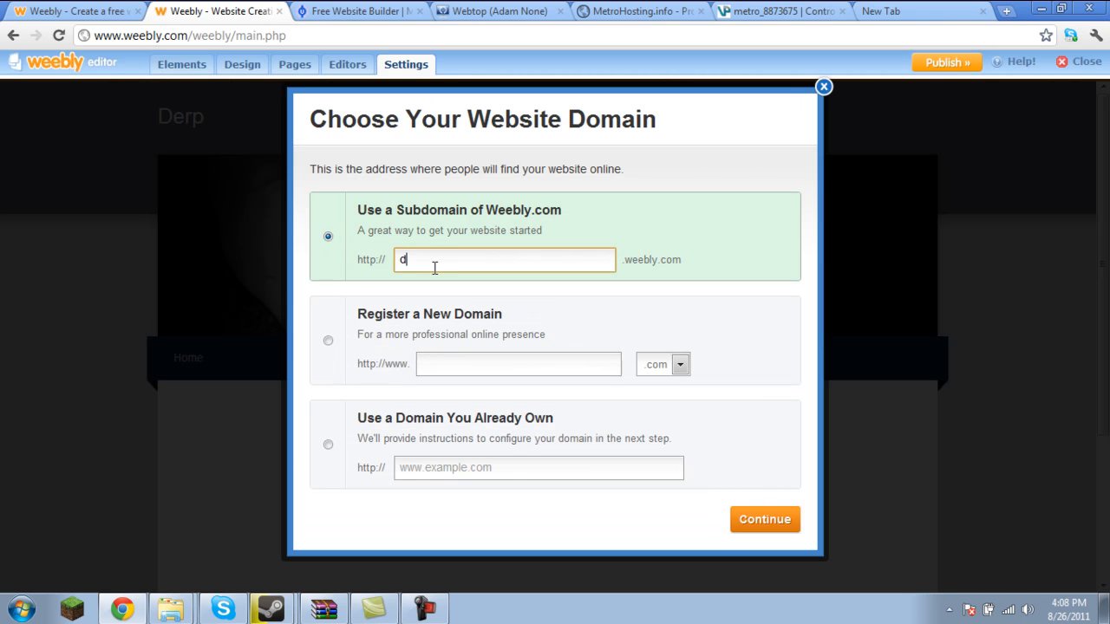
pyautogui.write('erpderp1')
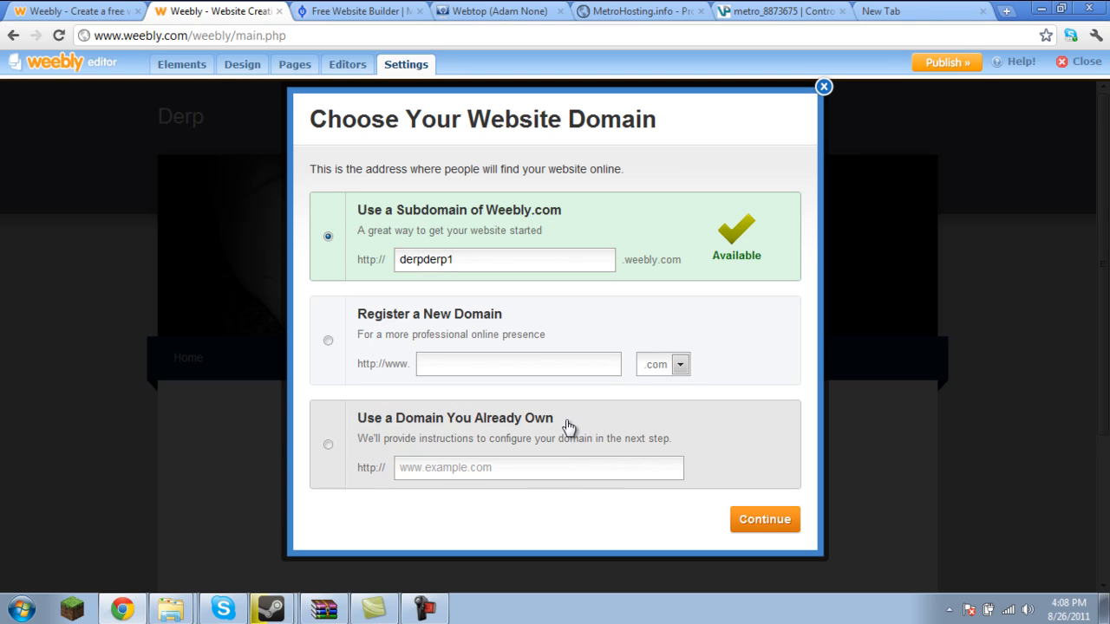
pyautogui.click(763, 519)
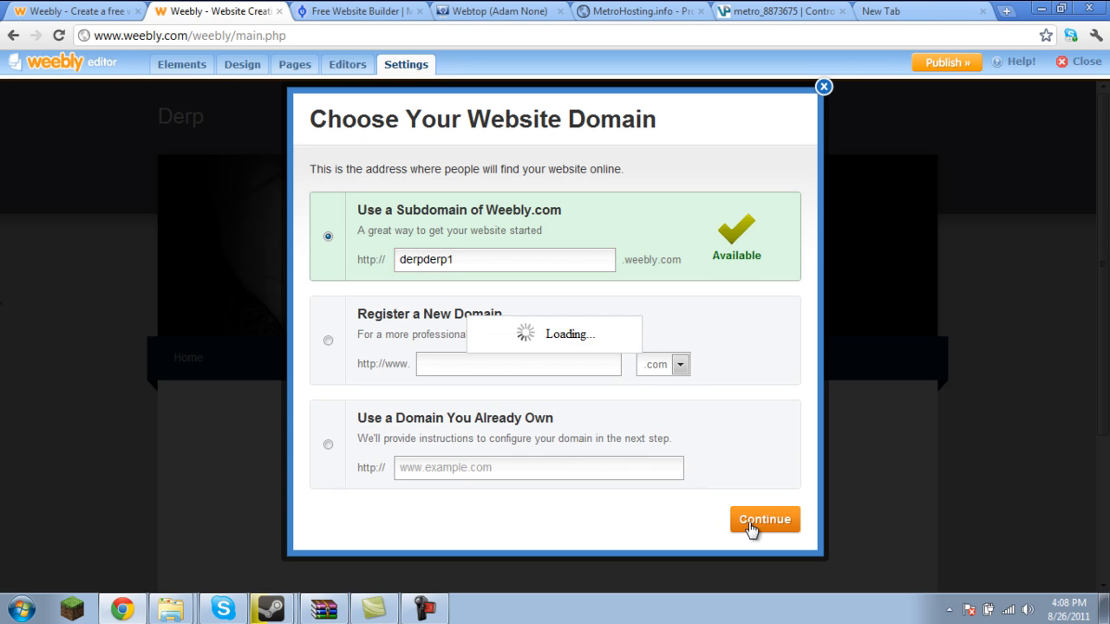
# - Save the reviewed site settings for derpderp1.weebly.com and return to the empty Home page
pyautogui.click(765, 519)
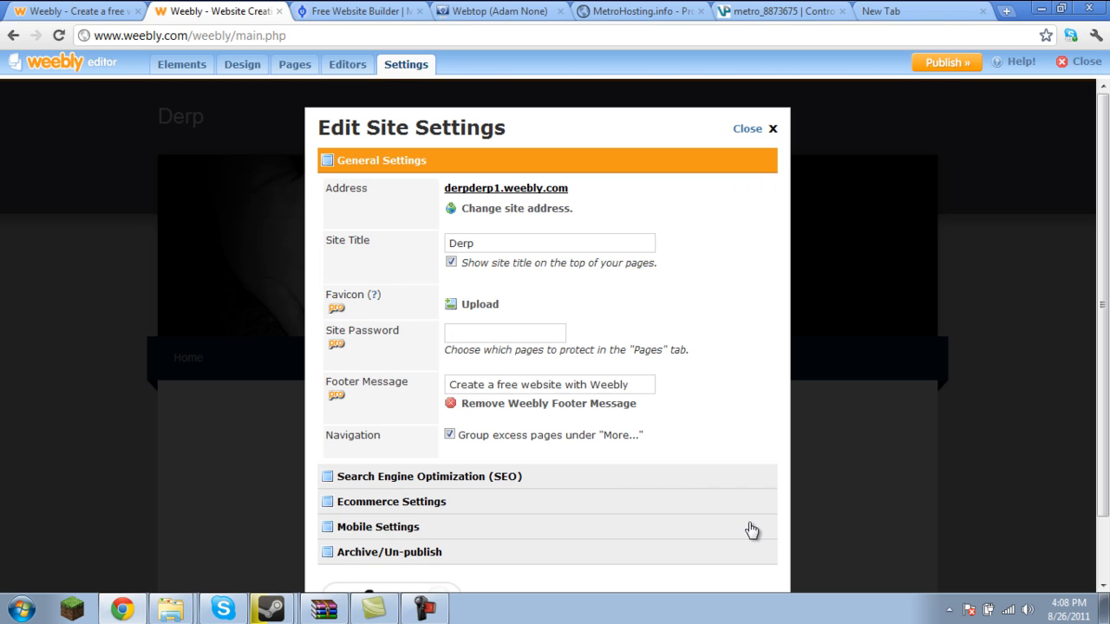
pyautogui.moveTo(416, 380)
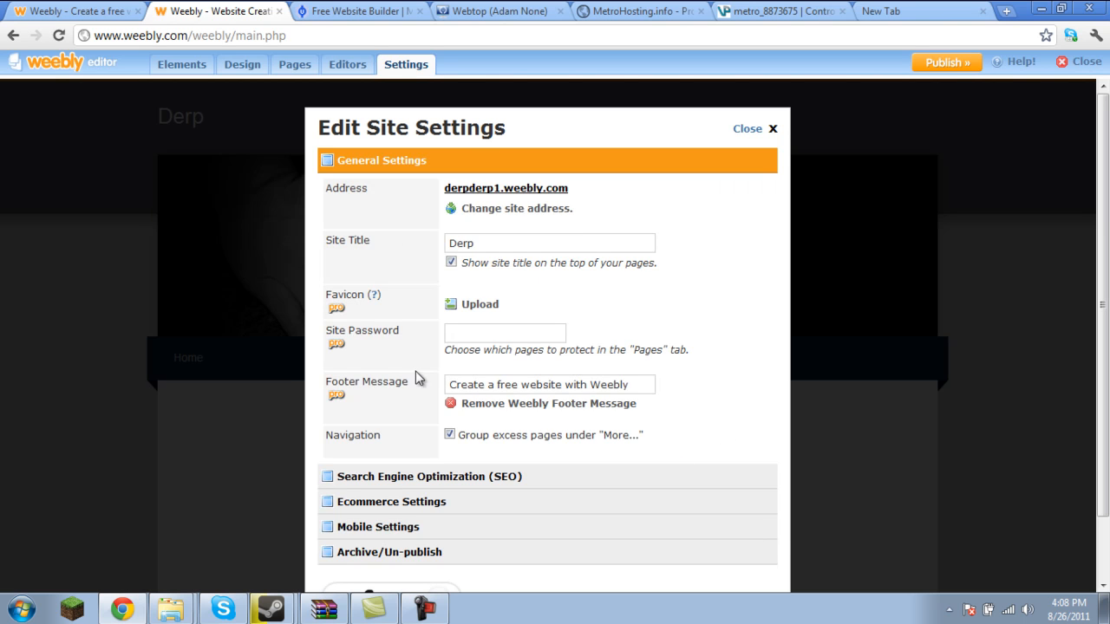
pyautogui.moveTo(702, 392)
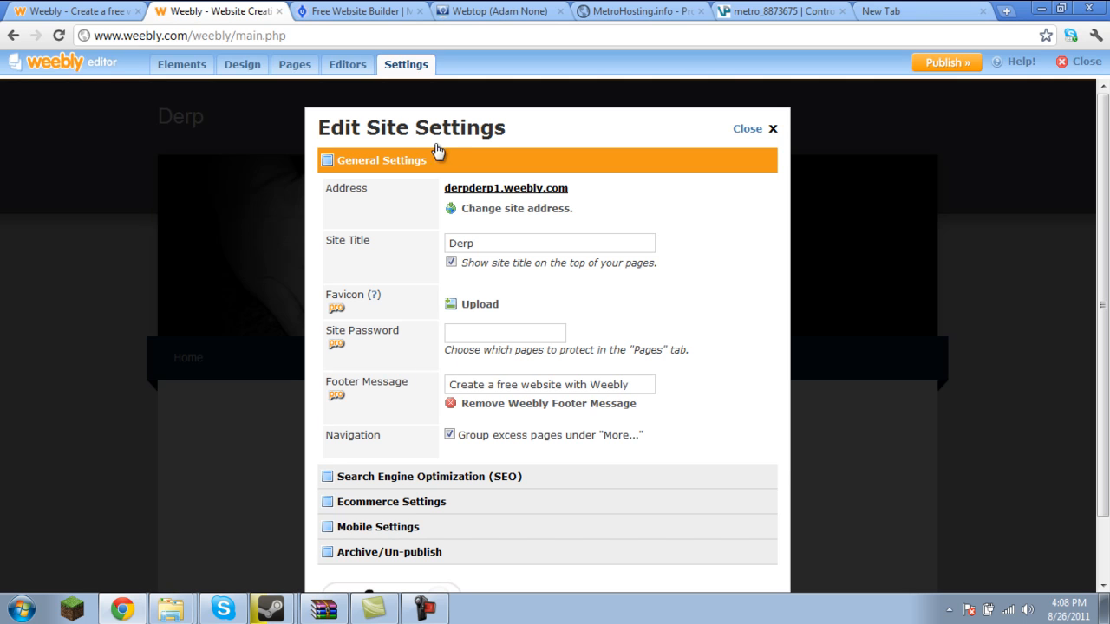
pyautogui.moveTo(472, 311)
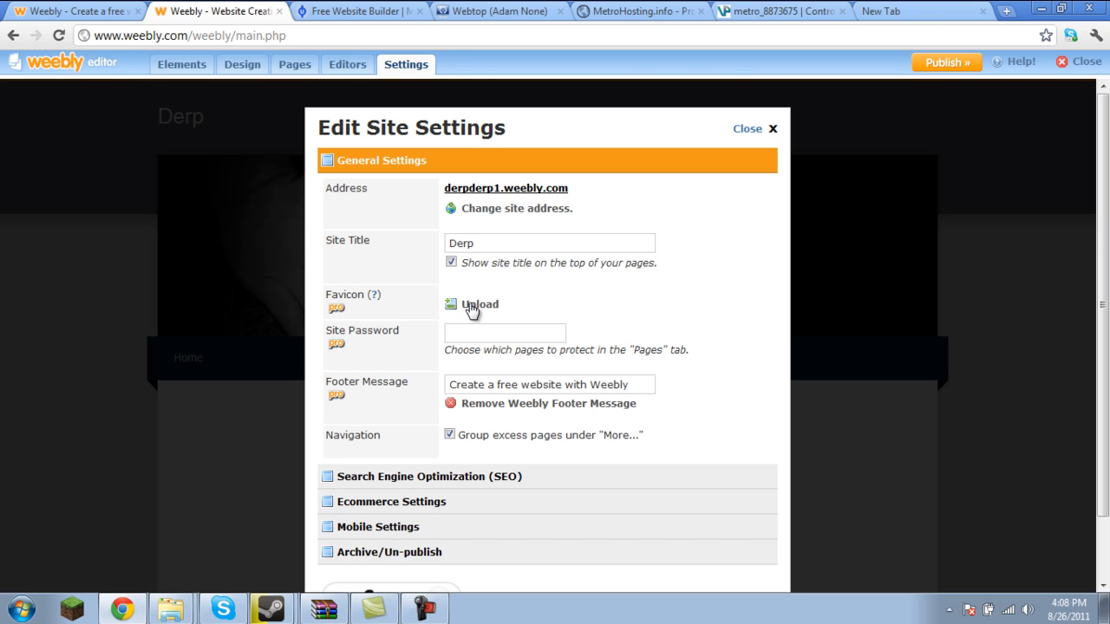
pyautogui.moveTo(484, 260)
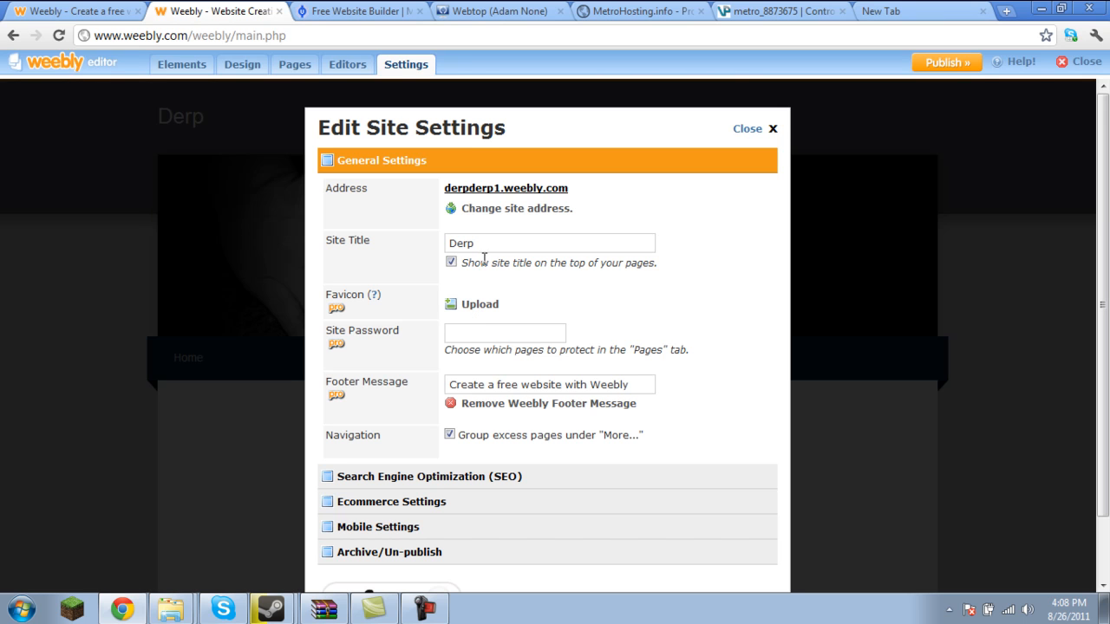
pyautogui.moveTo(507, 202)
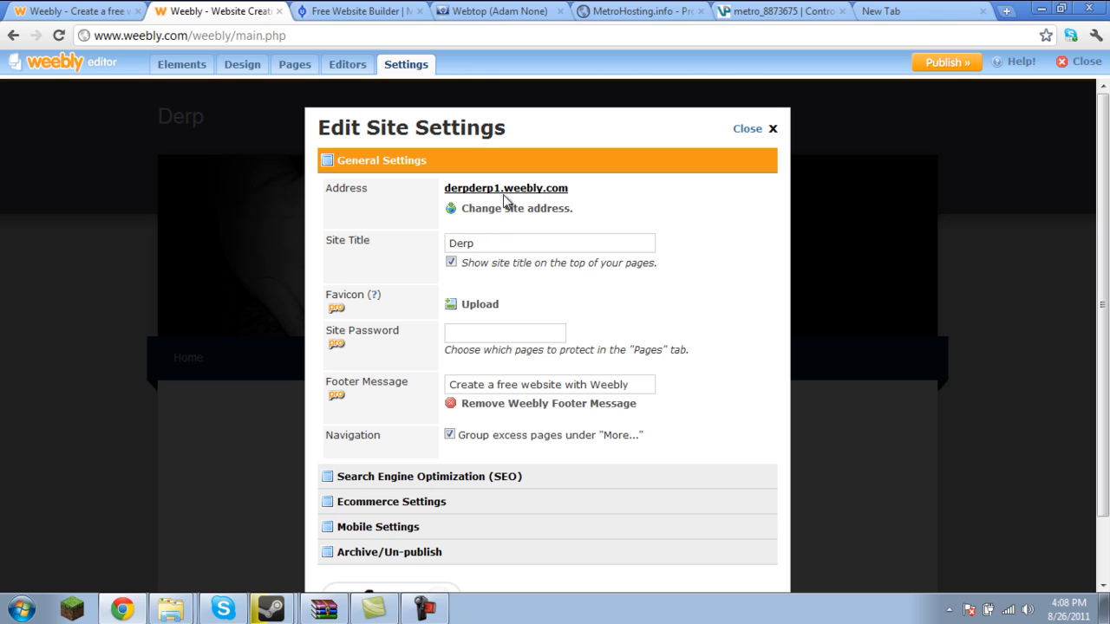
pyautogui.moveTo(345, 377)
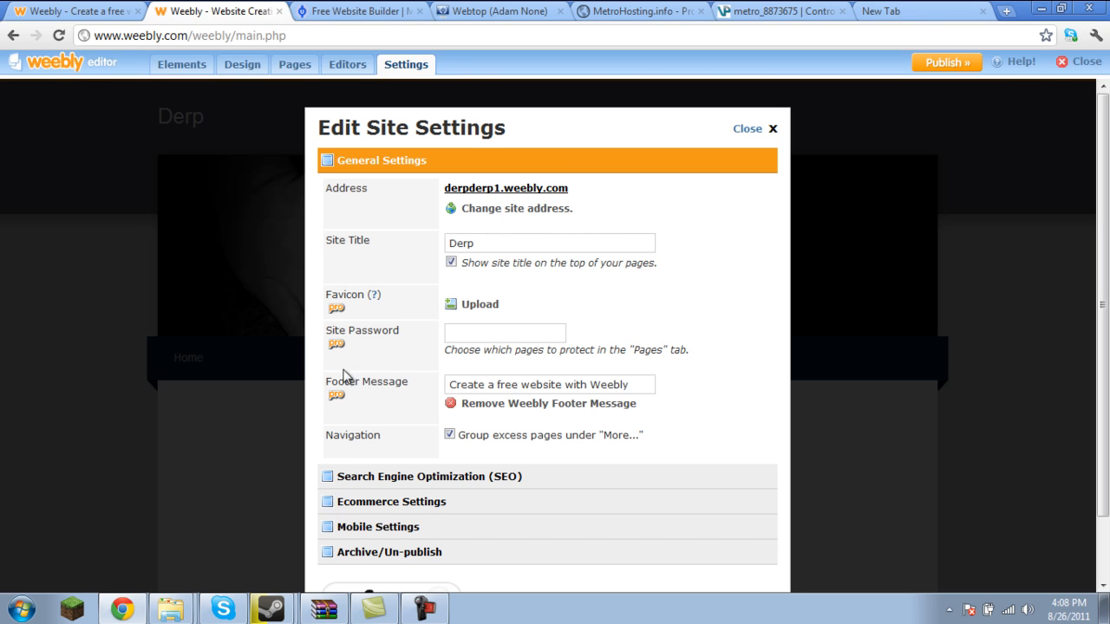
pyautogui.moveTo(581, 368)
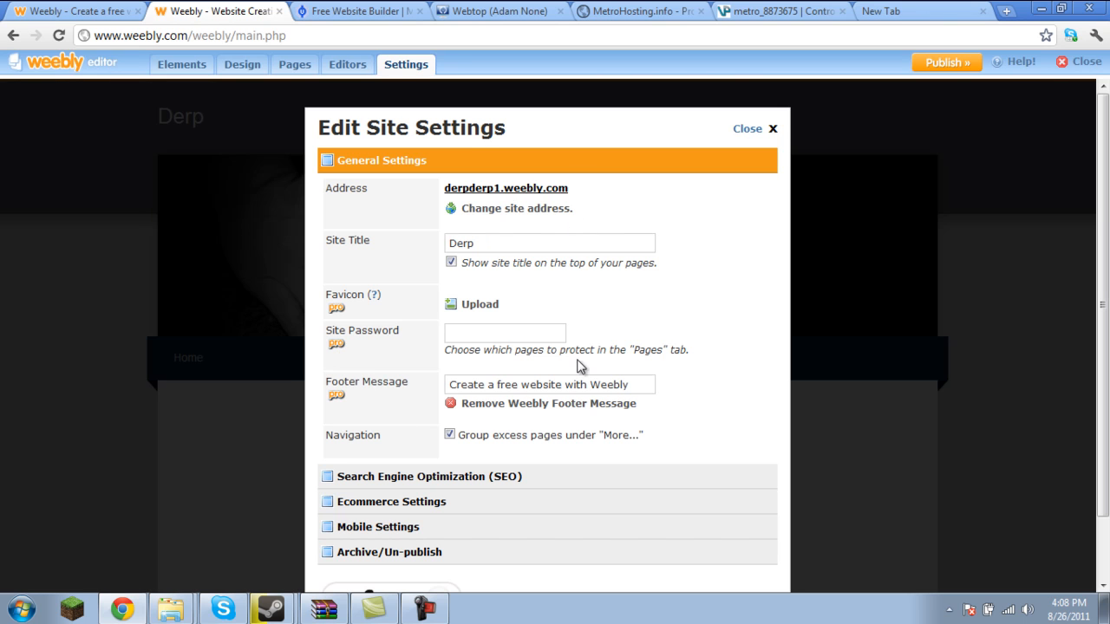
pyautogui.moveTo(177, 145)
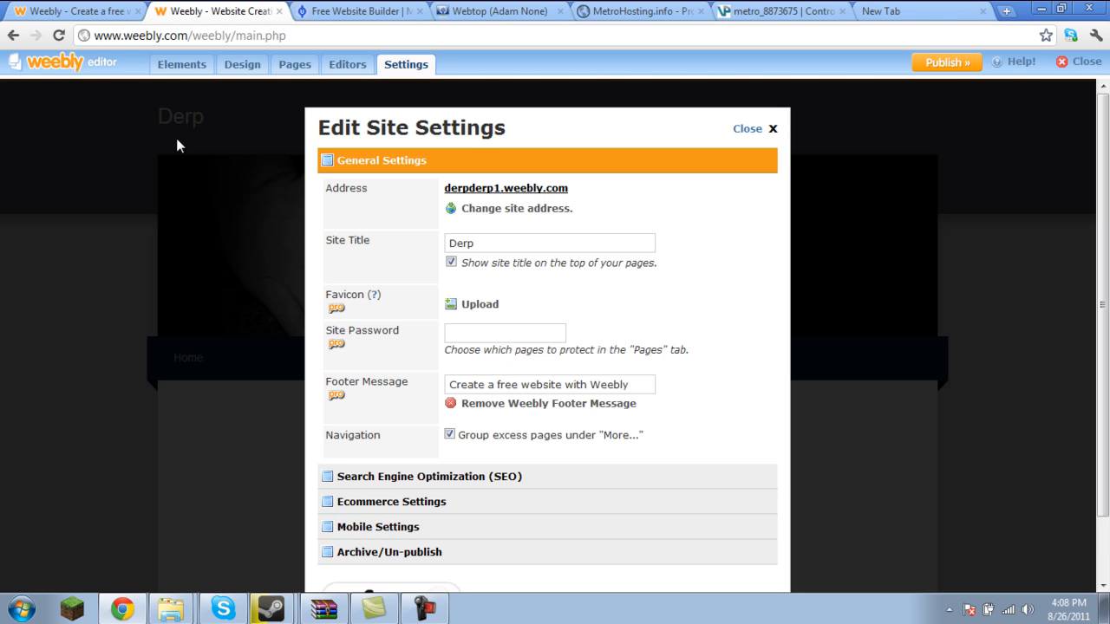
pyautogui.moveTo(326, 302)
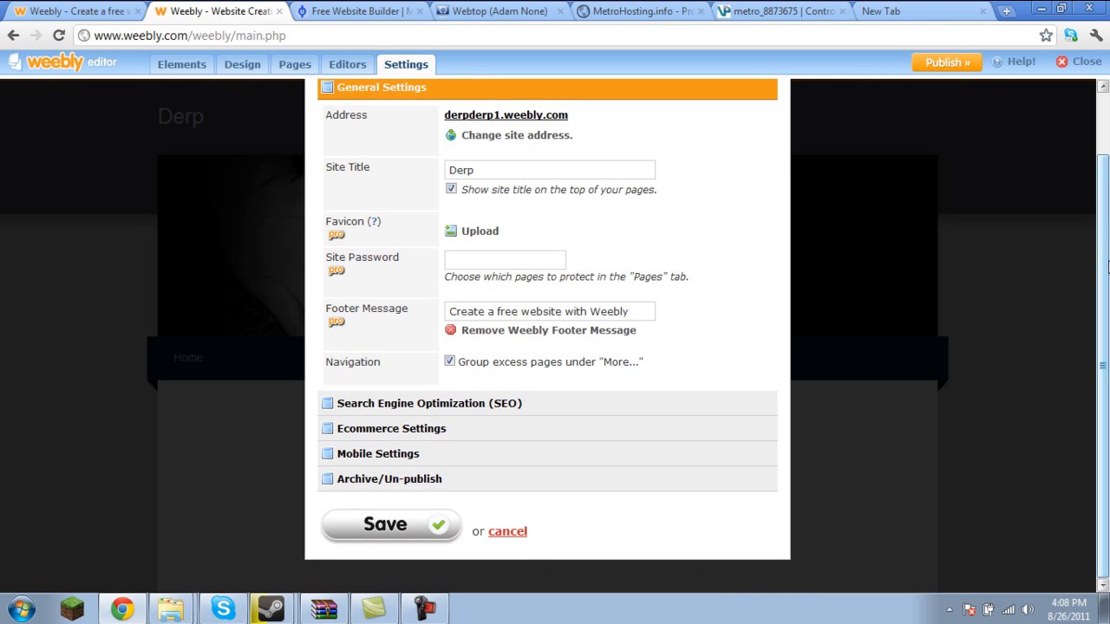
pyautogui.moveTo(423, 524)
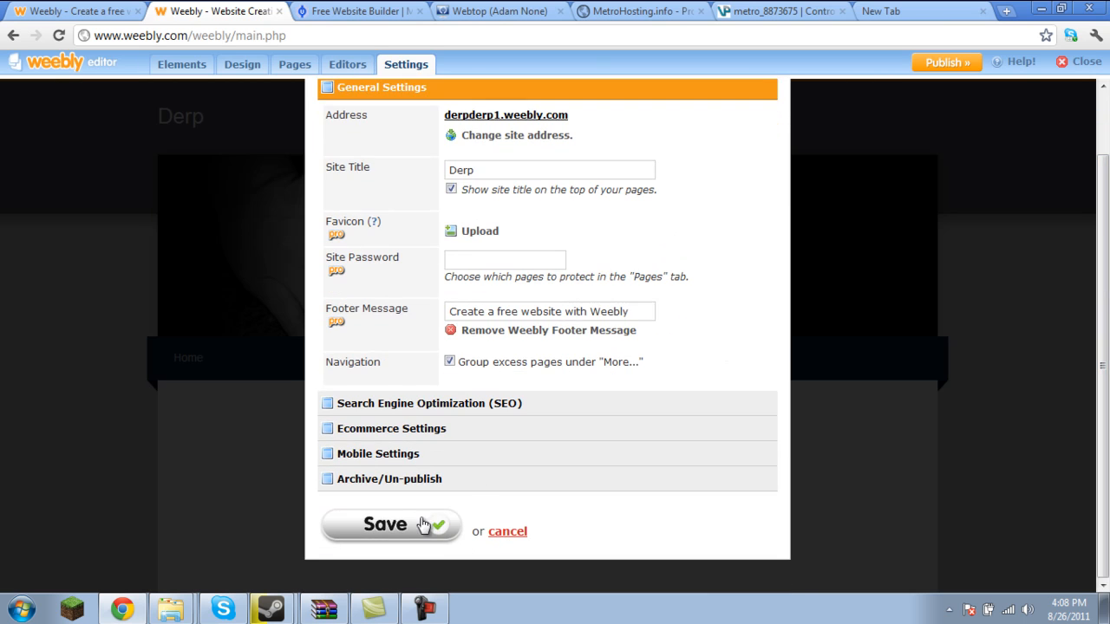
pyautogui.click(392, 524)
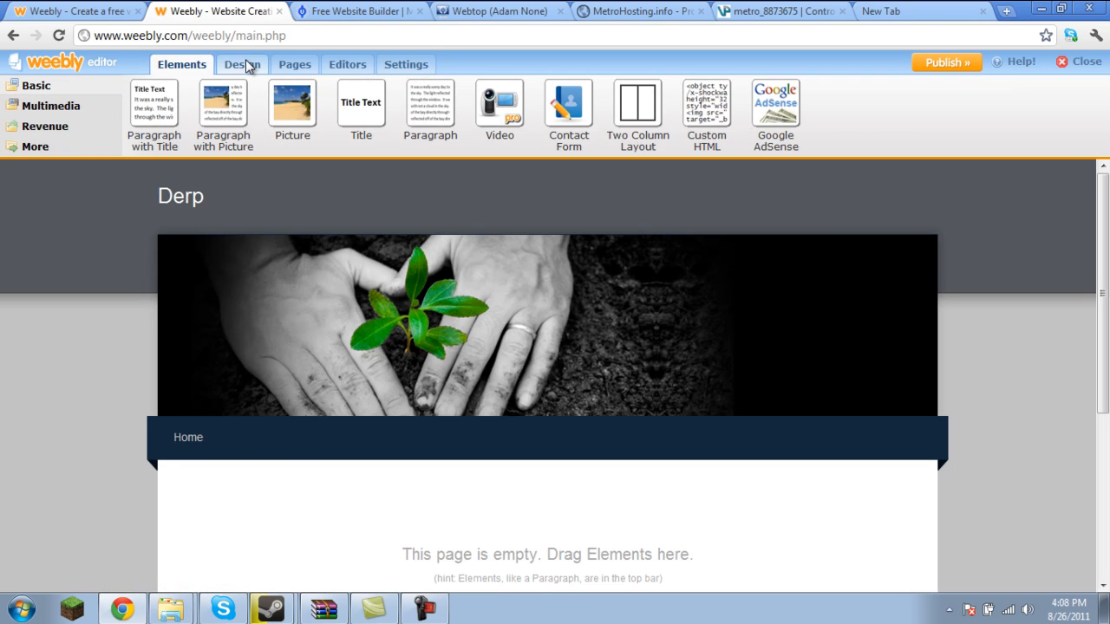
# - Try several Design themes, then apply the night city skyline theme
pyautogui.click(243, 64)
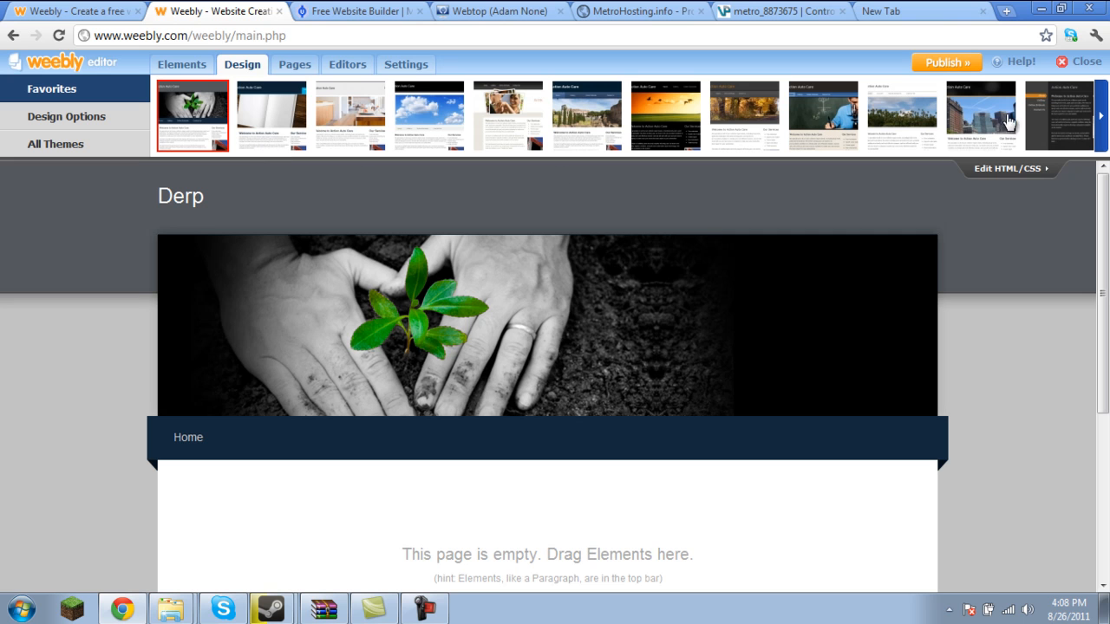
pyautogui.click(1058, 115)
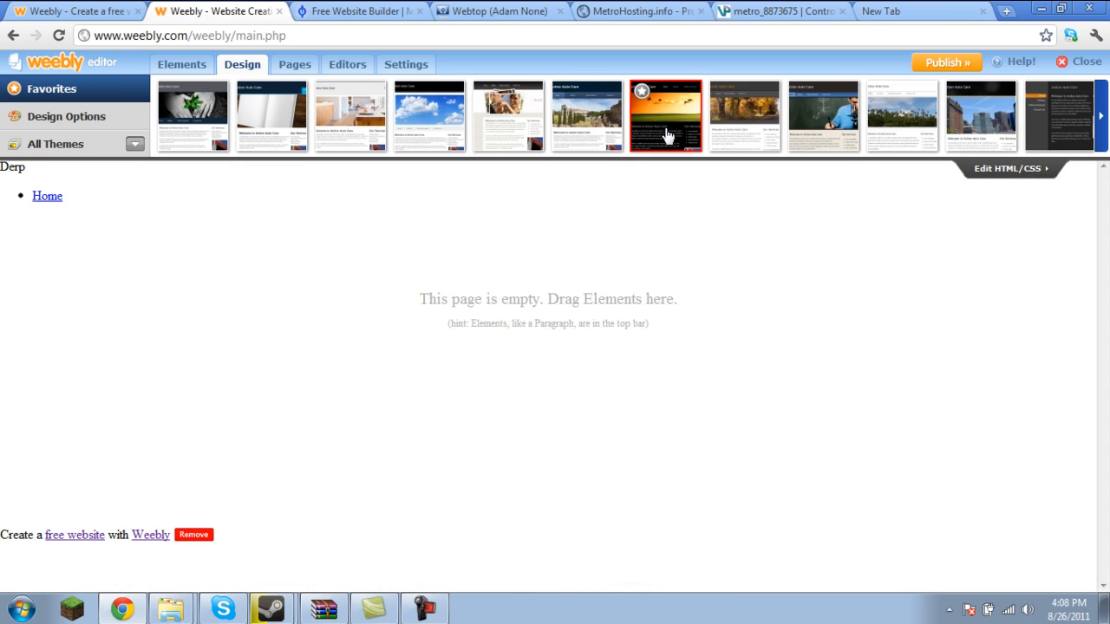
pyautogui.click(666, 116)
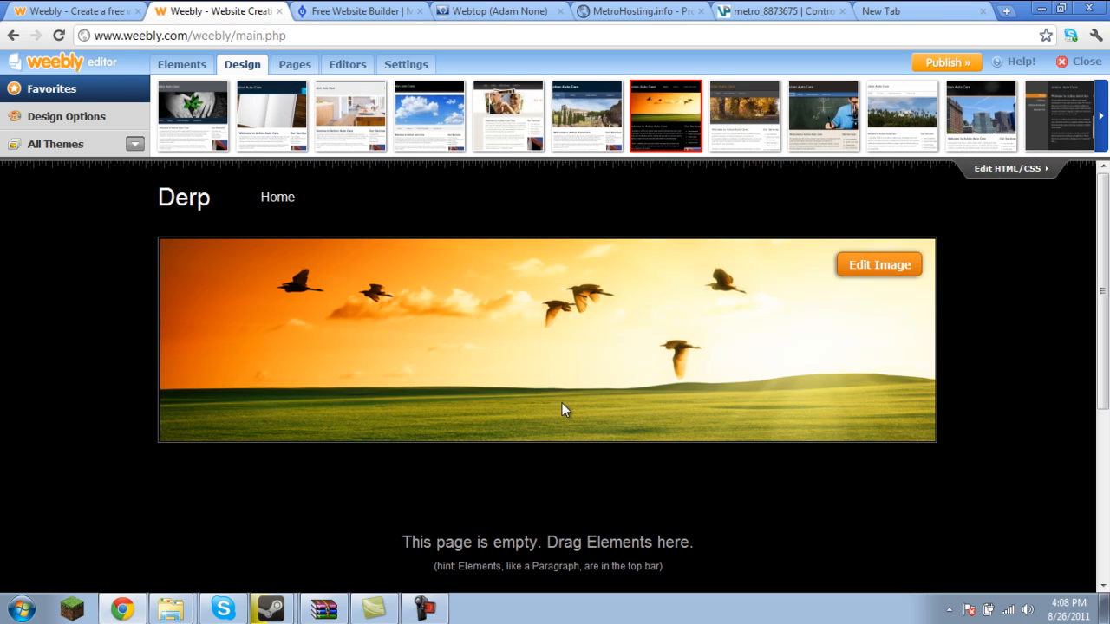
pyautogui.click(430, 116)
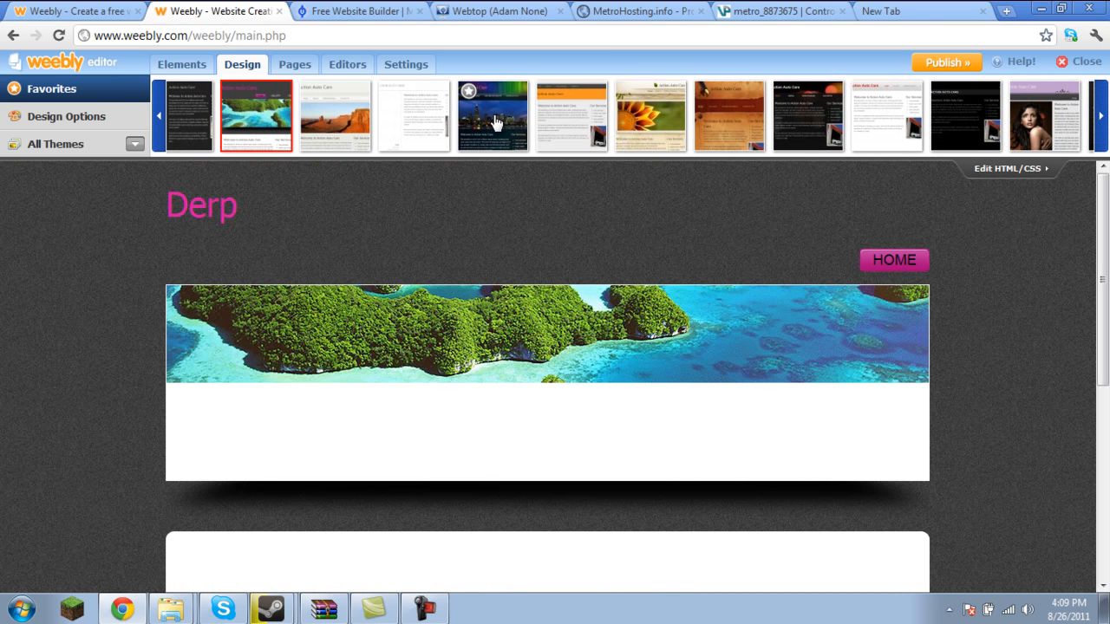
pyautogui.click(492, 114)
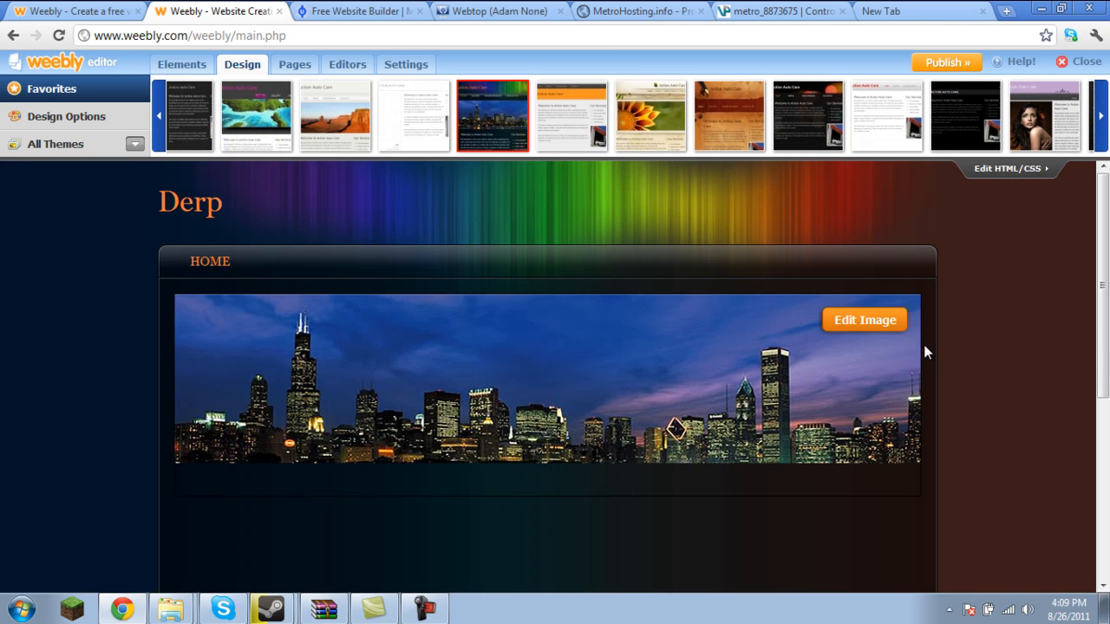
pyautogui.scroll(-3)
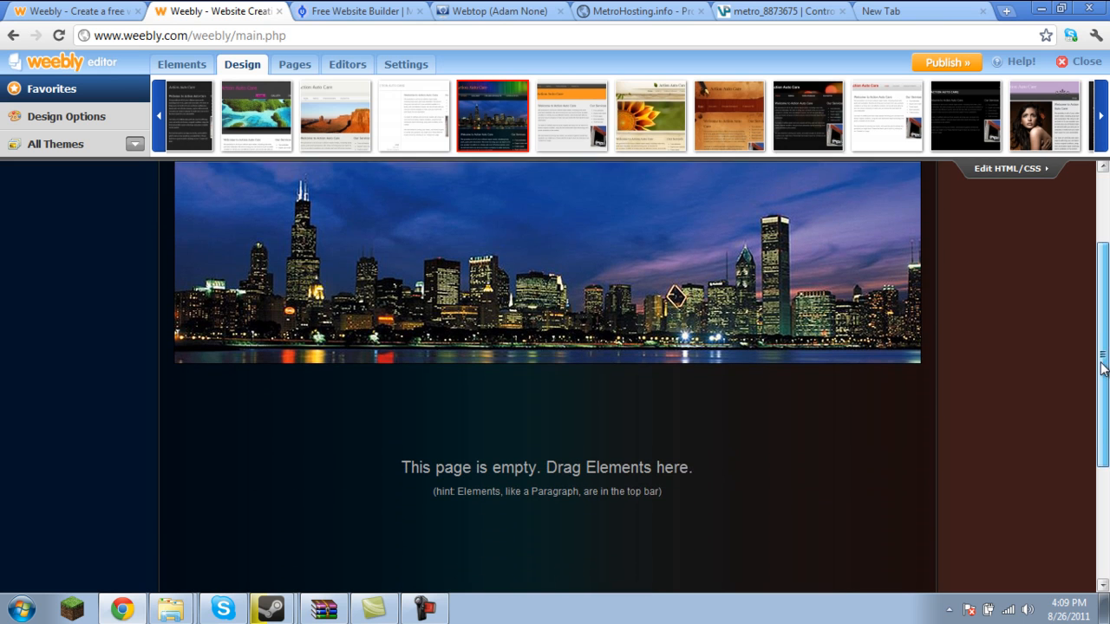
# - Add a title block below the header reading 'Welcome to derp'
pyautogui.click(180, 64)
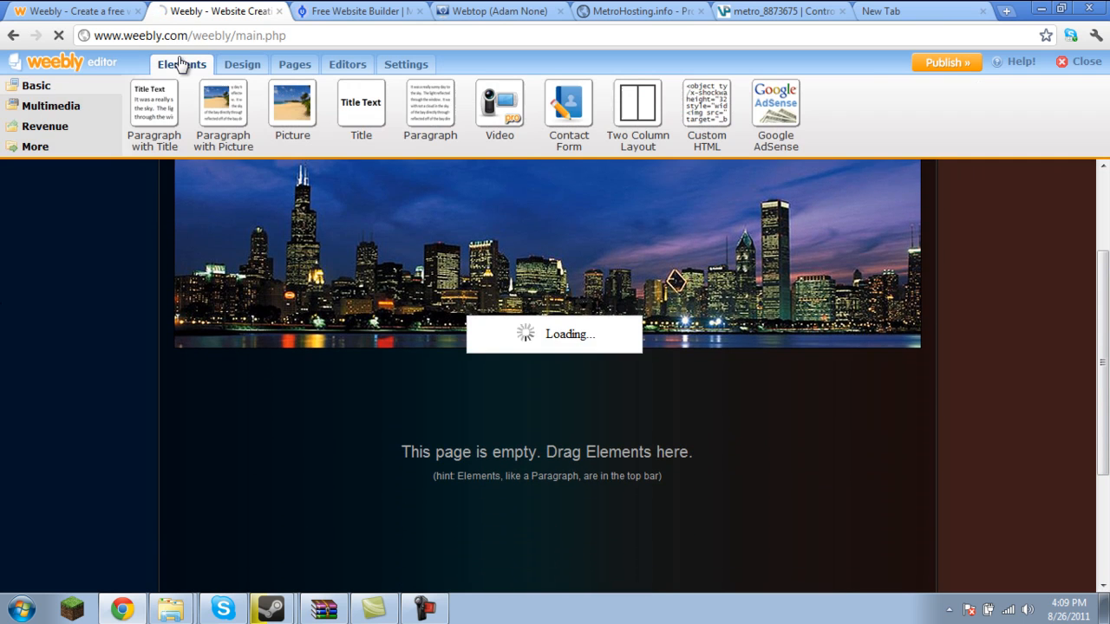
pyautogui.moveTo(153, 113); pyautogui.dragTo(328, 368)
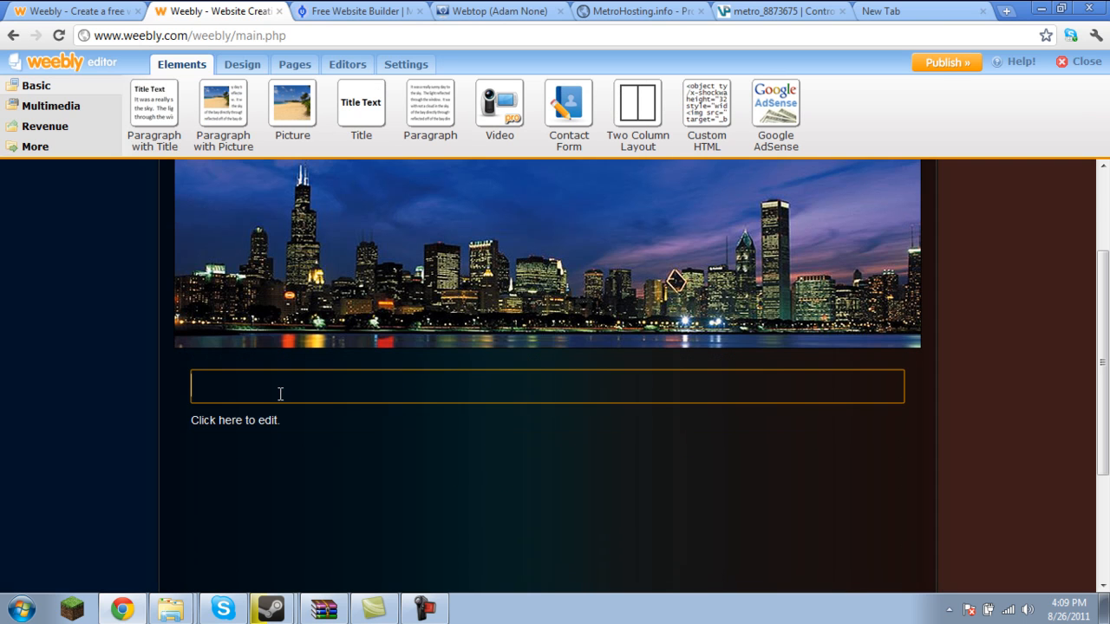
pyautogui.write('W')
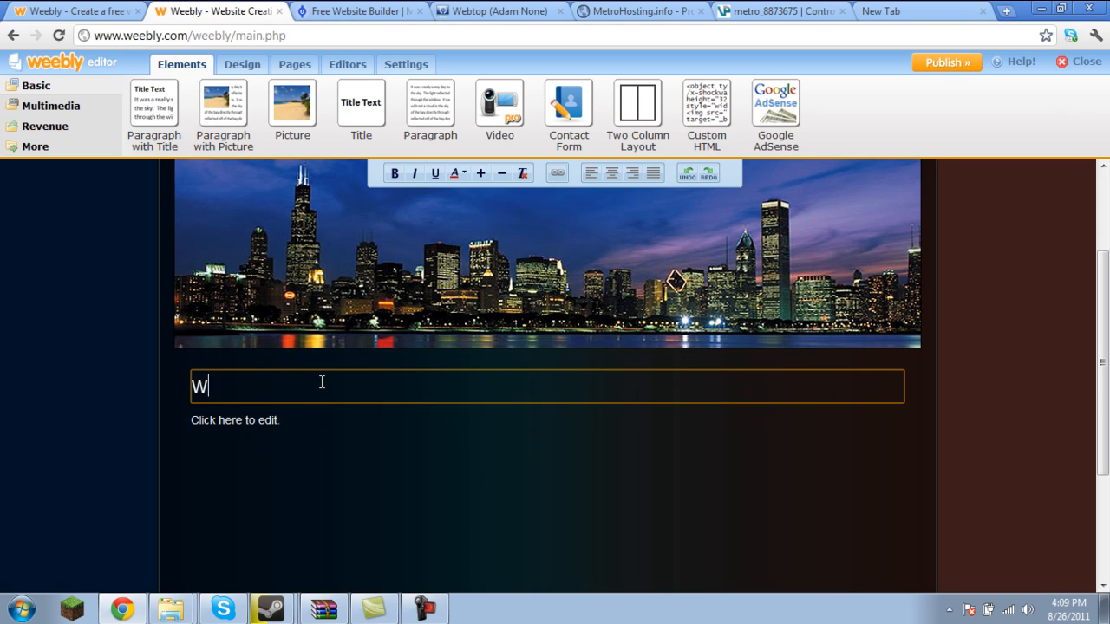
pyautogui.write('elcome to derp')
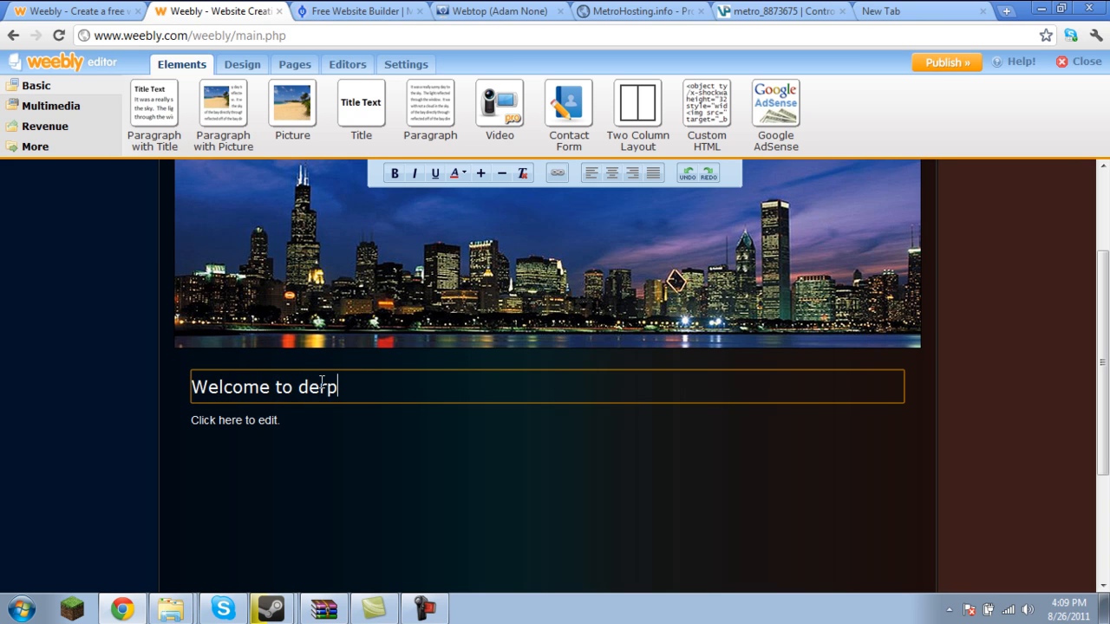
pyautogui.click(546, 422)
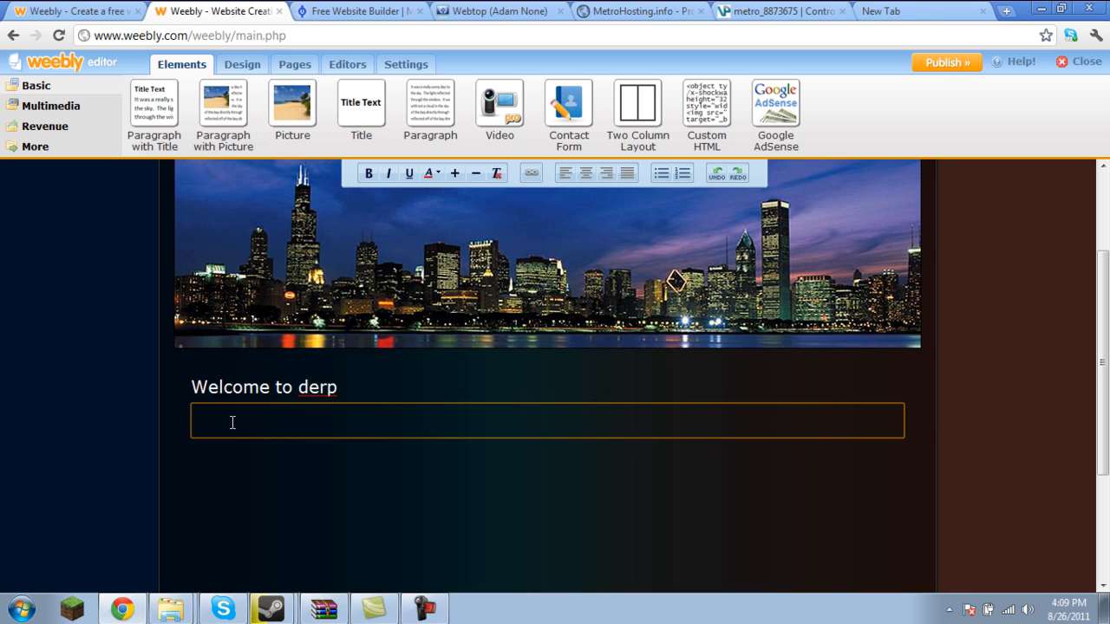
pyautogui.write('www.effe')
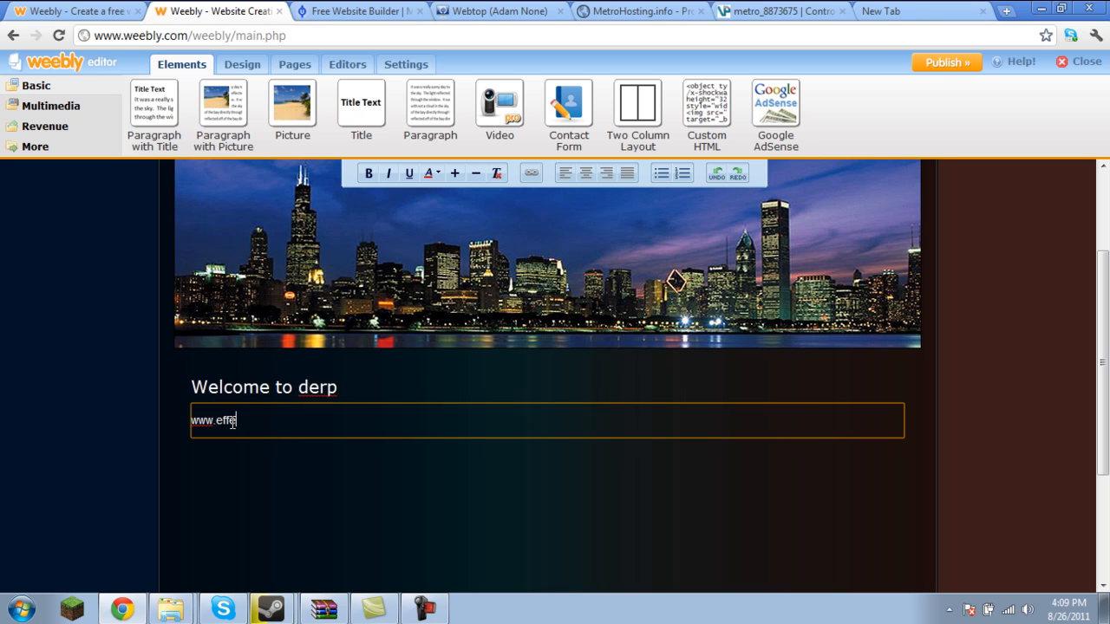
pyautogui.write('ctsdude79')
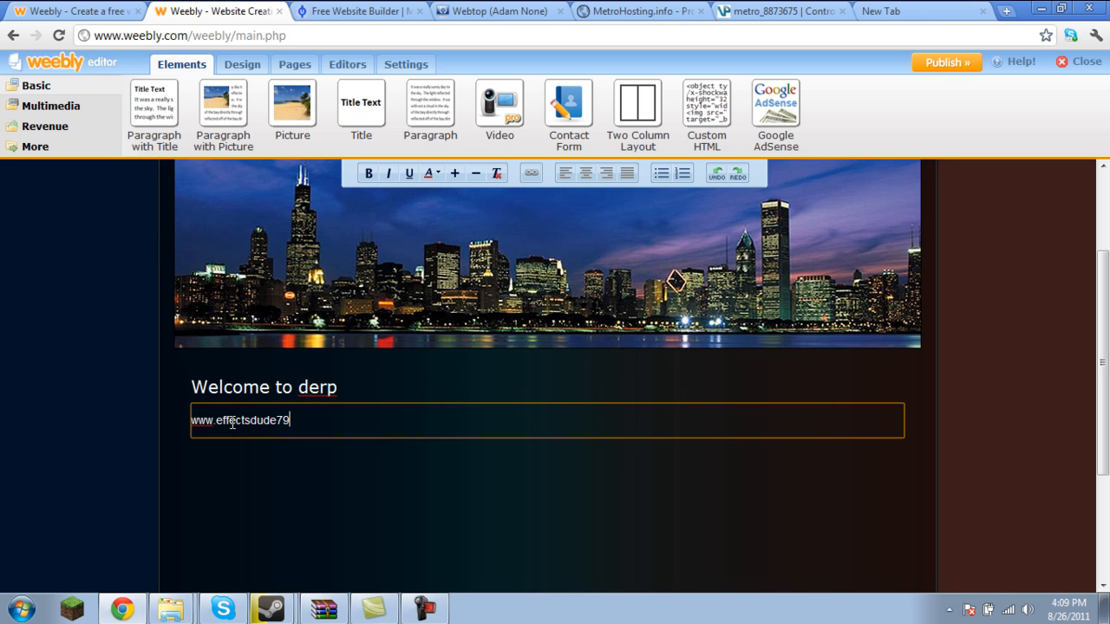
pyautogui.write('.com')
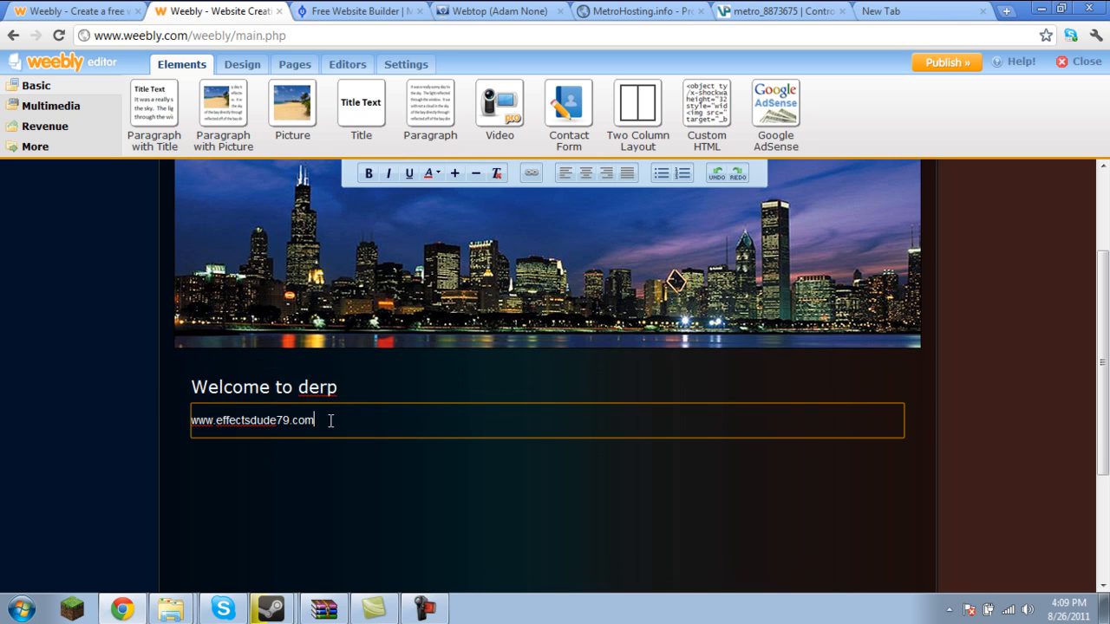
pyautogui.click(530, 173)
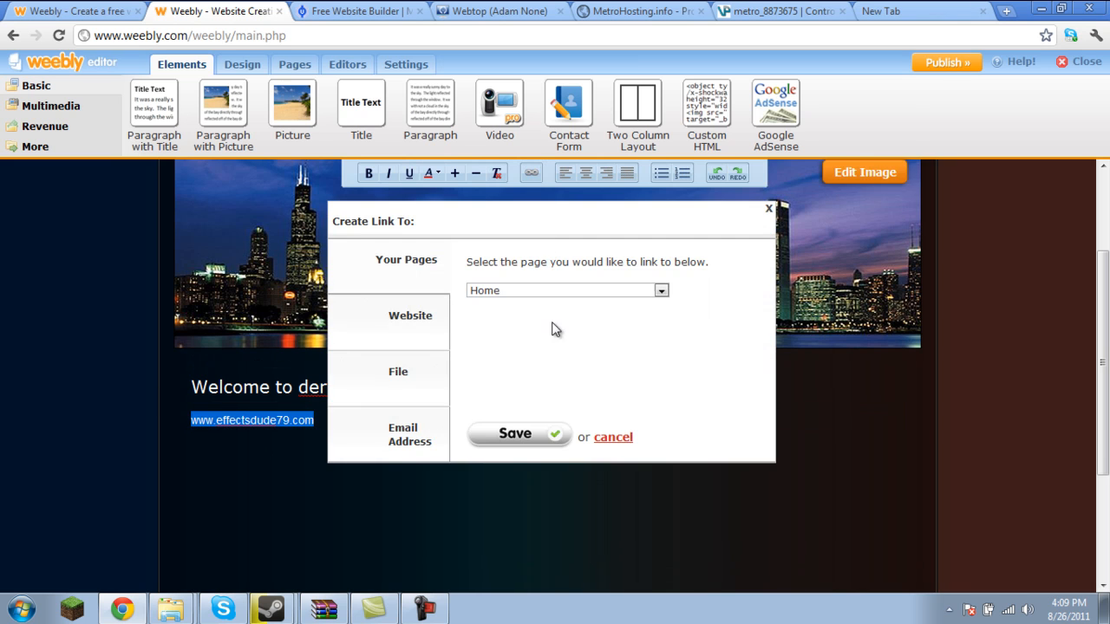
pyautogui.click(410, 316)
pyautogui.write('effectsdude79.')
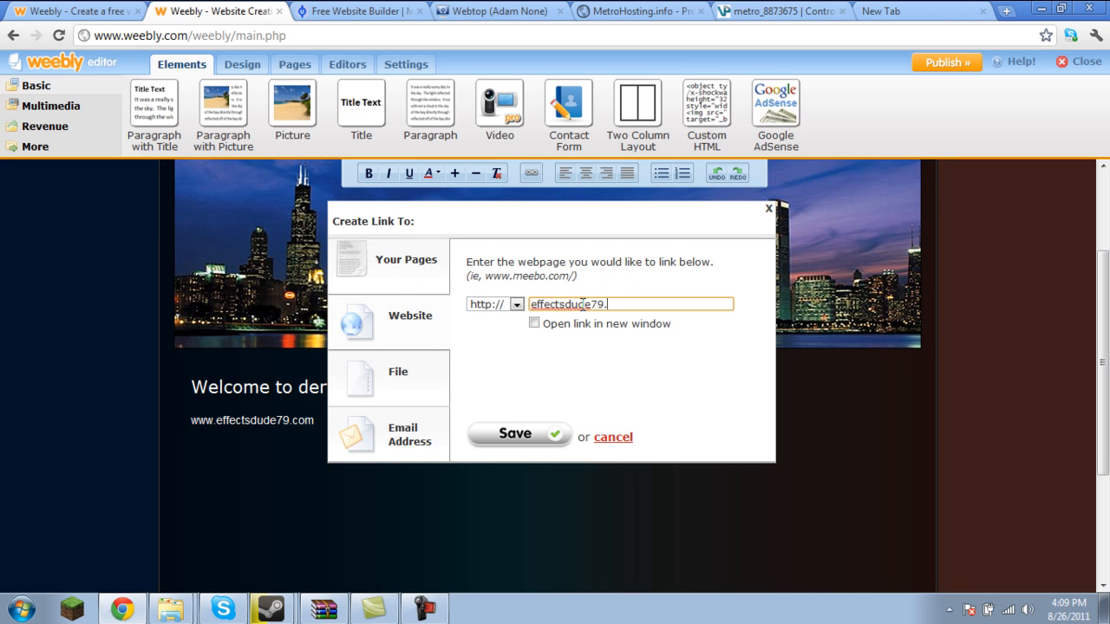
pyautogui.click(513, 433)
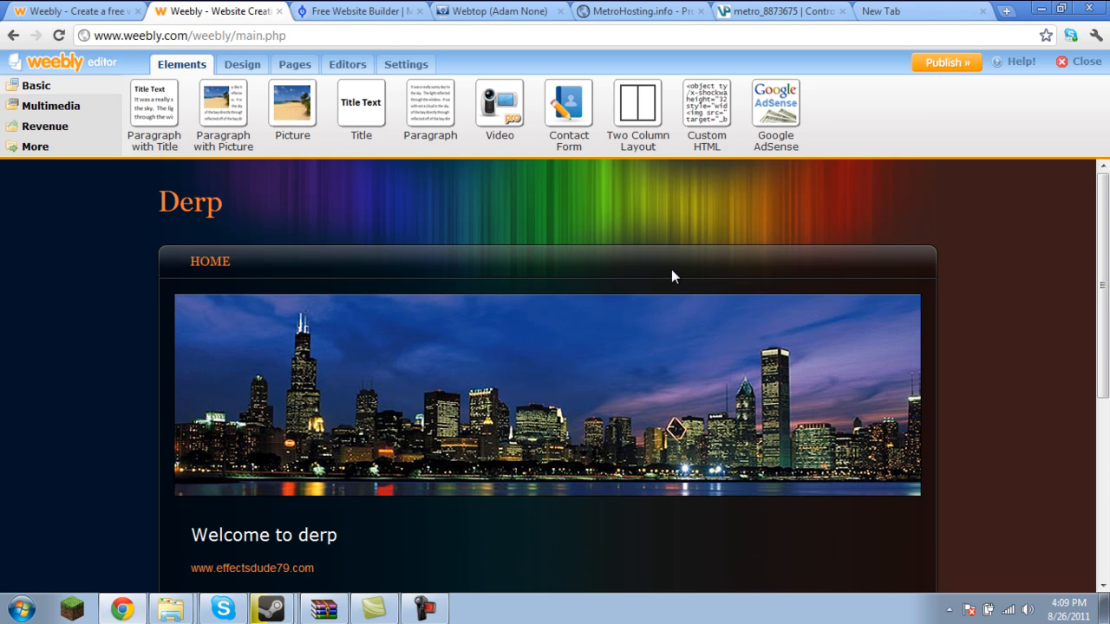
# - Add a second page named About Derp and save its settings
pyautogui.click(295, 64)
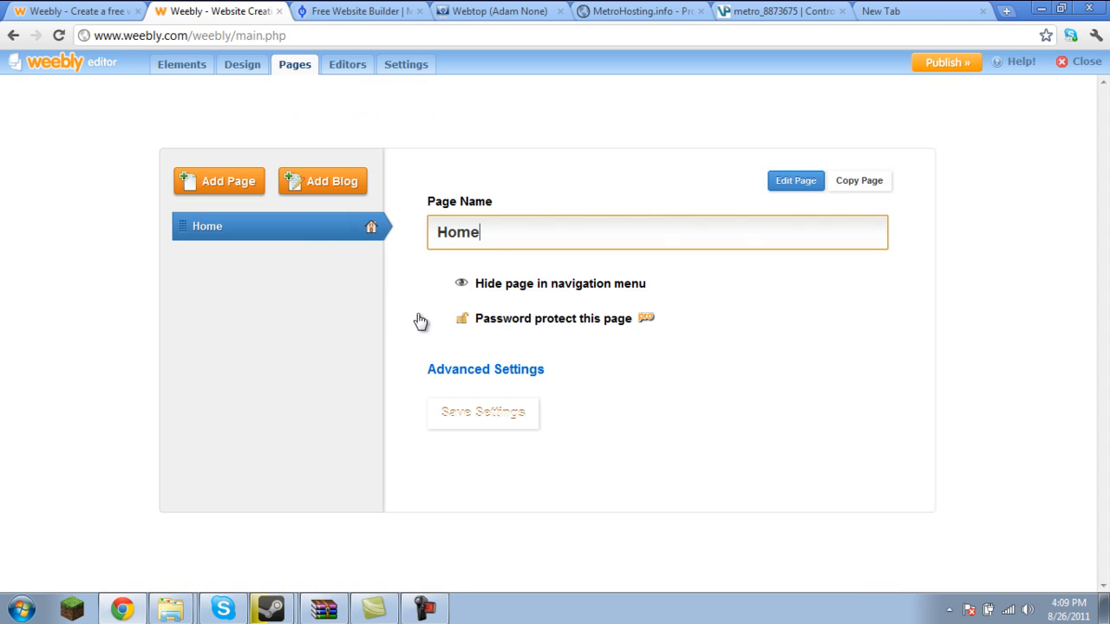
pyautogui.click(218, 182)
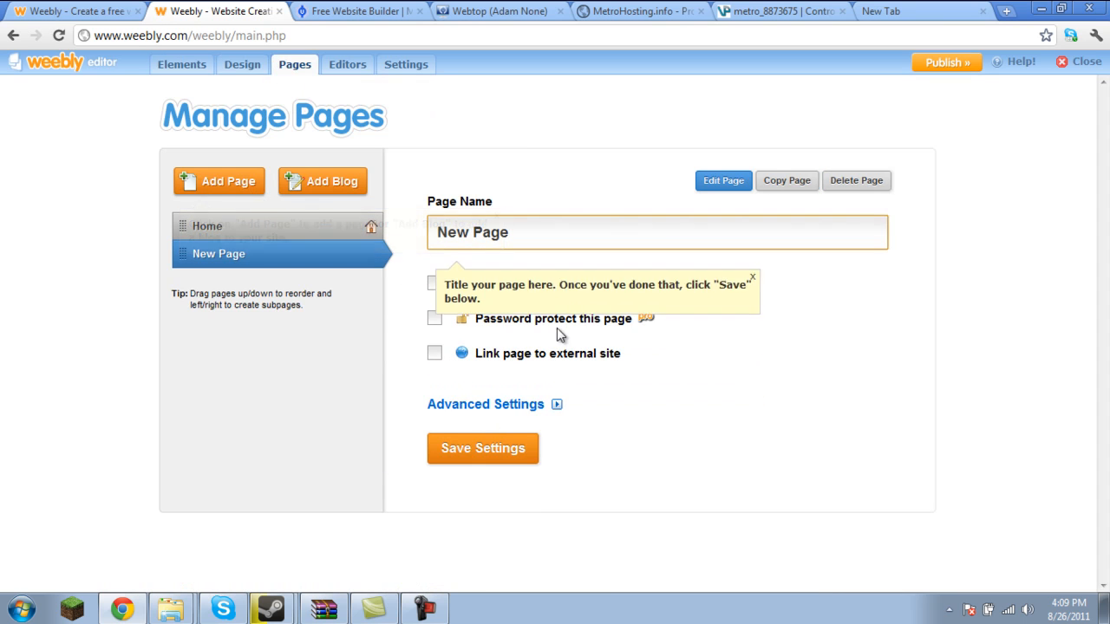
pyautogui.write('About Derp')
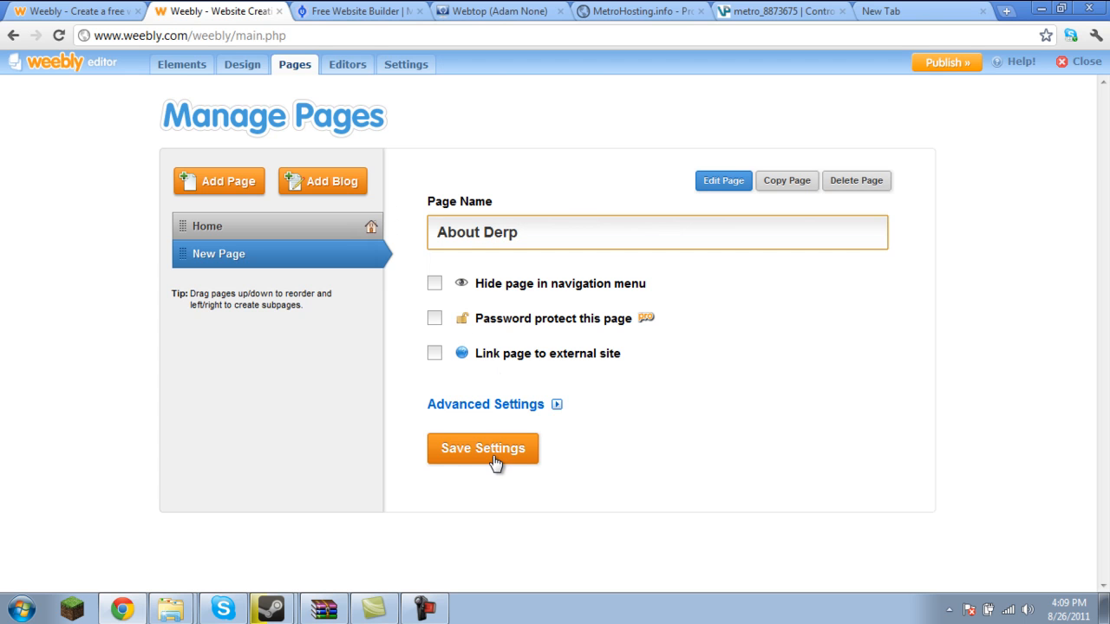
pyautogui.click(483, 447)
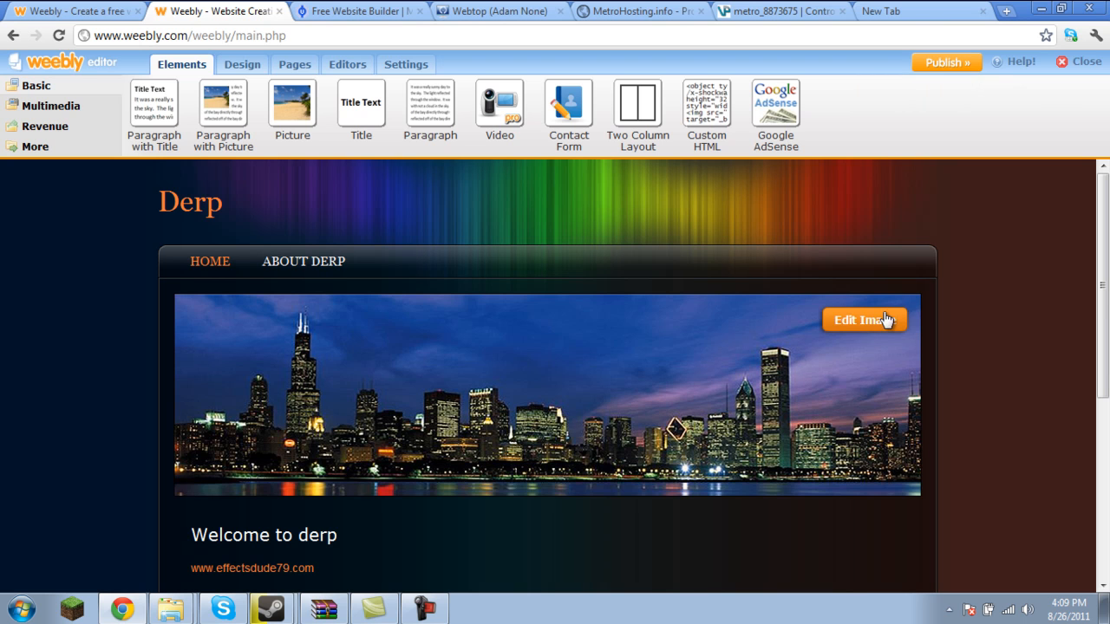
# - Start adding a header image from a web address and open a new browser tab
pyautogui.click(864, 320)
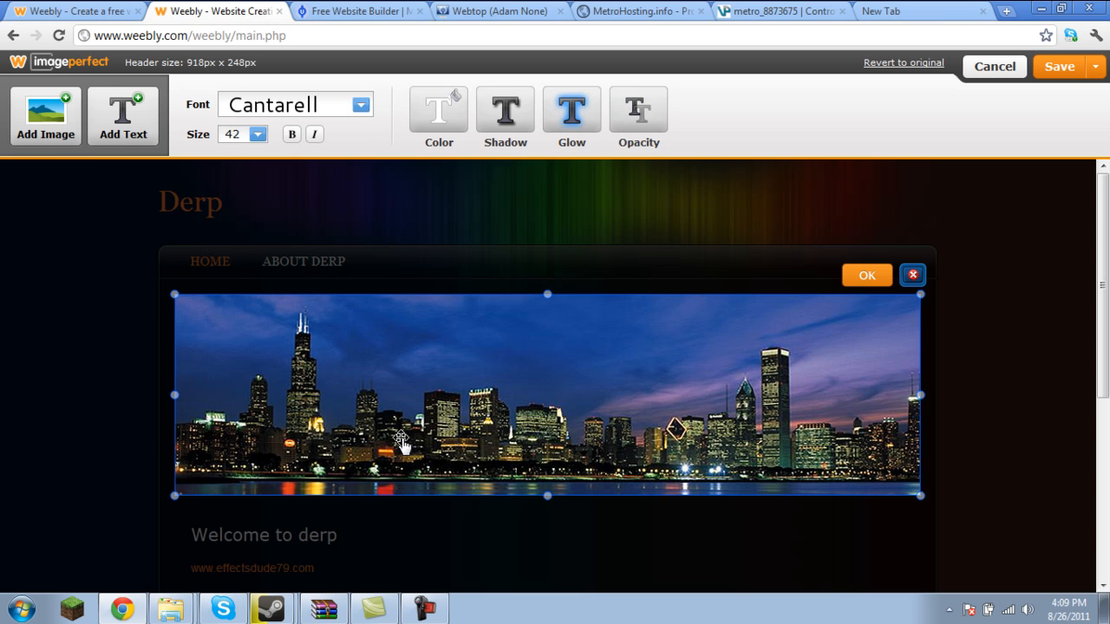
pyautogui.click(45, 113)
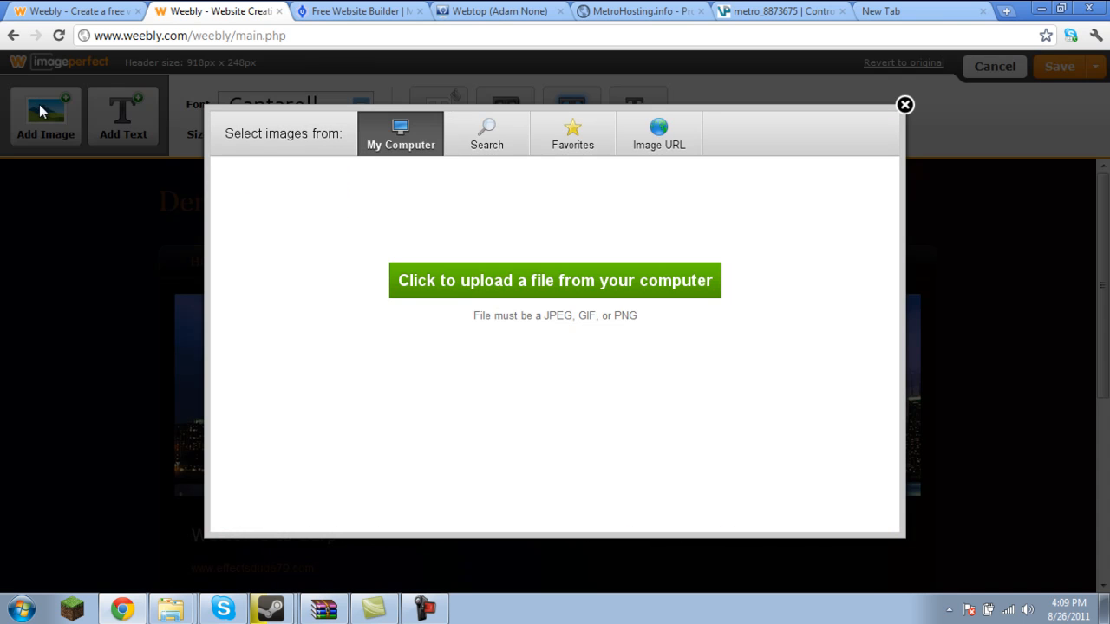
pyautogui.click(555, 281)
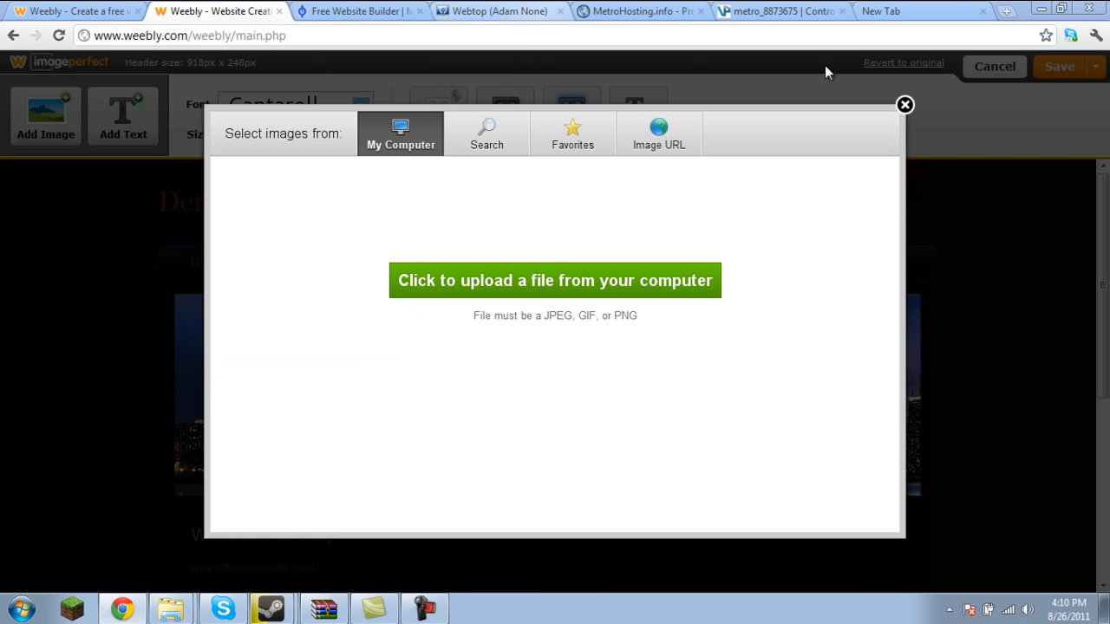
pyautogui.click(659, 135)
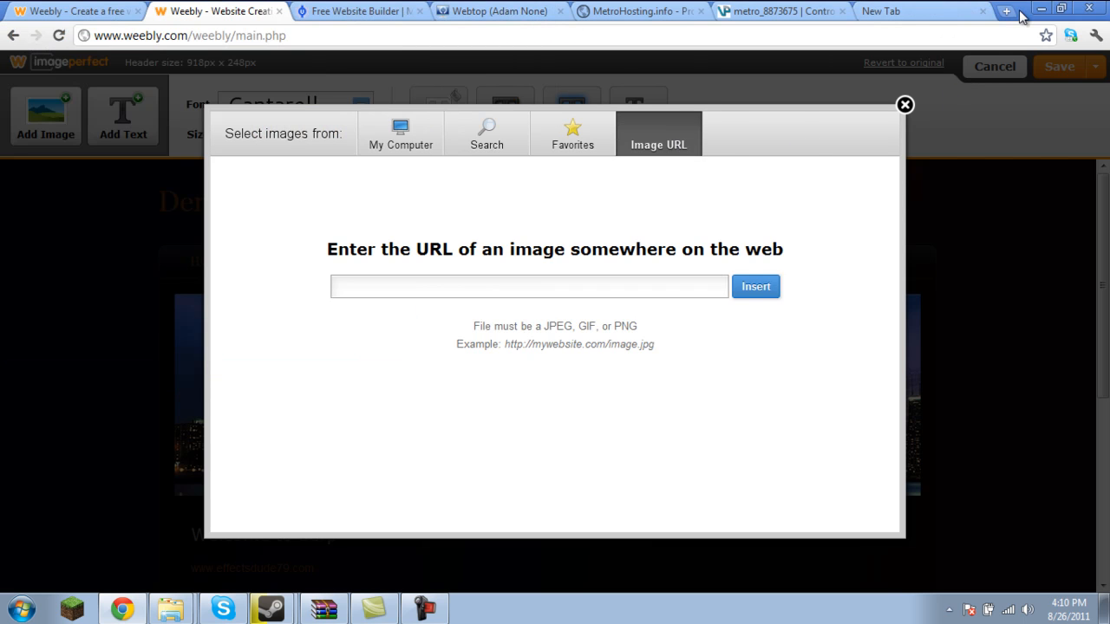
pyautogui.click(1006, 11)
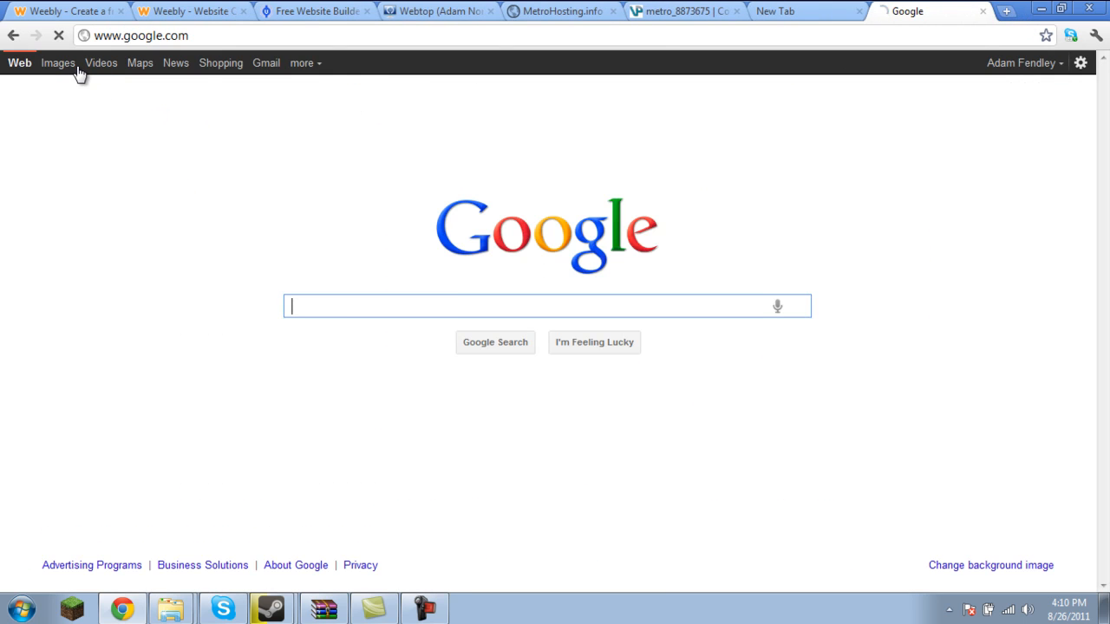
# - Search Google Images for 'derp' and open a Robert Pattinson result
pyautogui.click(57, 63)
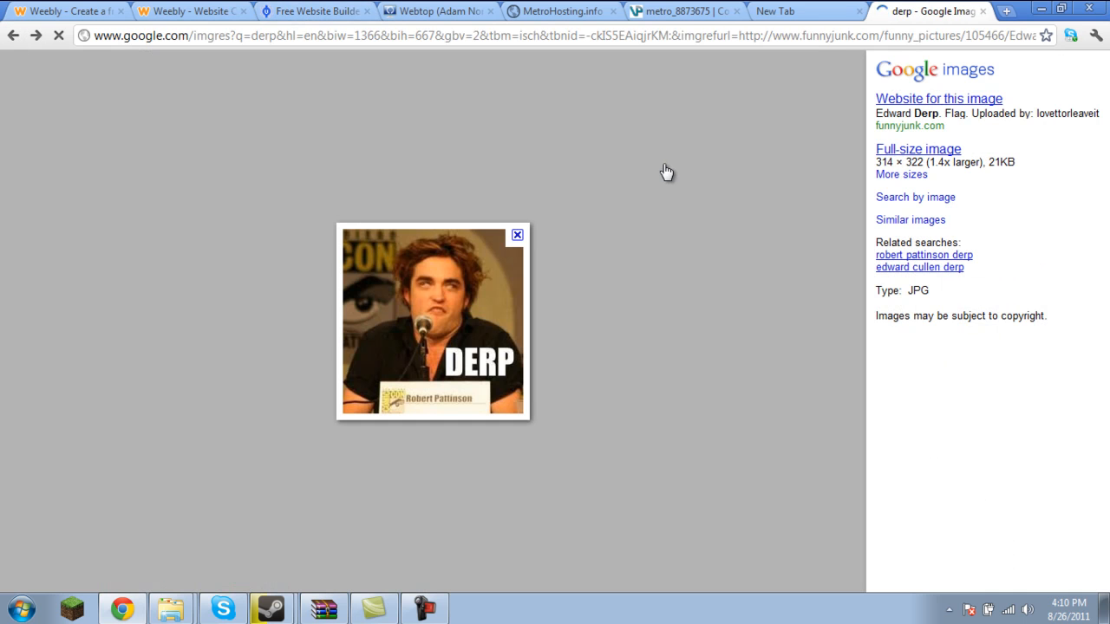
pyautogui.click(938, 97)
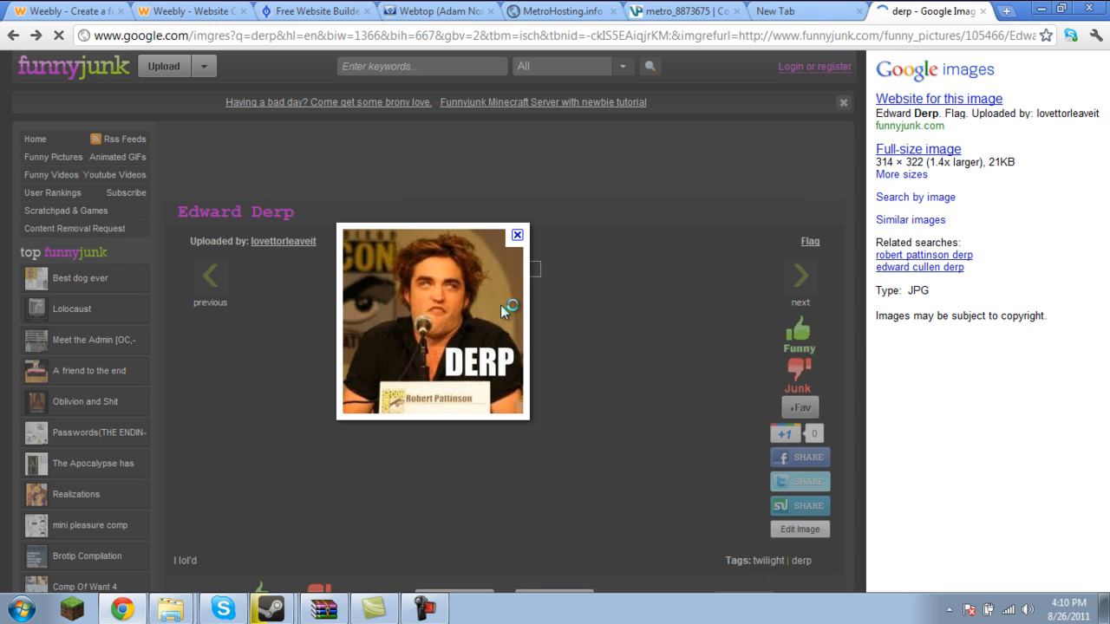
# - Insert the copied image address in Weebly and dismiss the not-JPEG/GIF/PNG error
pyautogui.click(191, 11)
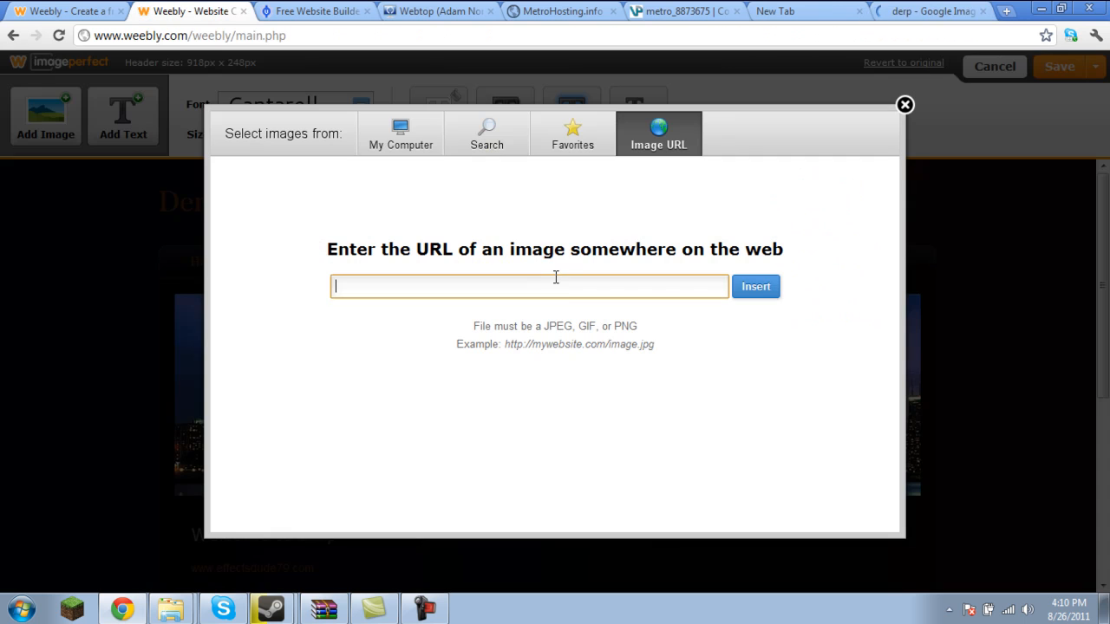
pyautogui.click(756, 286)
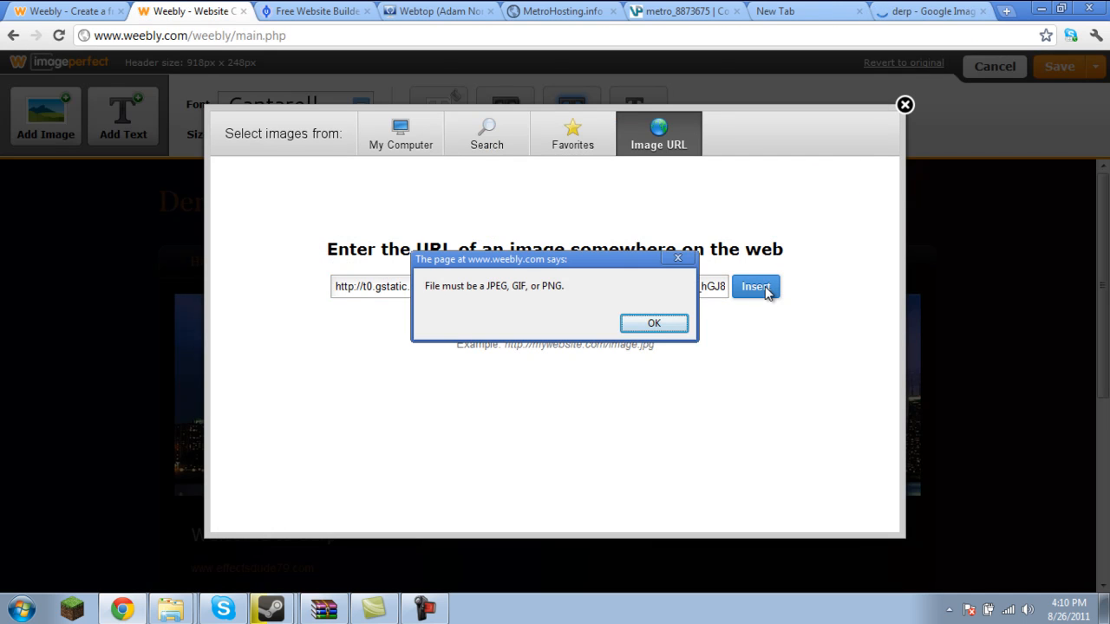
pyautogui.click(927, 10)
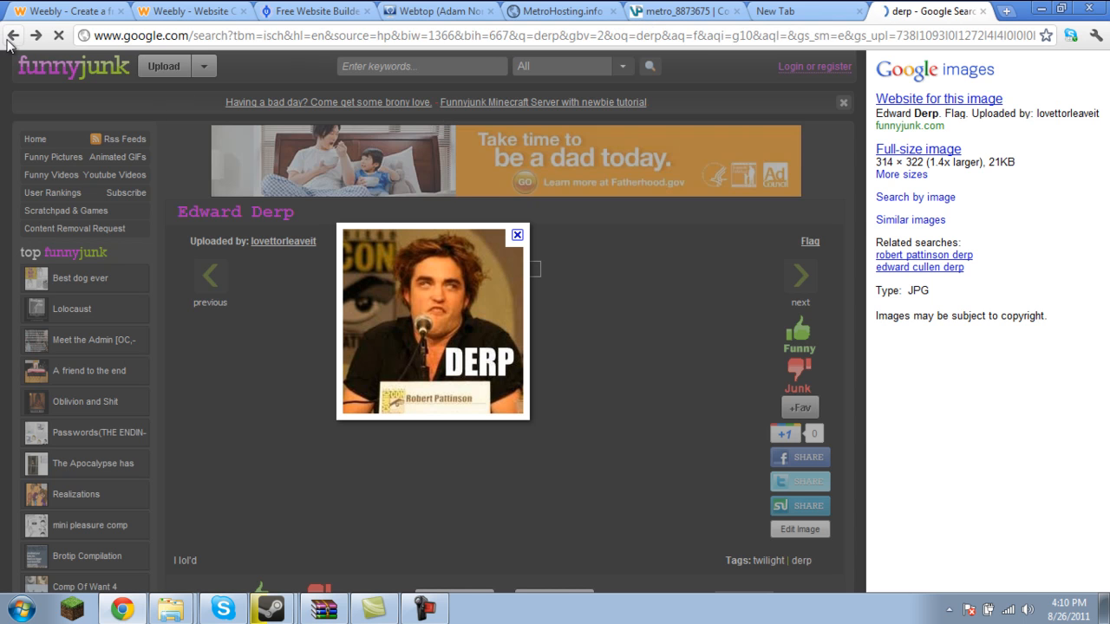
# - Try the derp-news face picture at full size, then return to the derp search results
pyautogui.click(14, 35)
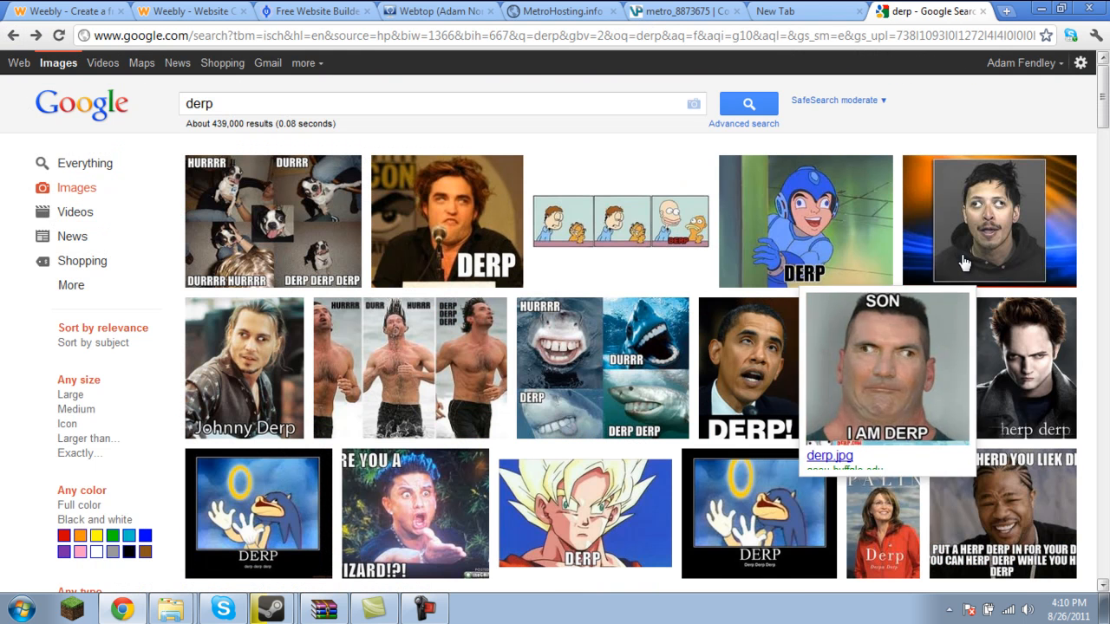
pyautogui.click(988, 222)
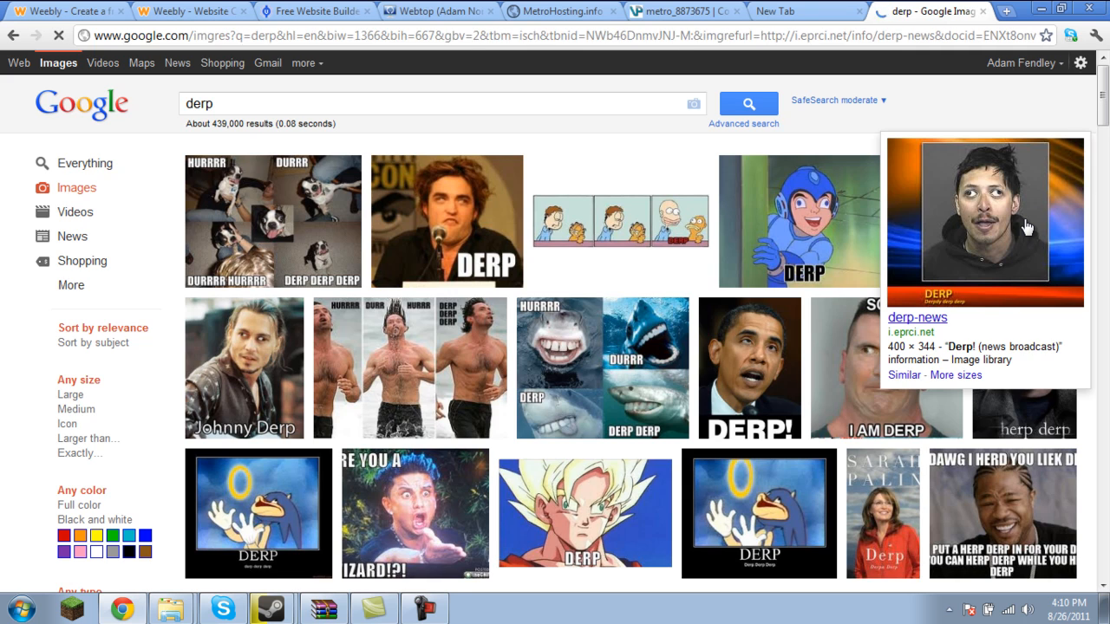
pyautogui.click(918, 317)
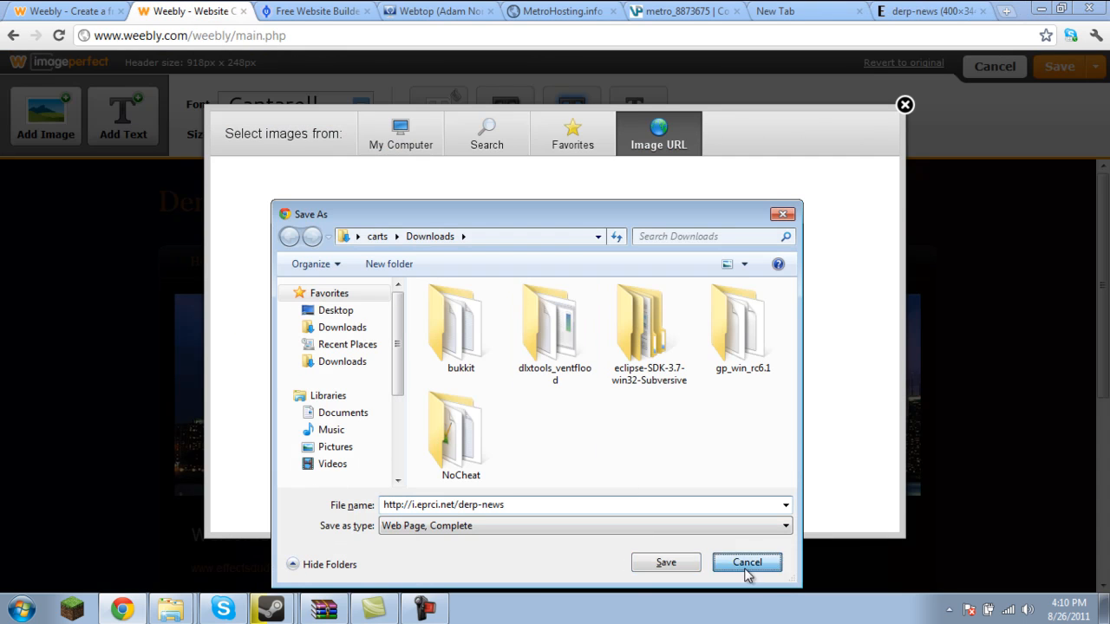
pyautogui.click(746, 562)
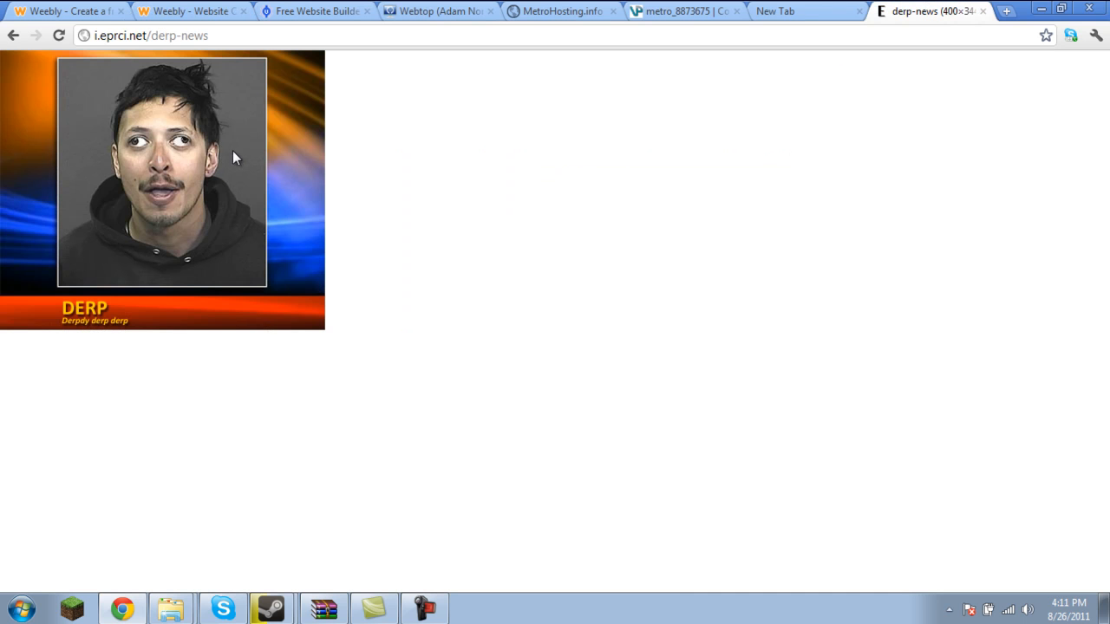
pyautogui.click(14, 35)
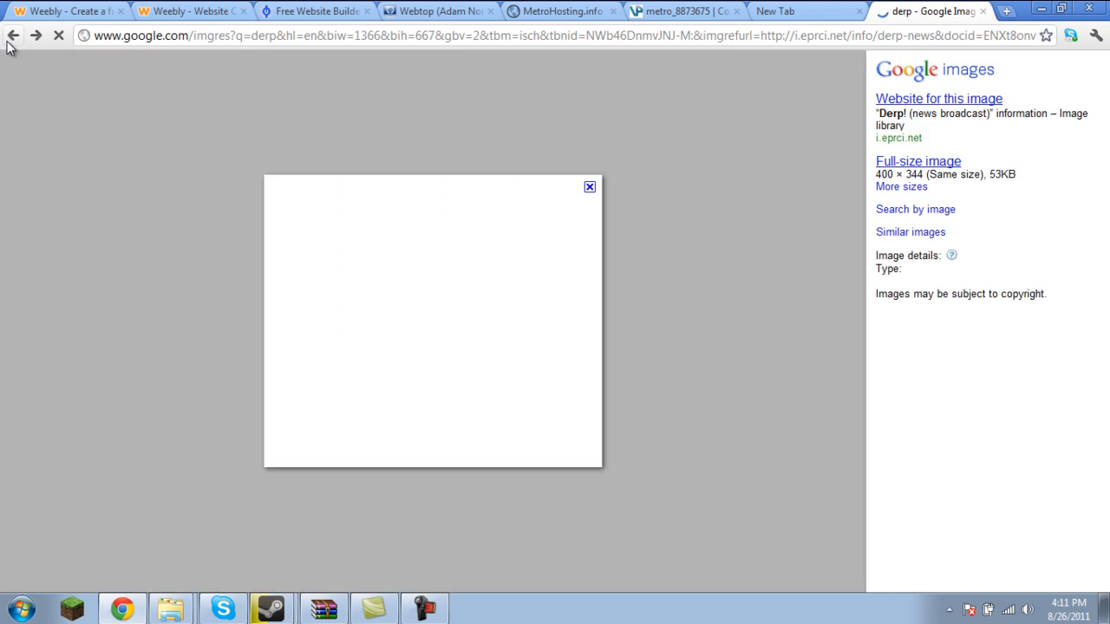
pyautogui.click(14, 34)
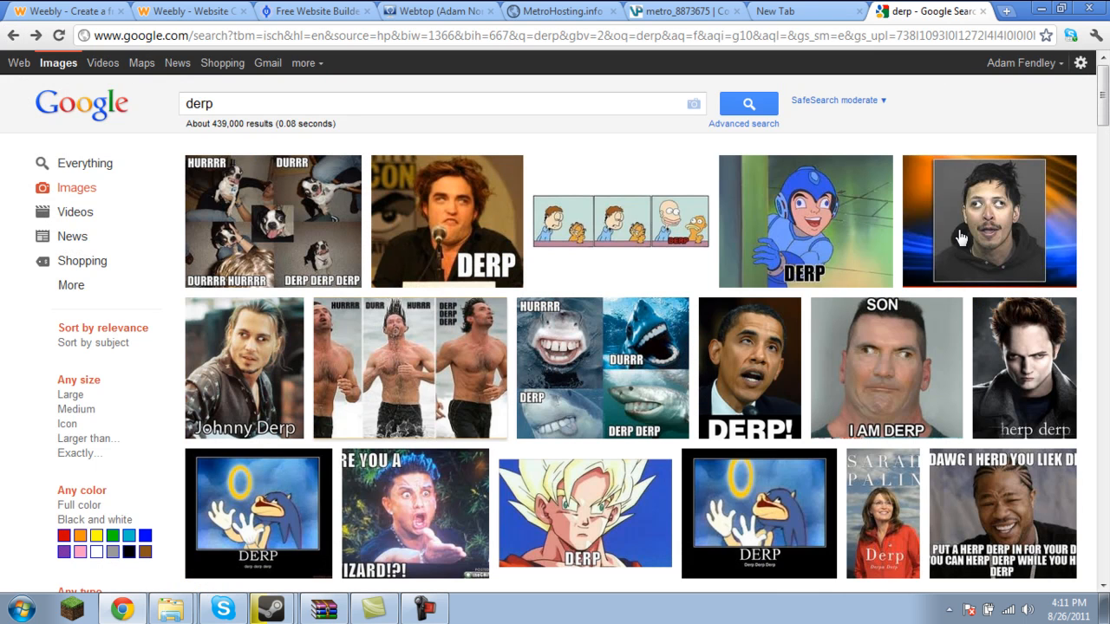
# - Open the full-size Mega Man DERP picture (derp2.jpg) from the results
pyautogui.click(805, 222)
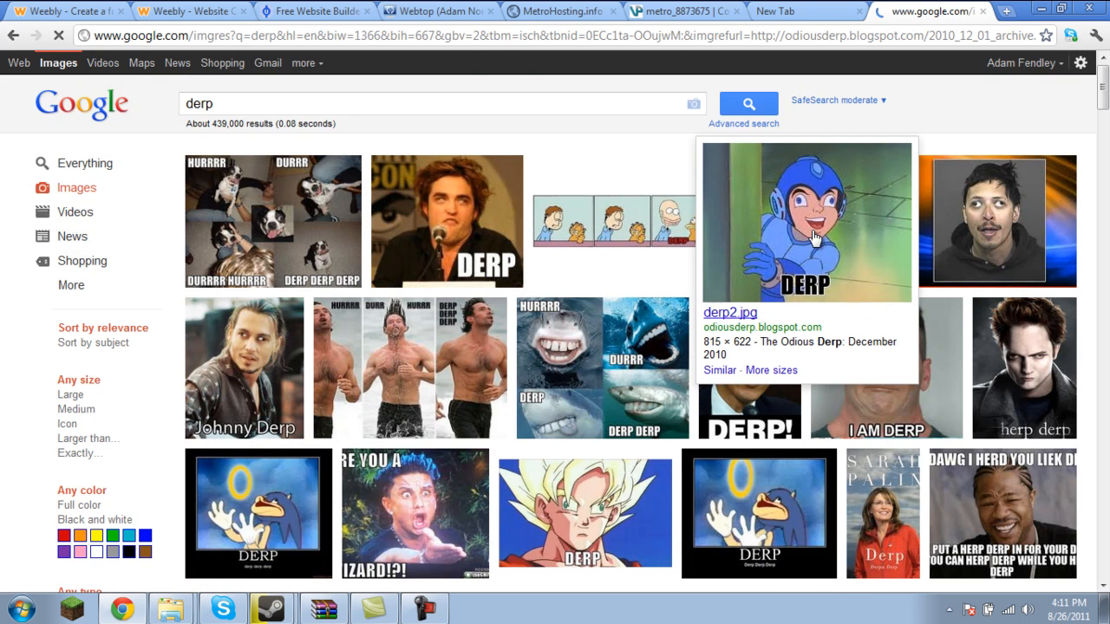
pyautogui.click(804, 222)
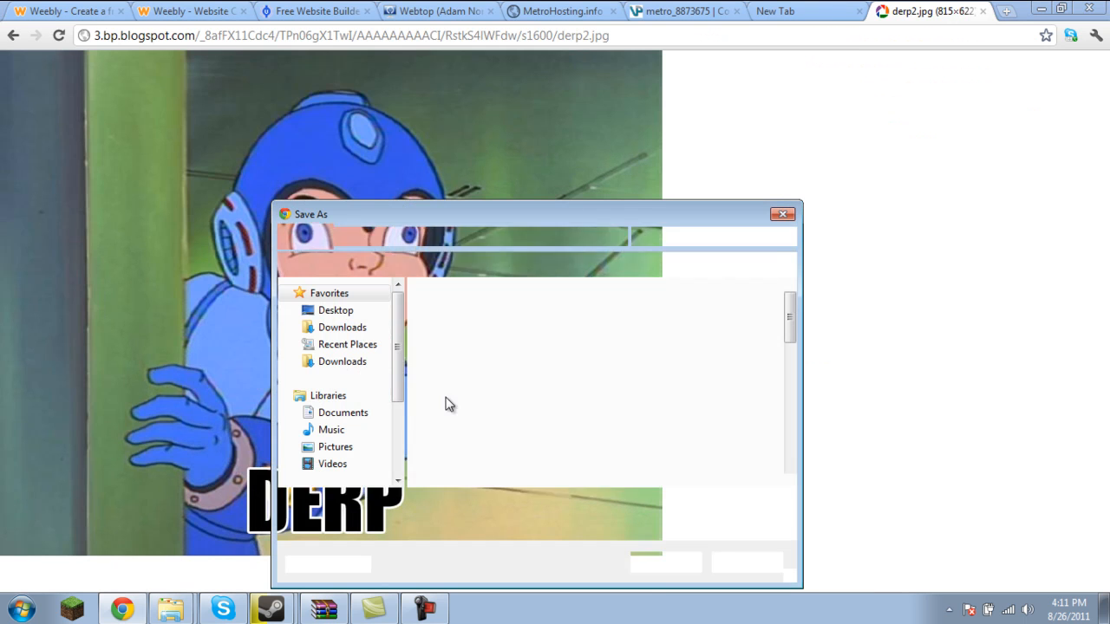
pyautogui.click(191, 10)
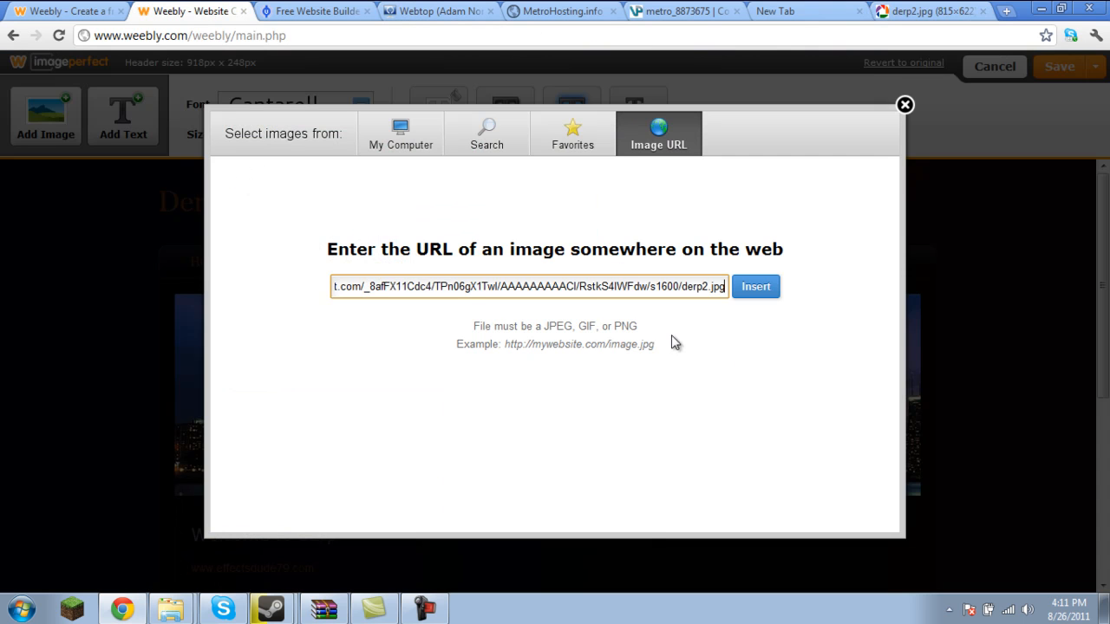
# - Insert the derp2.jpg image into the header and stretch it so Mega Man's face fills the banner
pyautogui.click(755, 286)
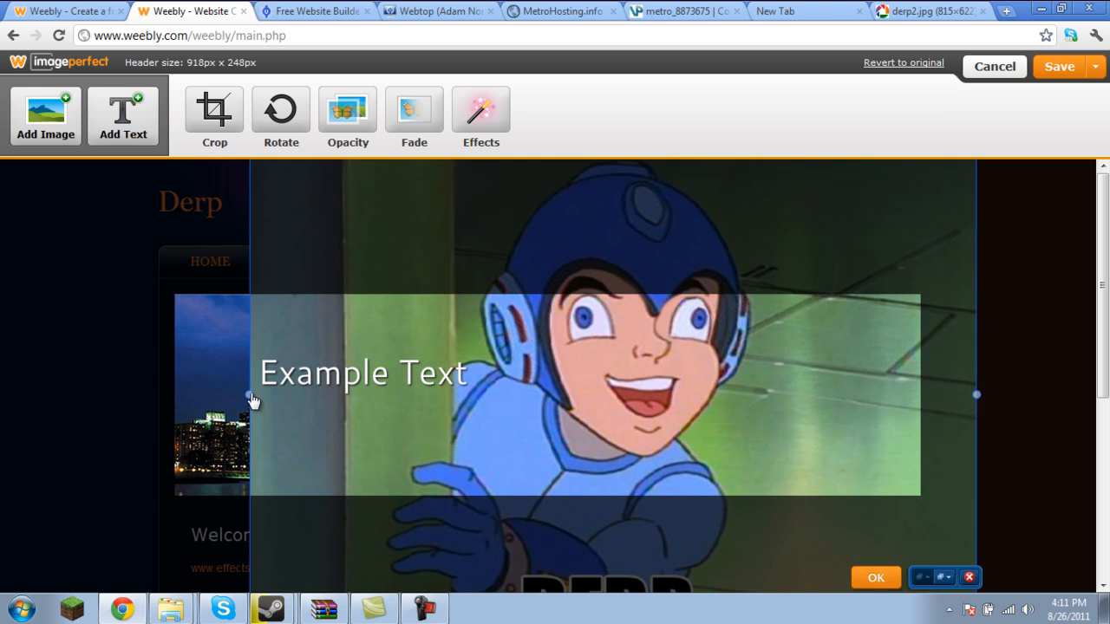
pyautogui.moveTo(253, 401); pyautogui.dragTo(512, 430)
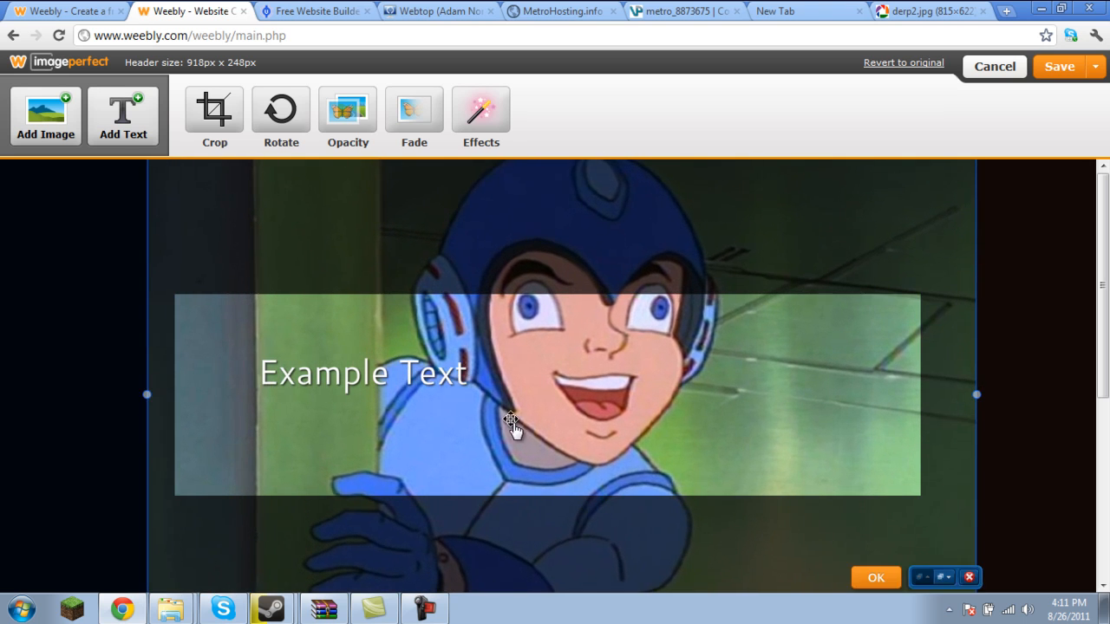
pyautogui.moveTo(511, 421); pyautogui.dragTo(507, 512)
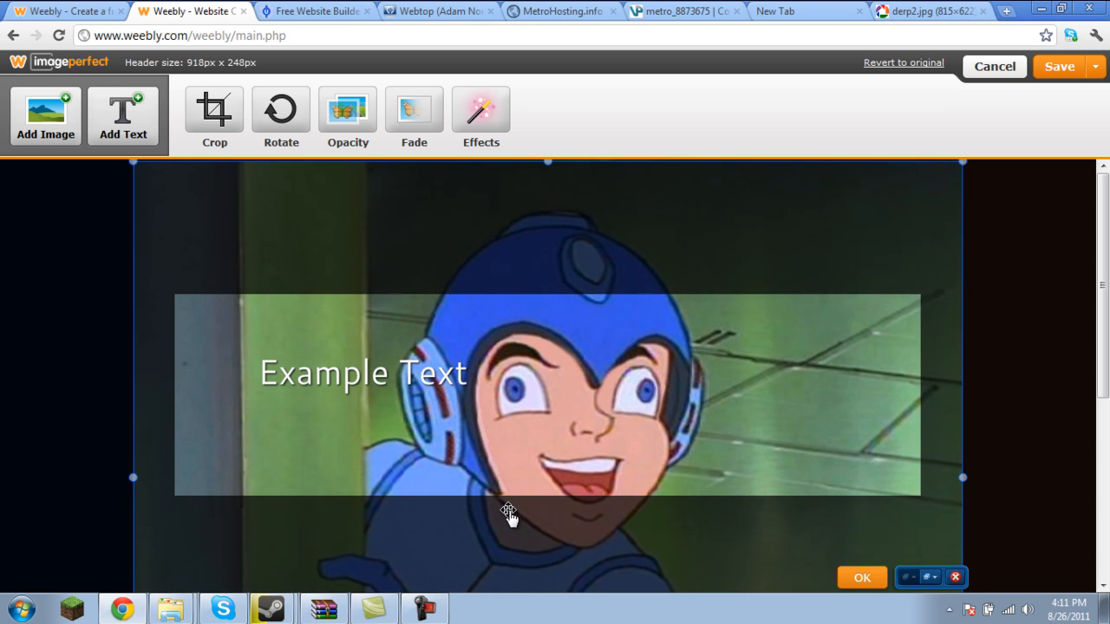
pyautogui.moveTo(1065, 70)
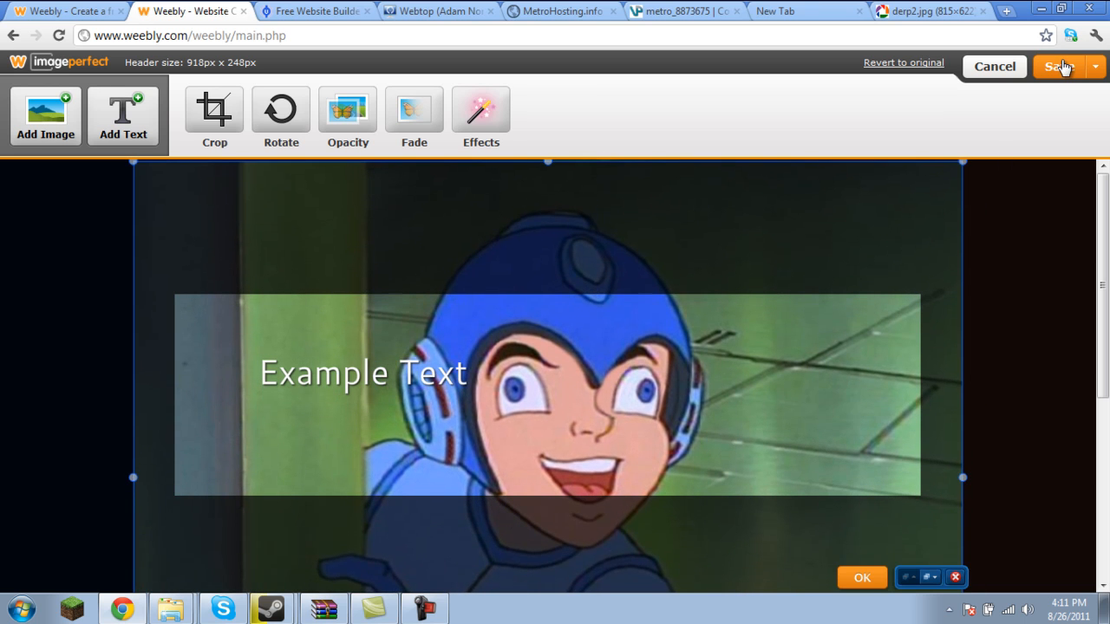
# - Save the repositioned Mega Man header image from the imageperfect editor's Save dropdown
pyautogui.click(1094, 66)
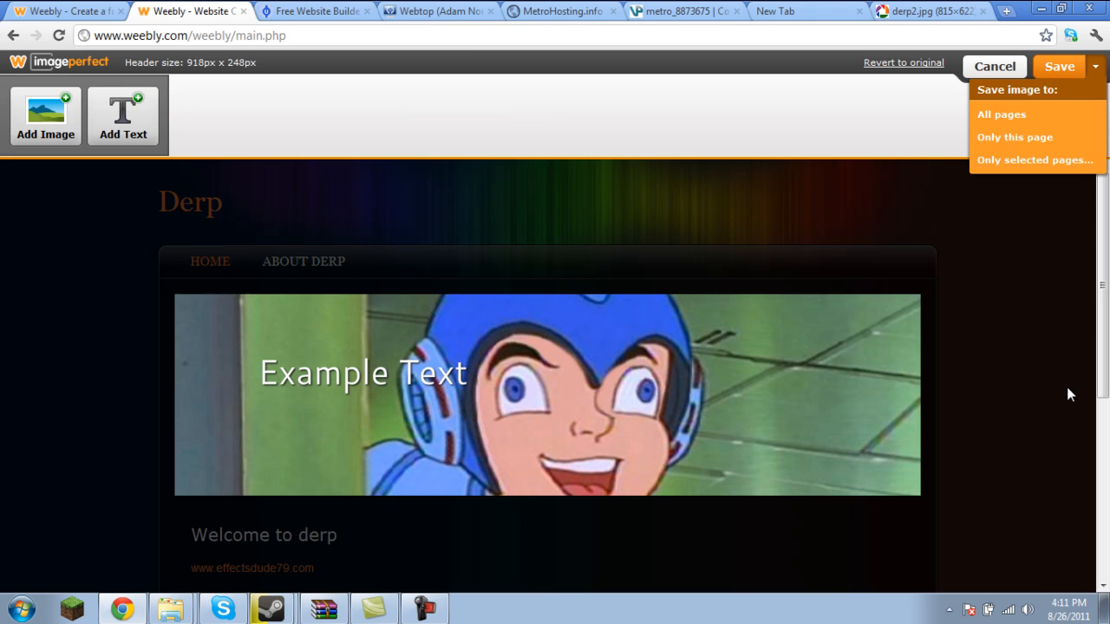
pyautogui.scroll(-3)
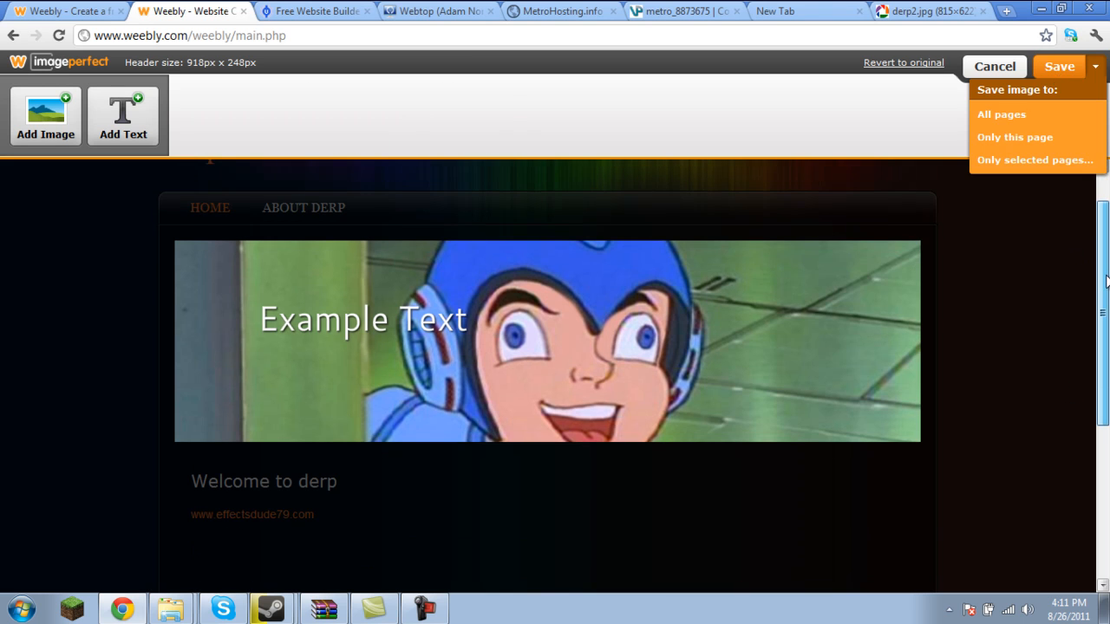
pyautogui.scroll(3)
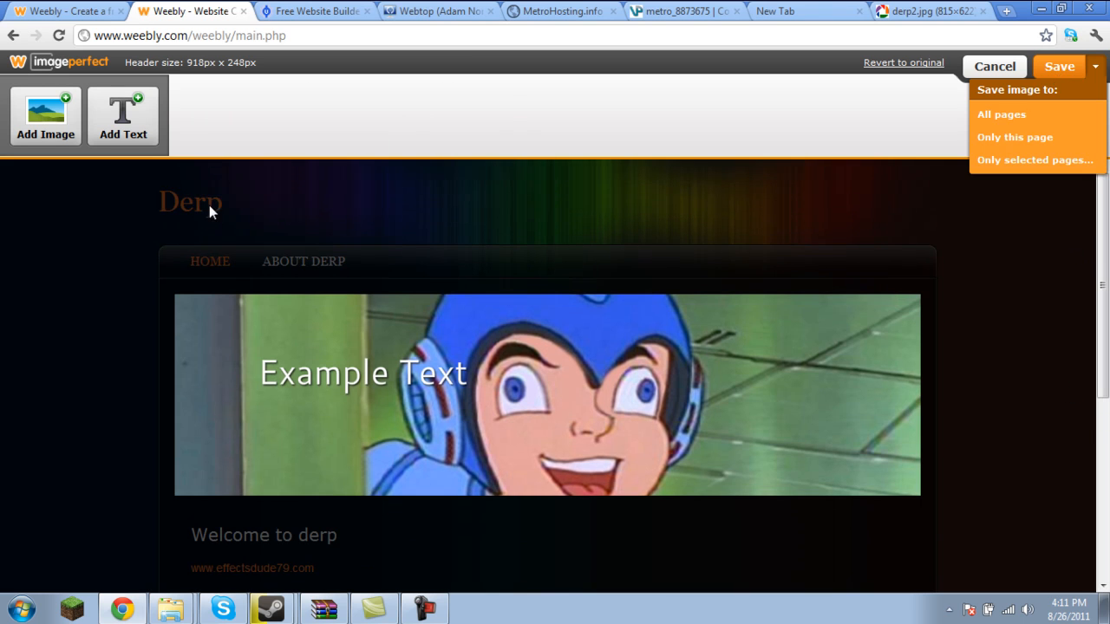
pyautogui.click(1002, 114)
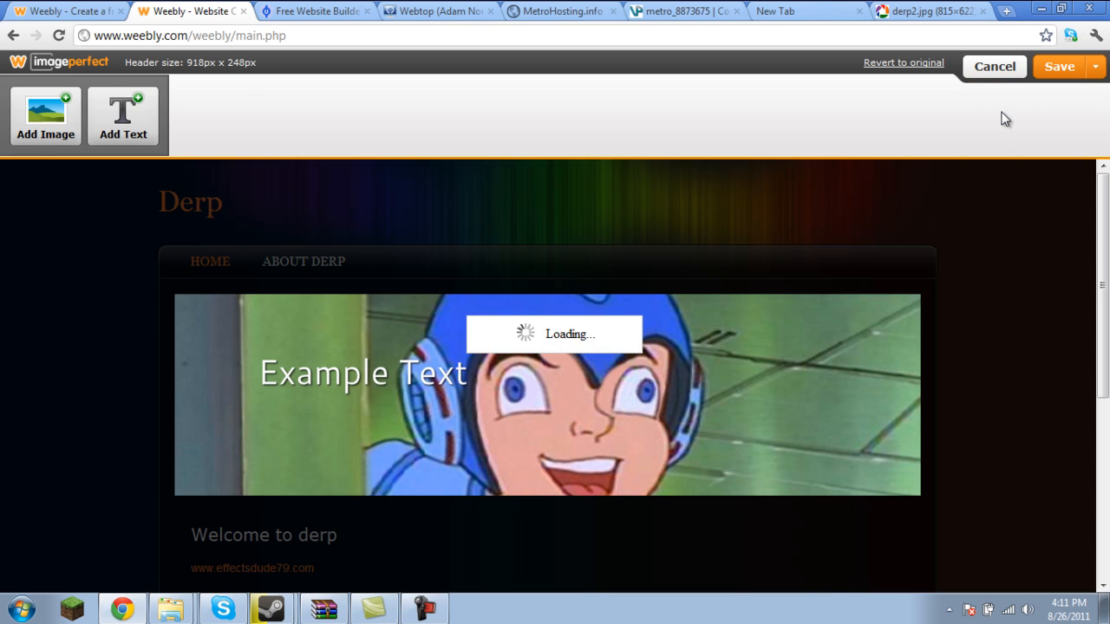
pyautogui.click(994, 66)
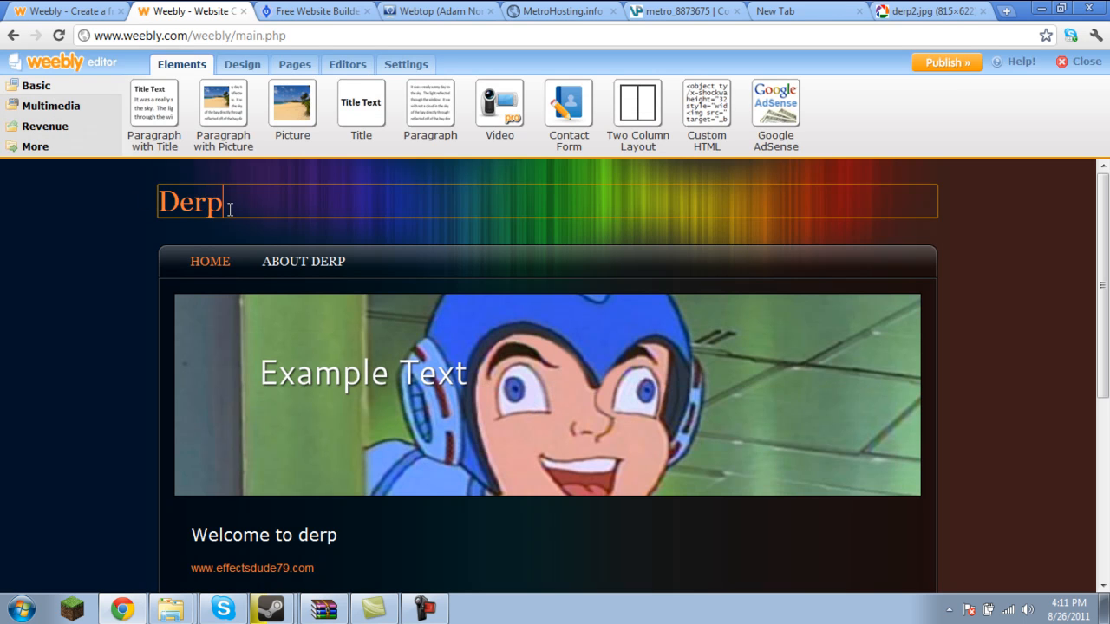
pyautogui.write('WQ')
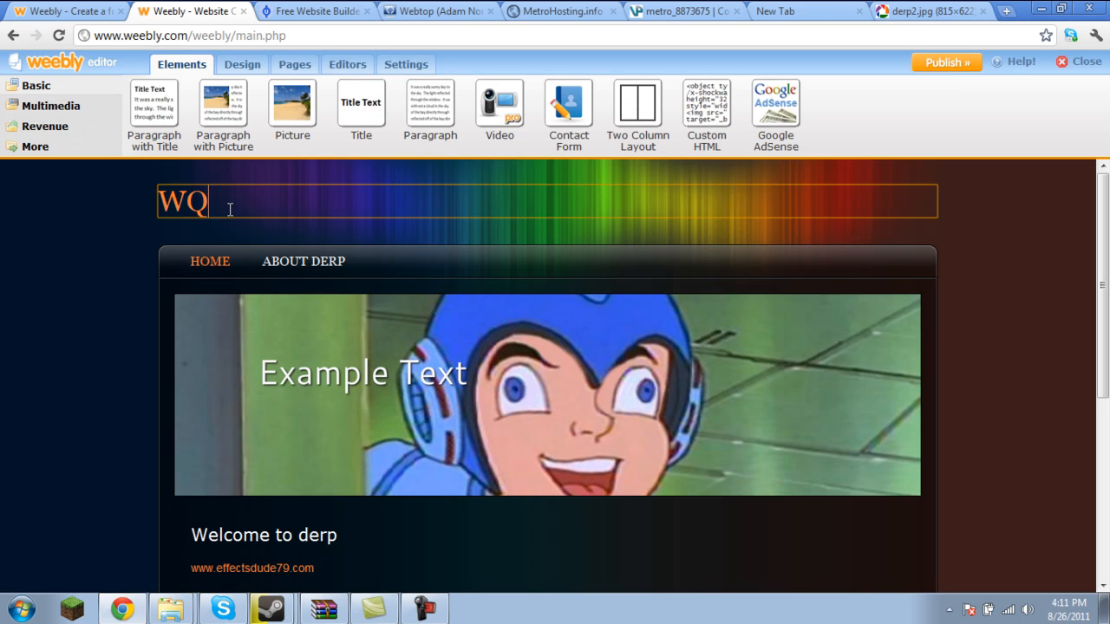
pyautogui.write('WW.')
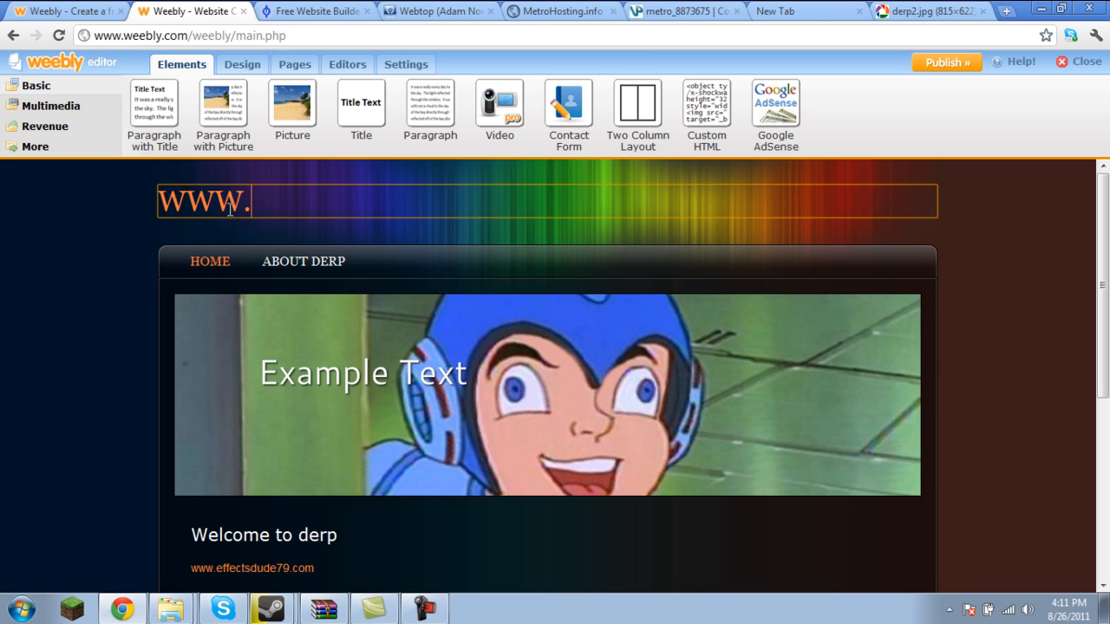
pyautogui.write('Derp.weebly.com')
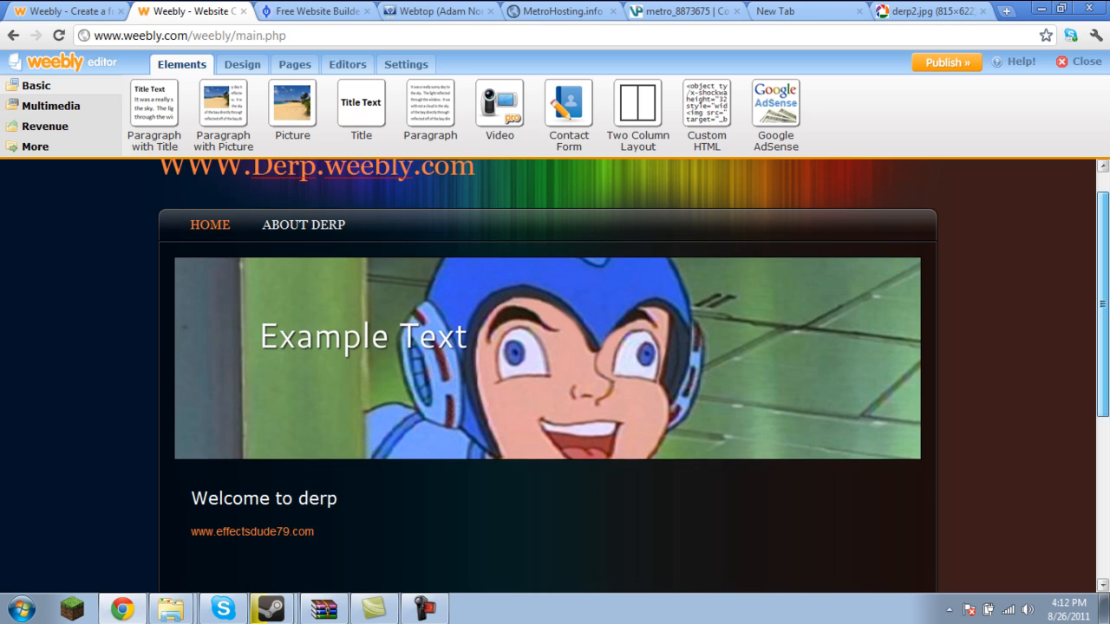
pyautogui.scroll(3)
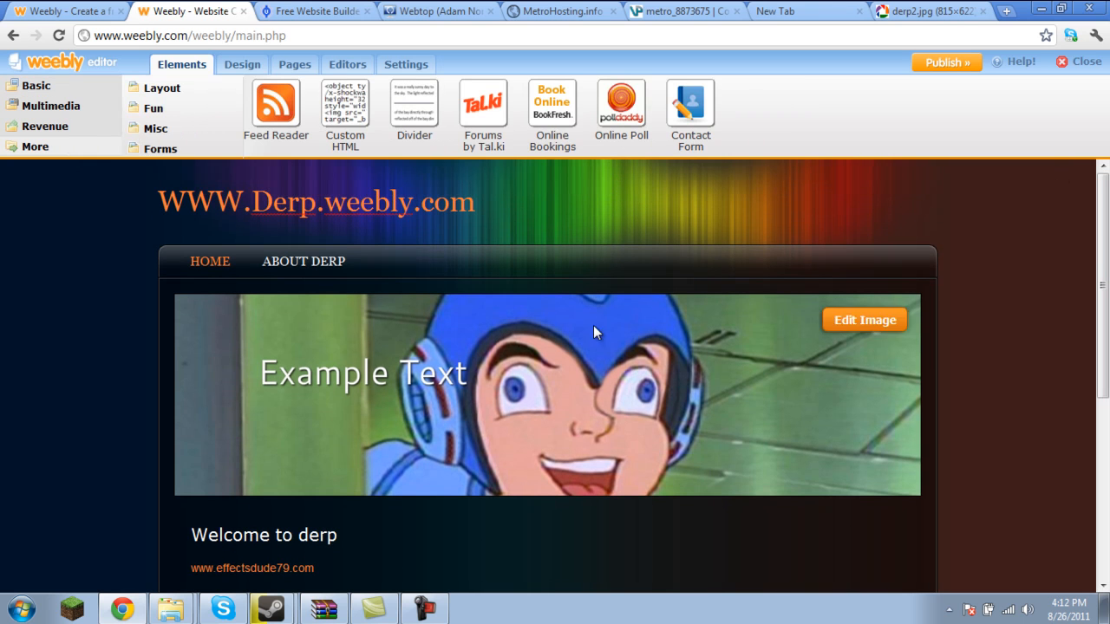
pyautogui.moveTo(257, 177)
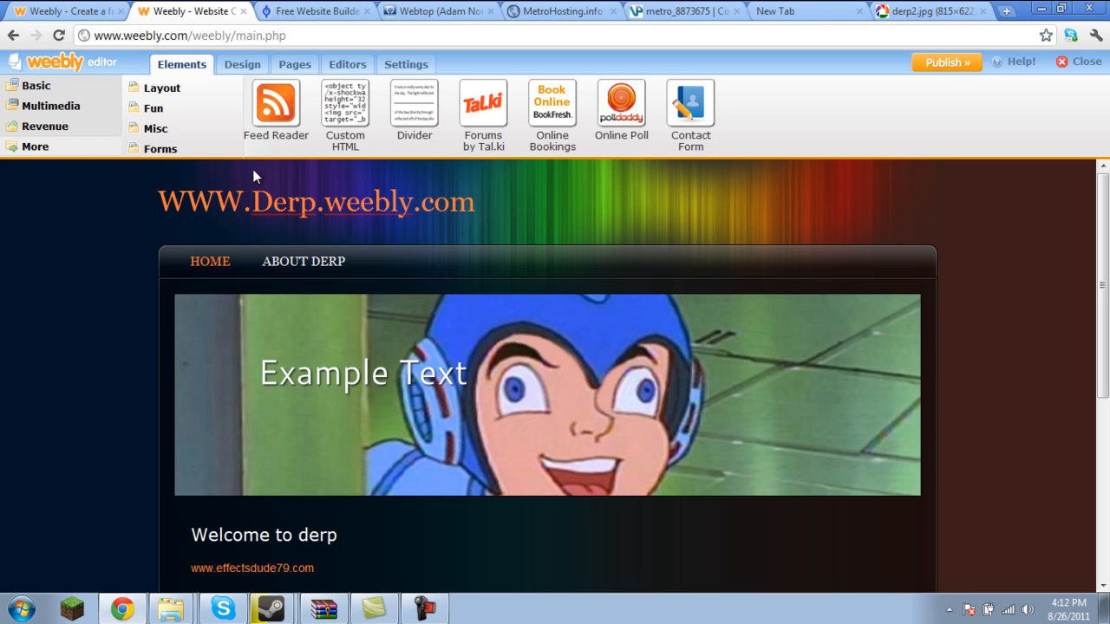
pyautogui.moveTo(239, 212)
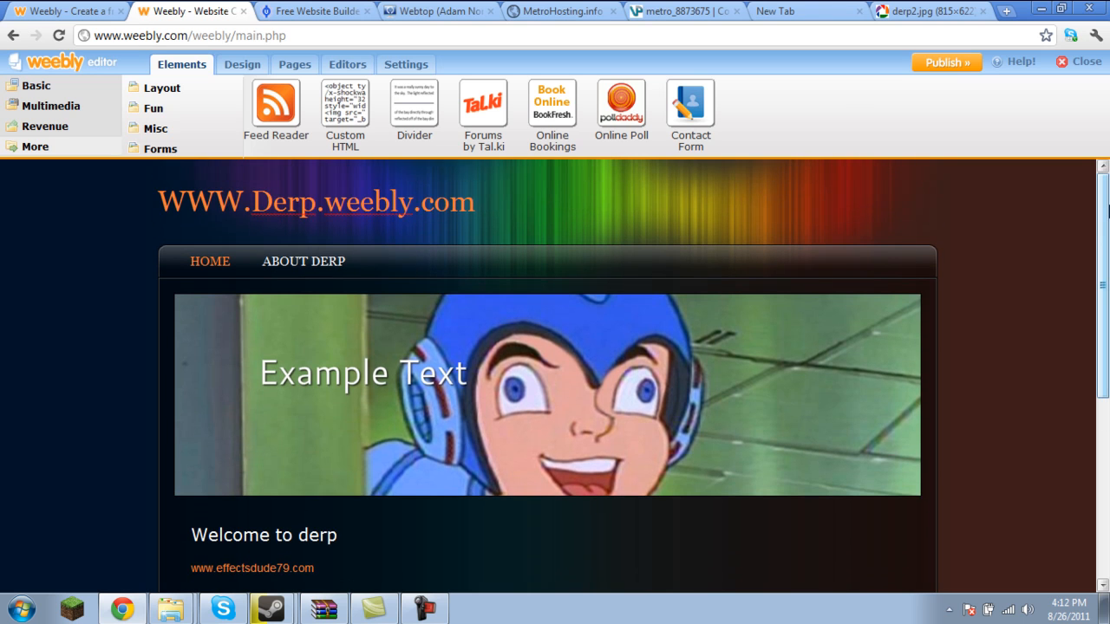
pyautogui.moveTo(286, 260)
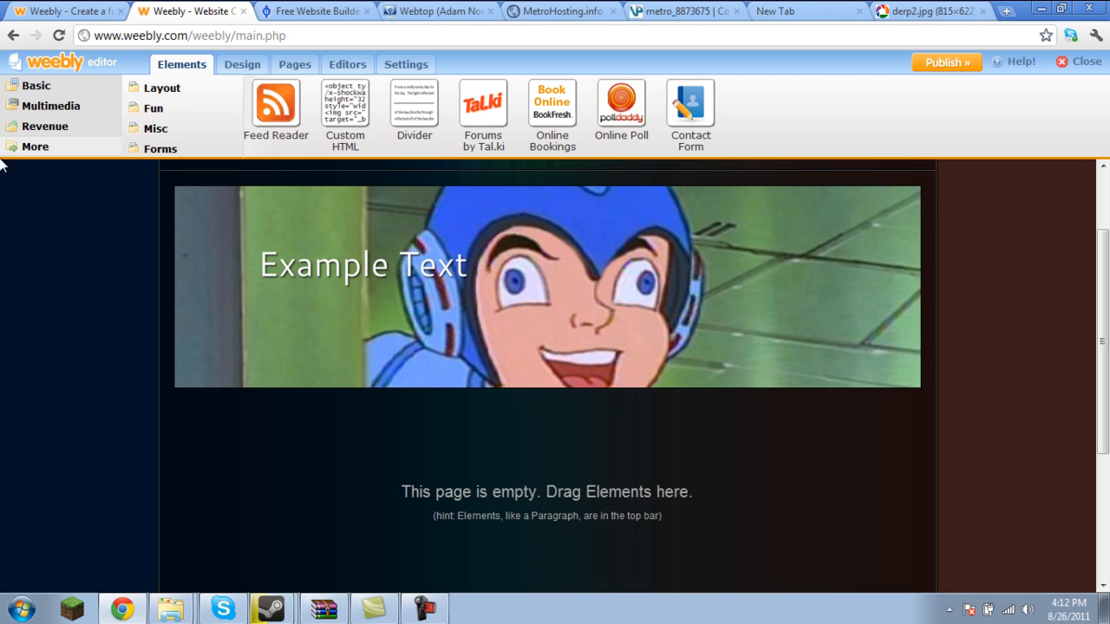
# - Place a Picture element on the About Derp page and insert the Mega Man DERP image from its URL
pyautogui.click(50, 106)
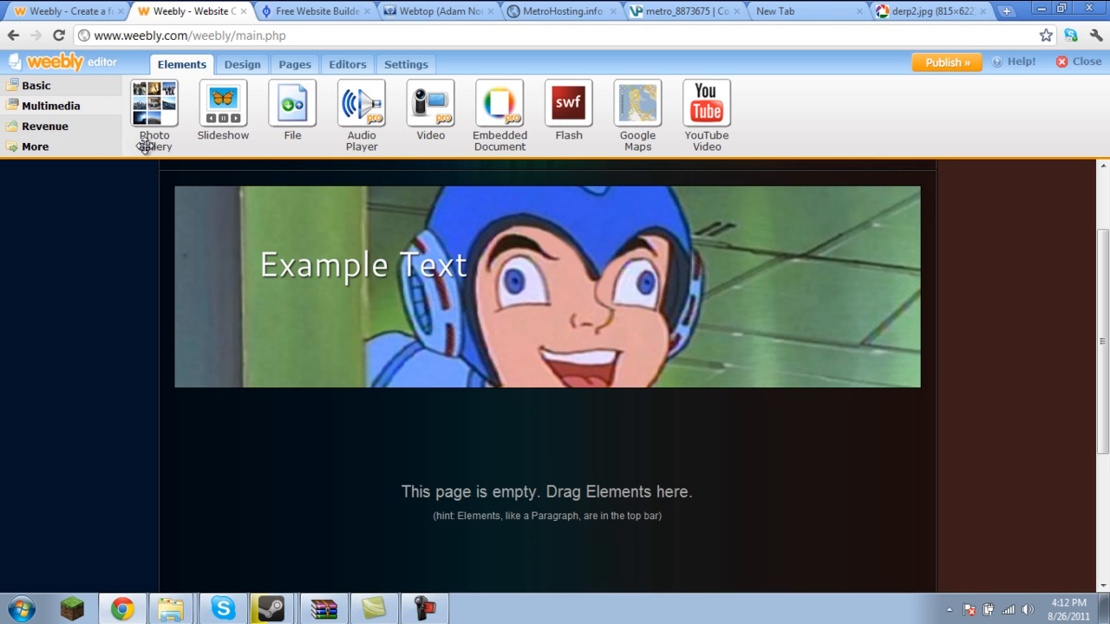
pyautogui.moveTo(155, 104); pyautogui.dragTo(313, 414)
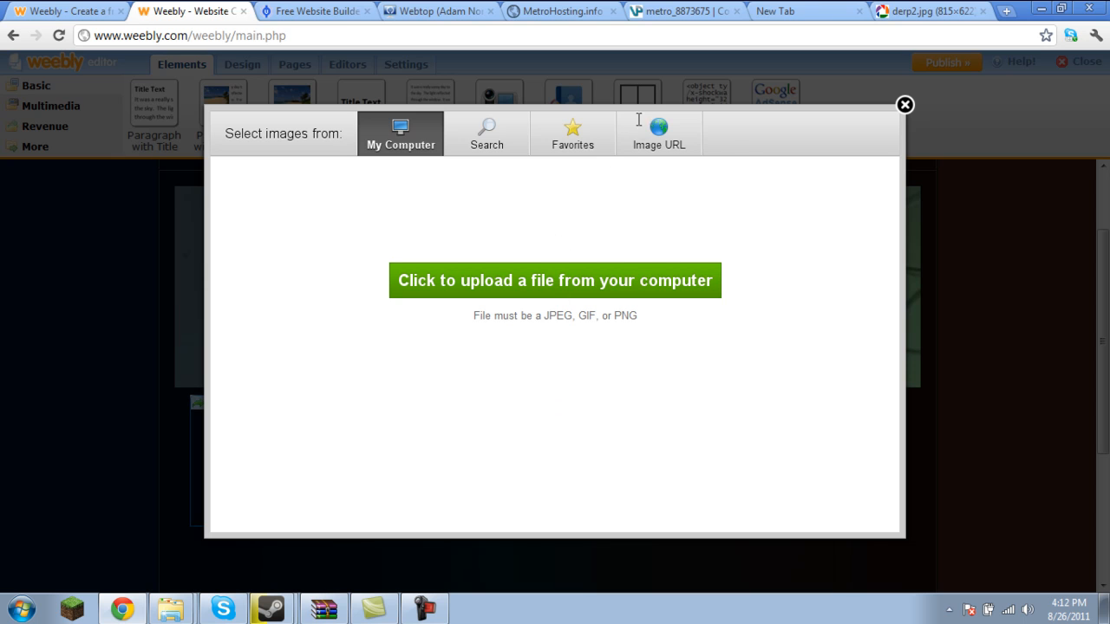
pyautogui.click(659, 132)
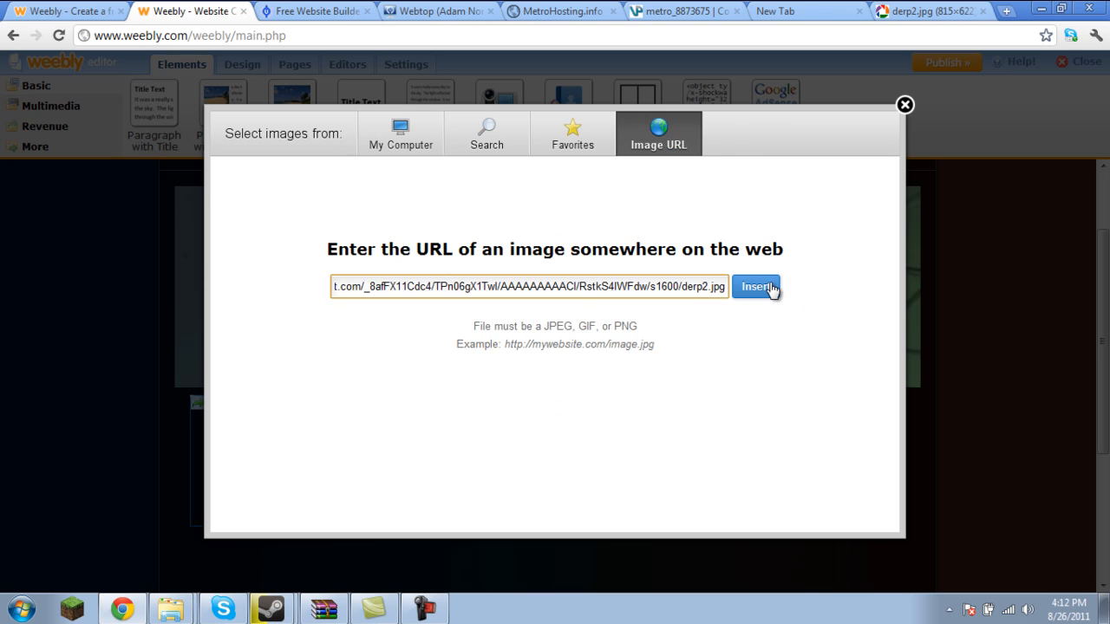
pyautogui.click(756, 286)
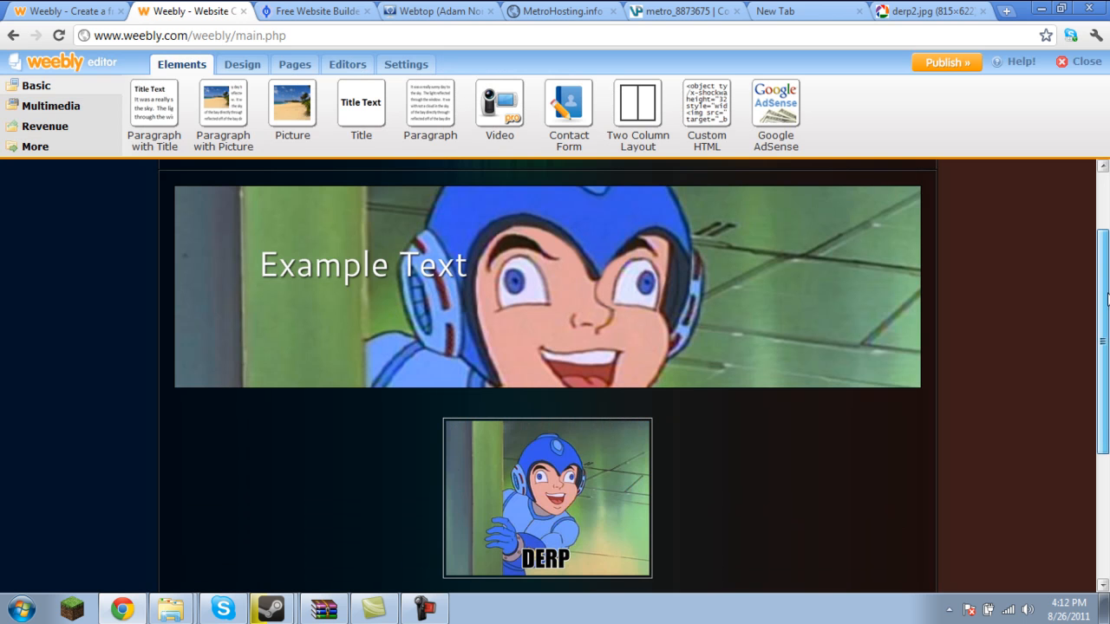
pyautogui.scroll(-3)
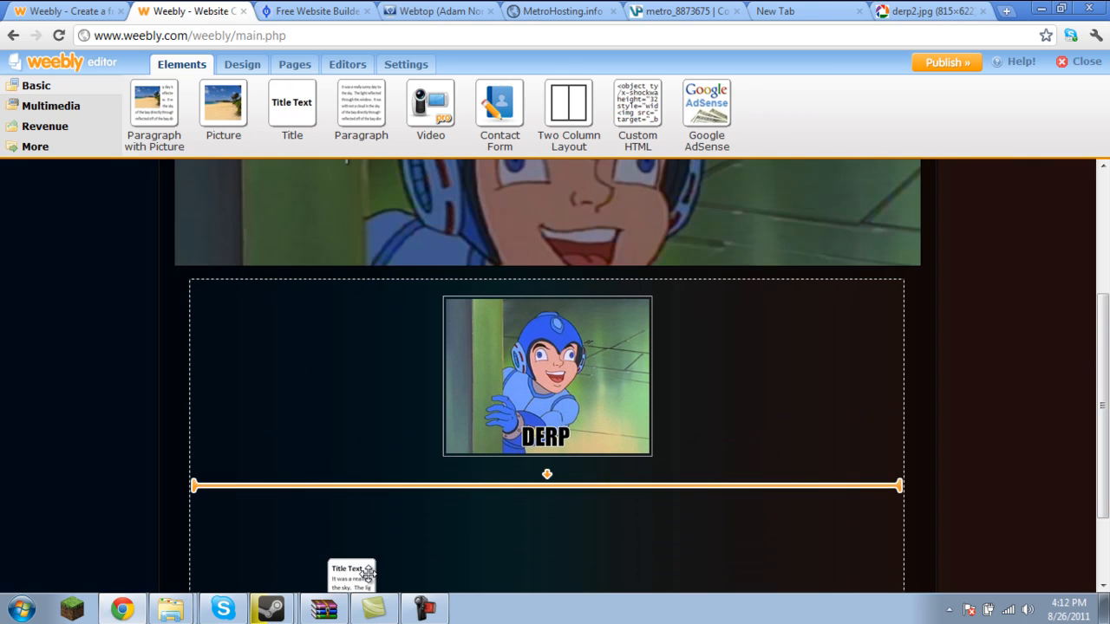
# - Add a Title caption '^ This guy is a derp' beneath the Derp picture
pyautogui.click(547, 486)
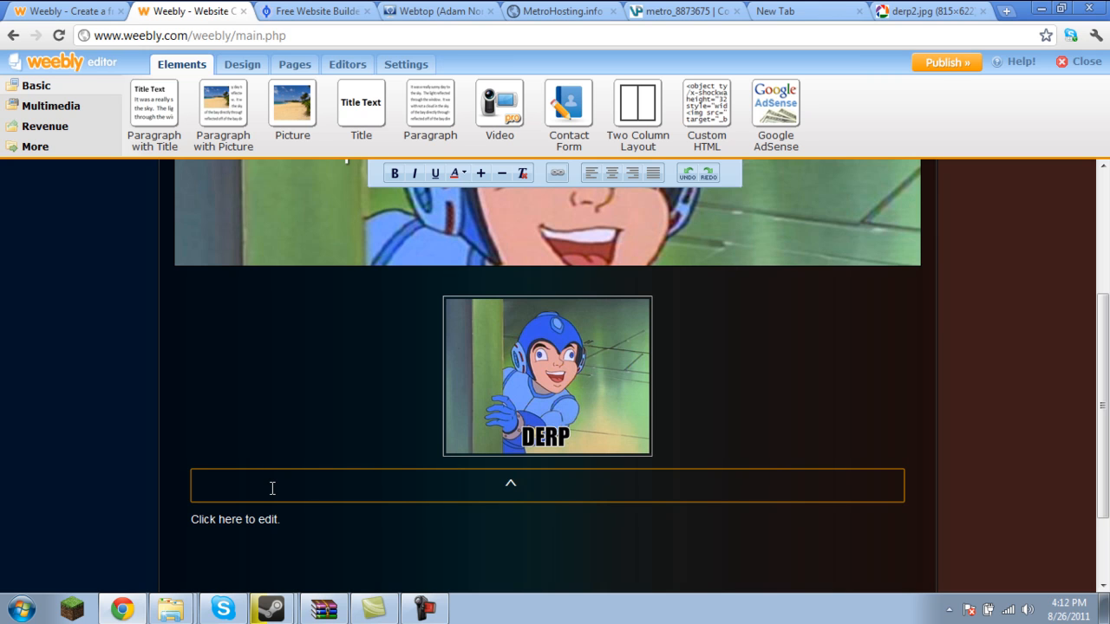
pyautogui.write('Thi')
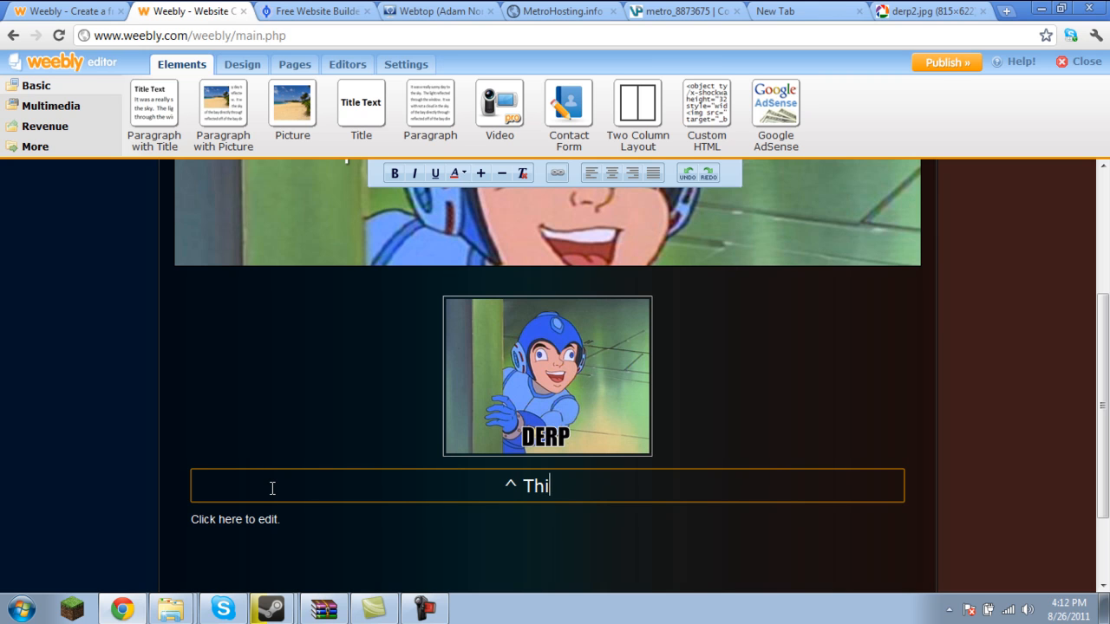
pyautogui.write('s guy is a derp')
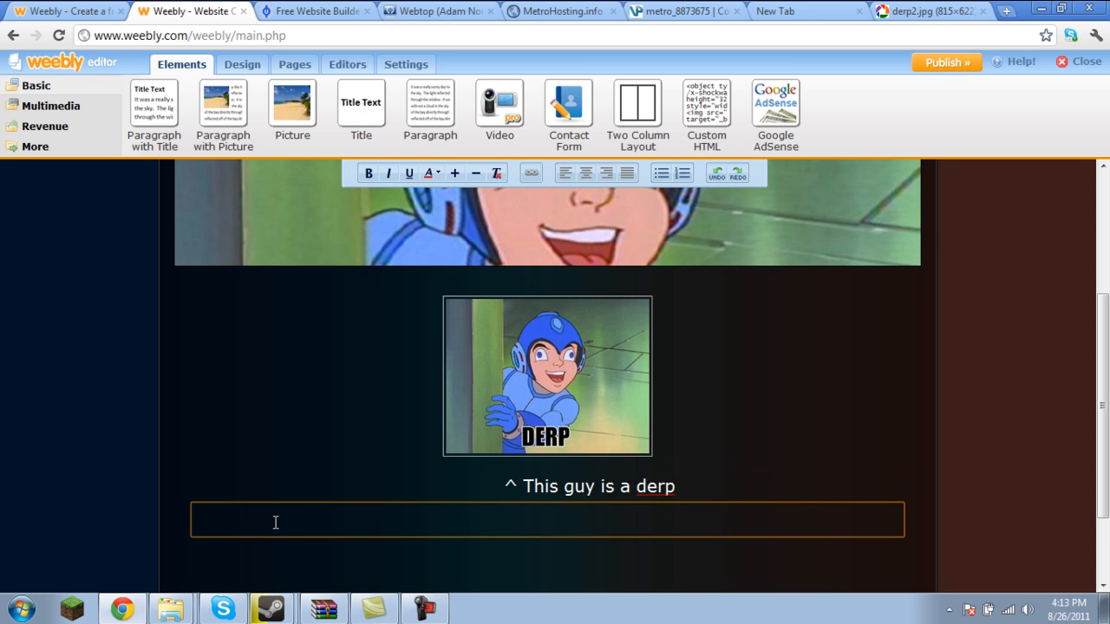
pyautogui.write('pojmd;sadmas;lcmsaldmald')
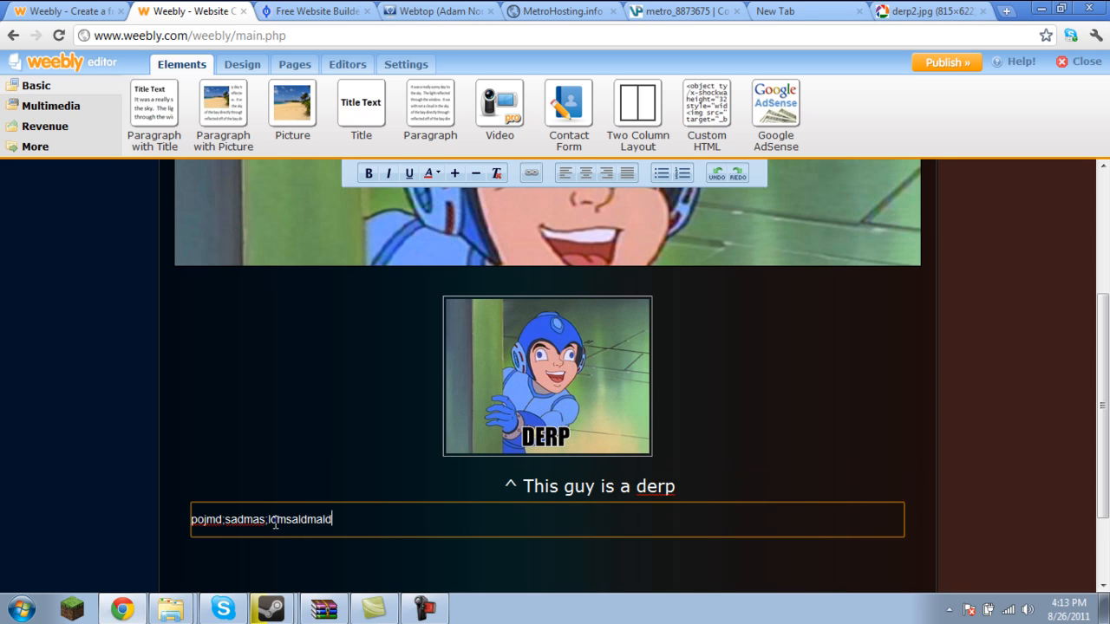
pyautogui.click(546, 377)
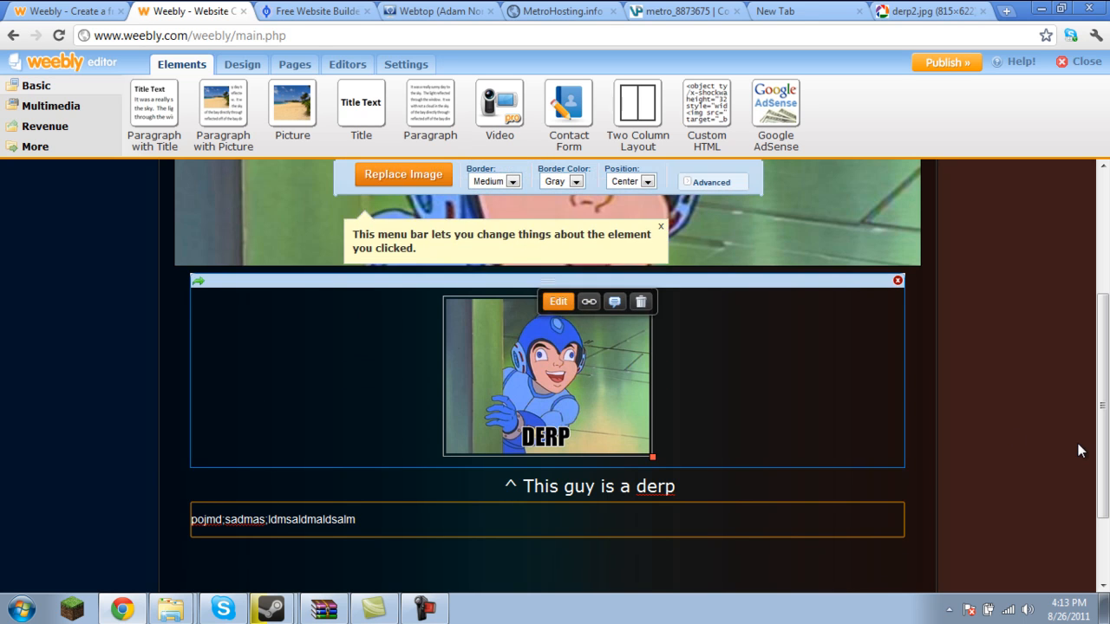
pyautogui.scroll(3)
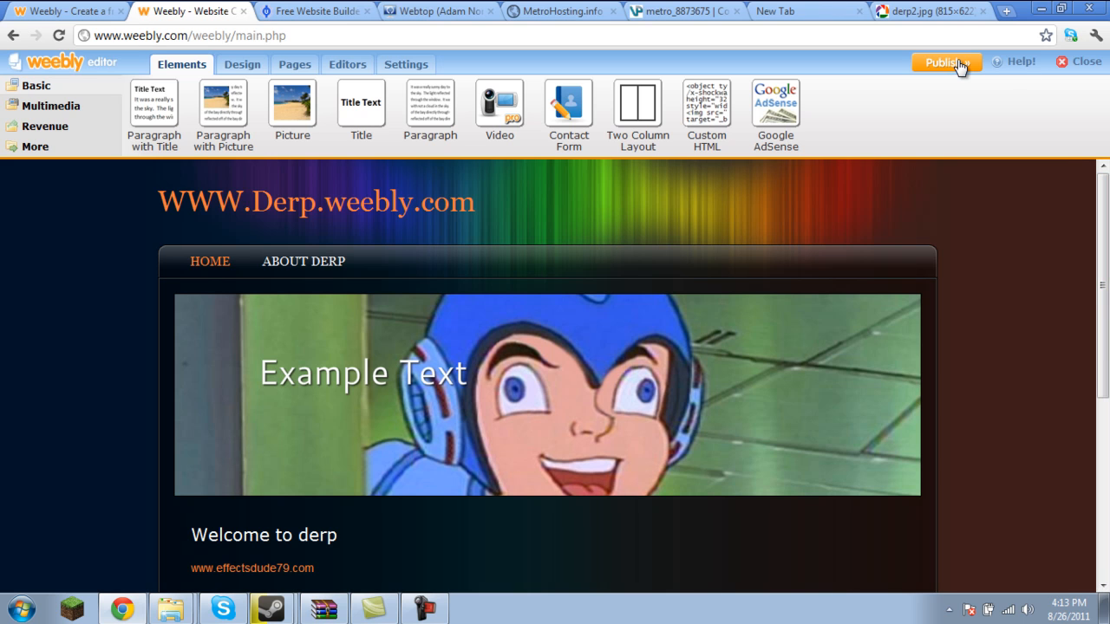
# - Publish the site to derpderp1.weebly.com and open the live version
pyautogui.click(943, 62)
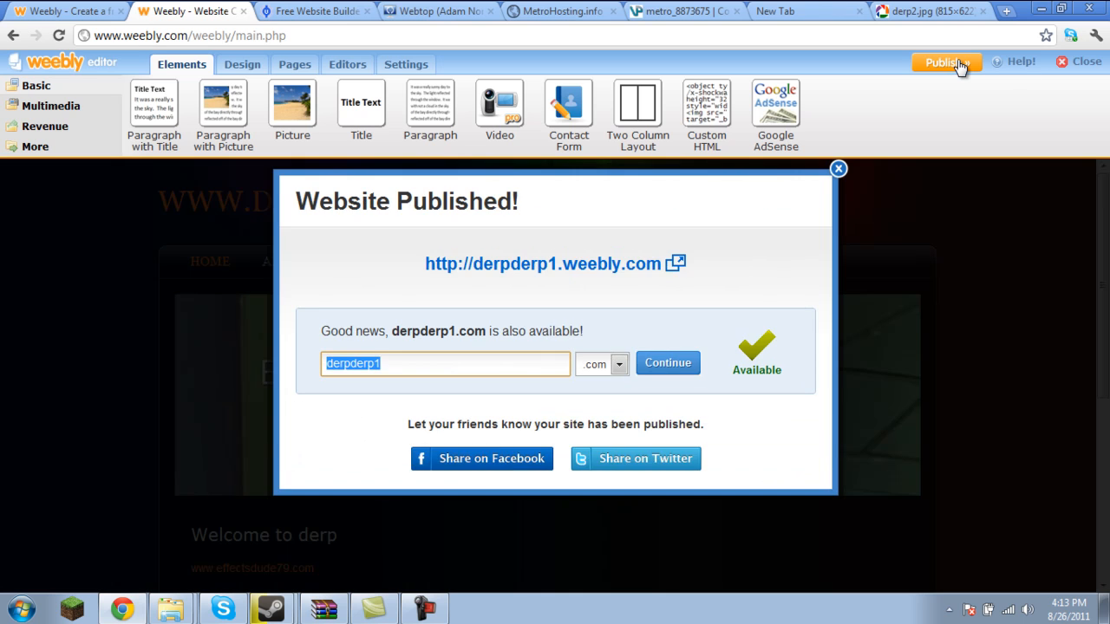
pyautogui.click(541, 263)
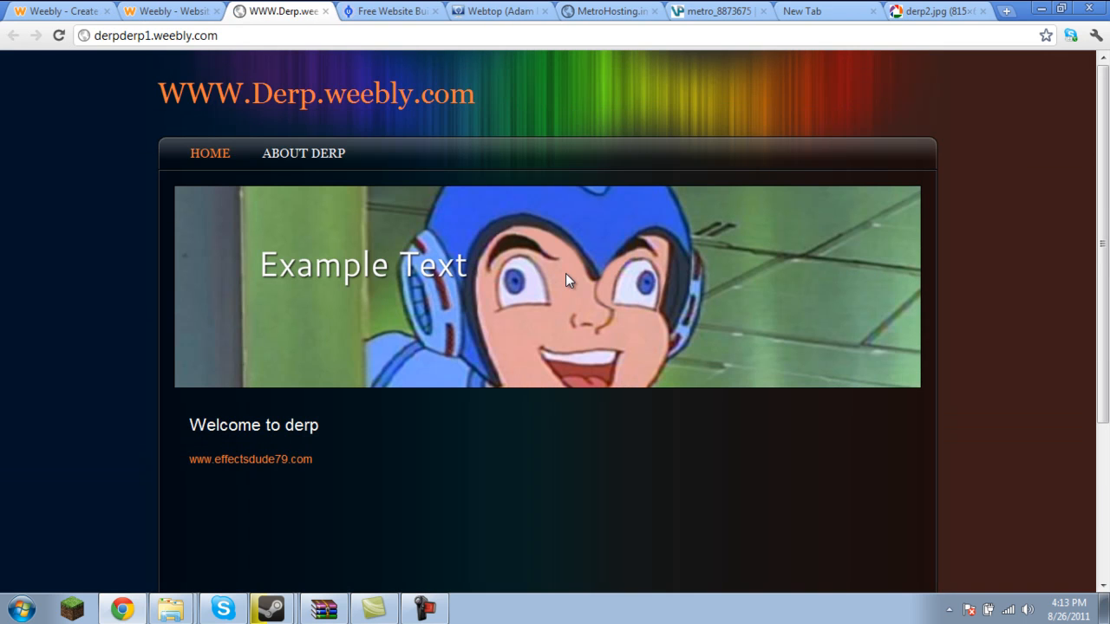
# - Follow the live site's effectsdude79.com link, then return to Weebly's publish confirmation
pyautogui.scroll(-3)
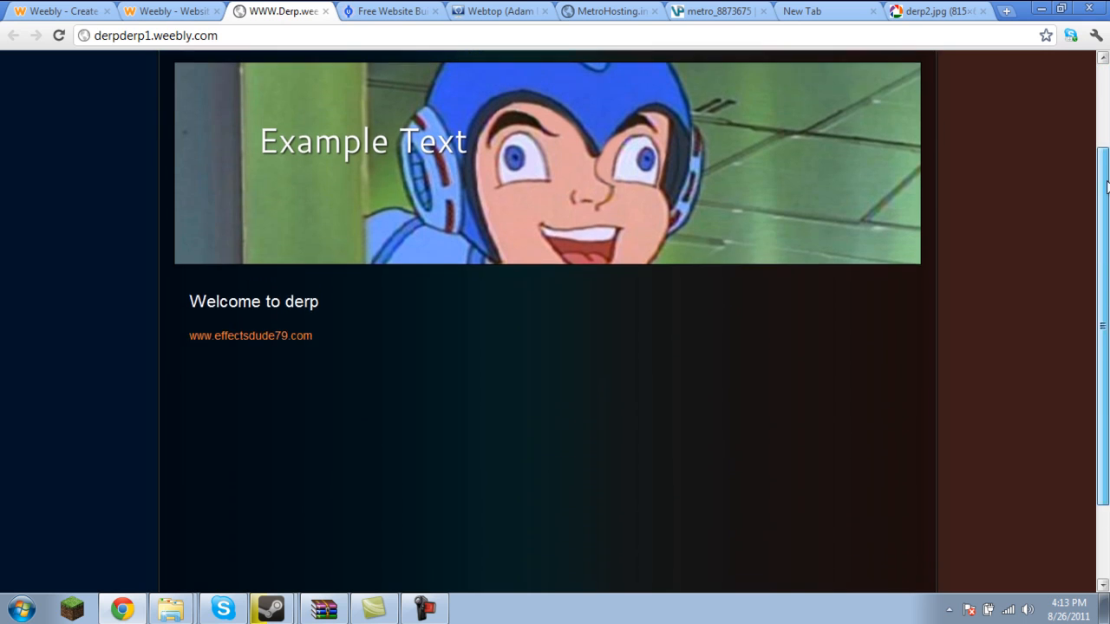
pyautogui.click(250, 336)
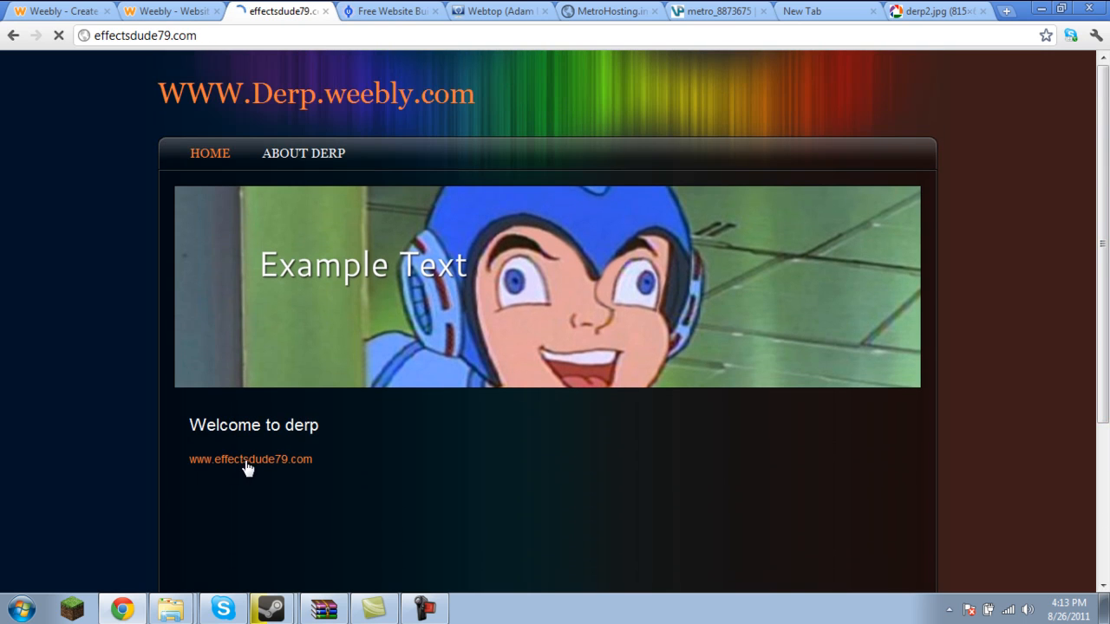
pyautogui.click(250, 459)
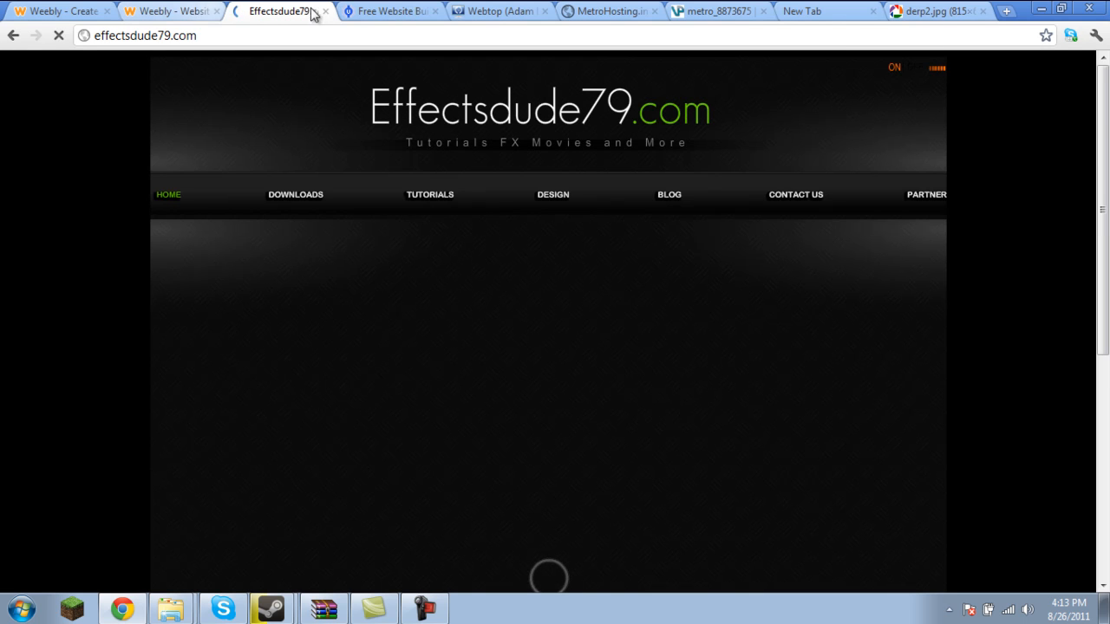
pyautogui.click(170, 10)
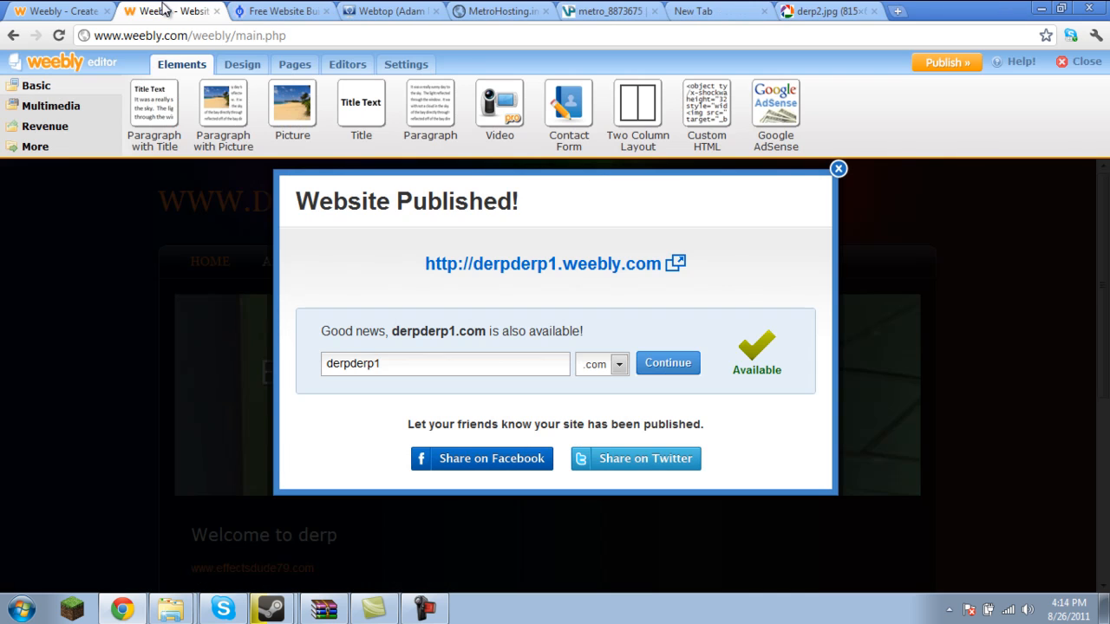